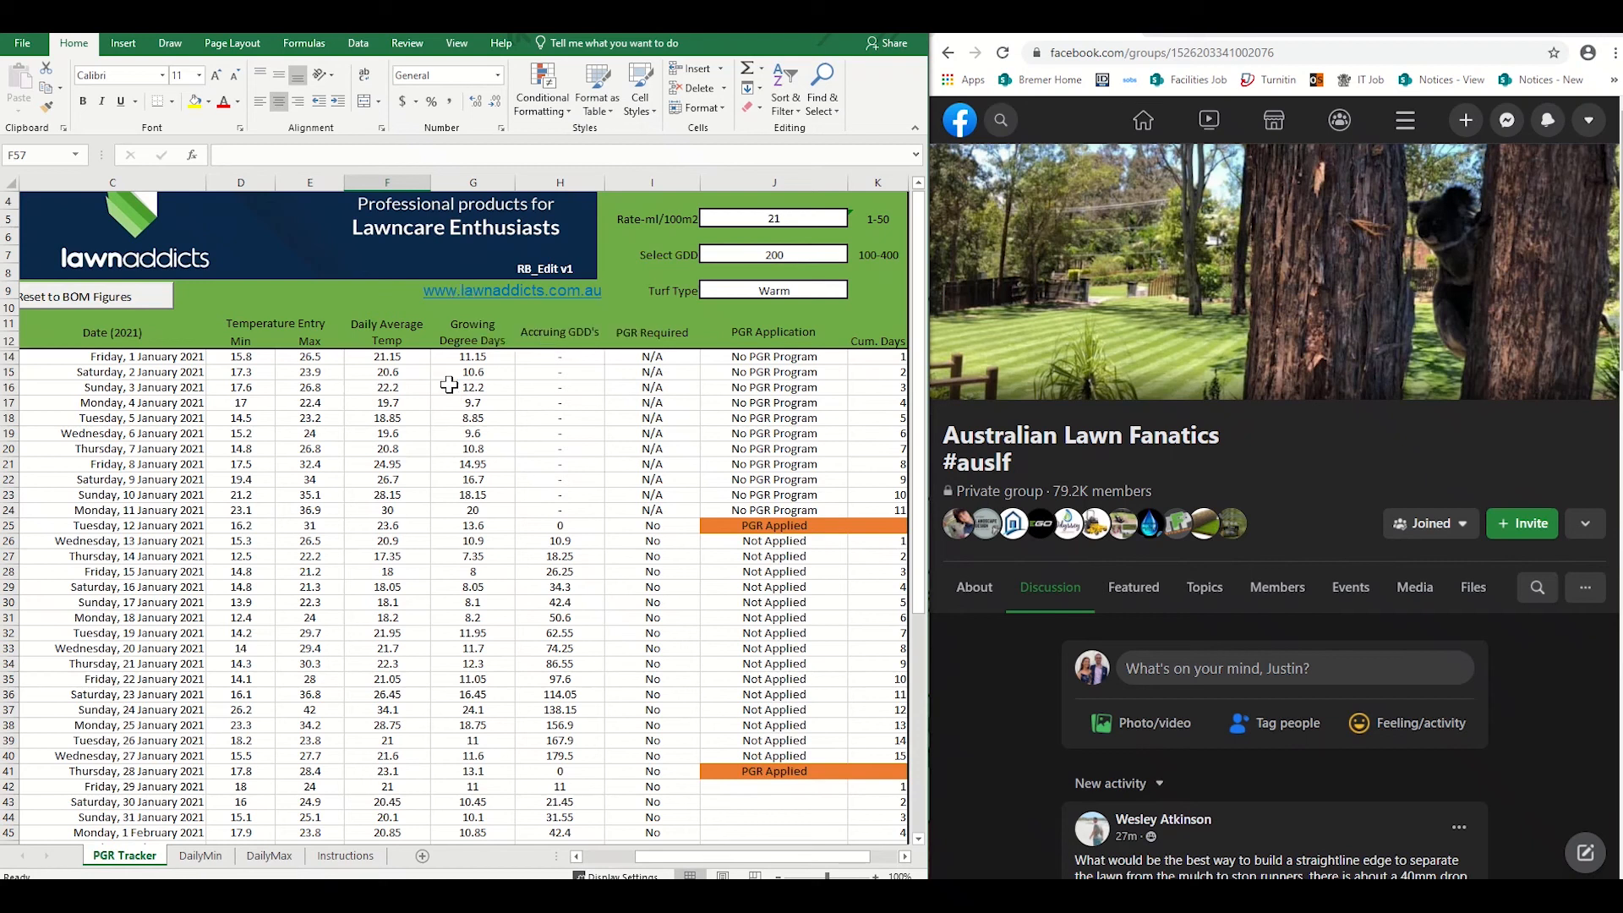
mouse_move(561, 448)
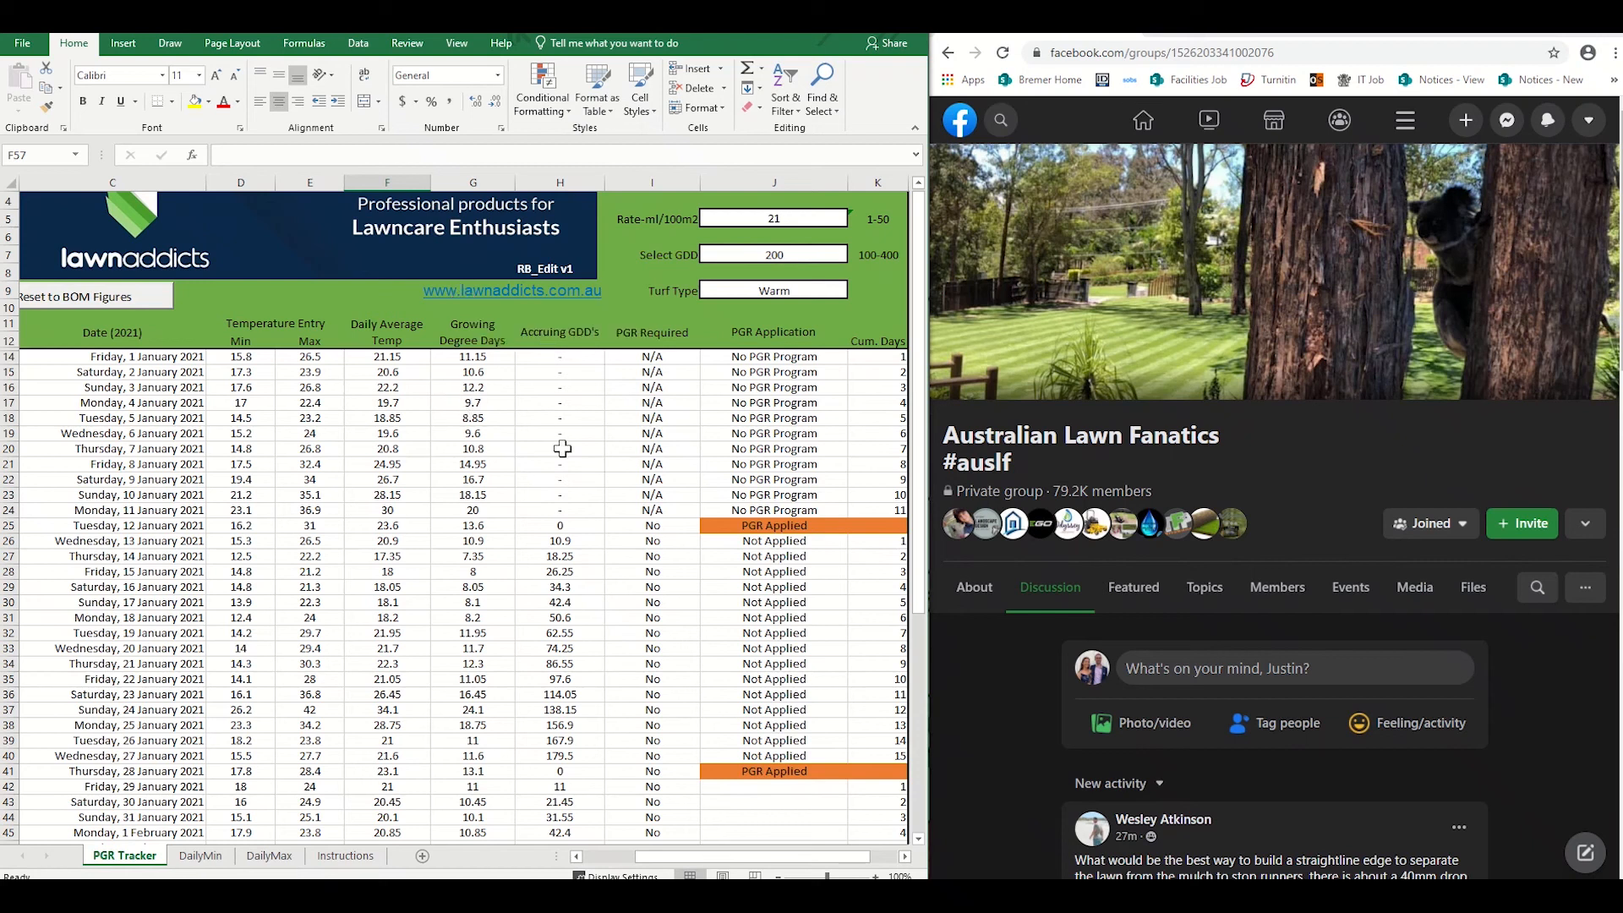
mouse_move(624, 485)
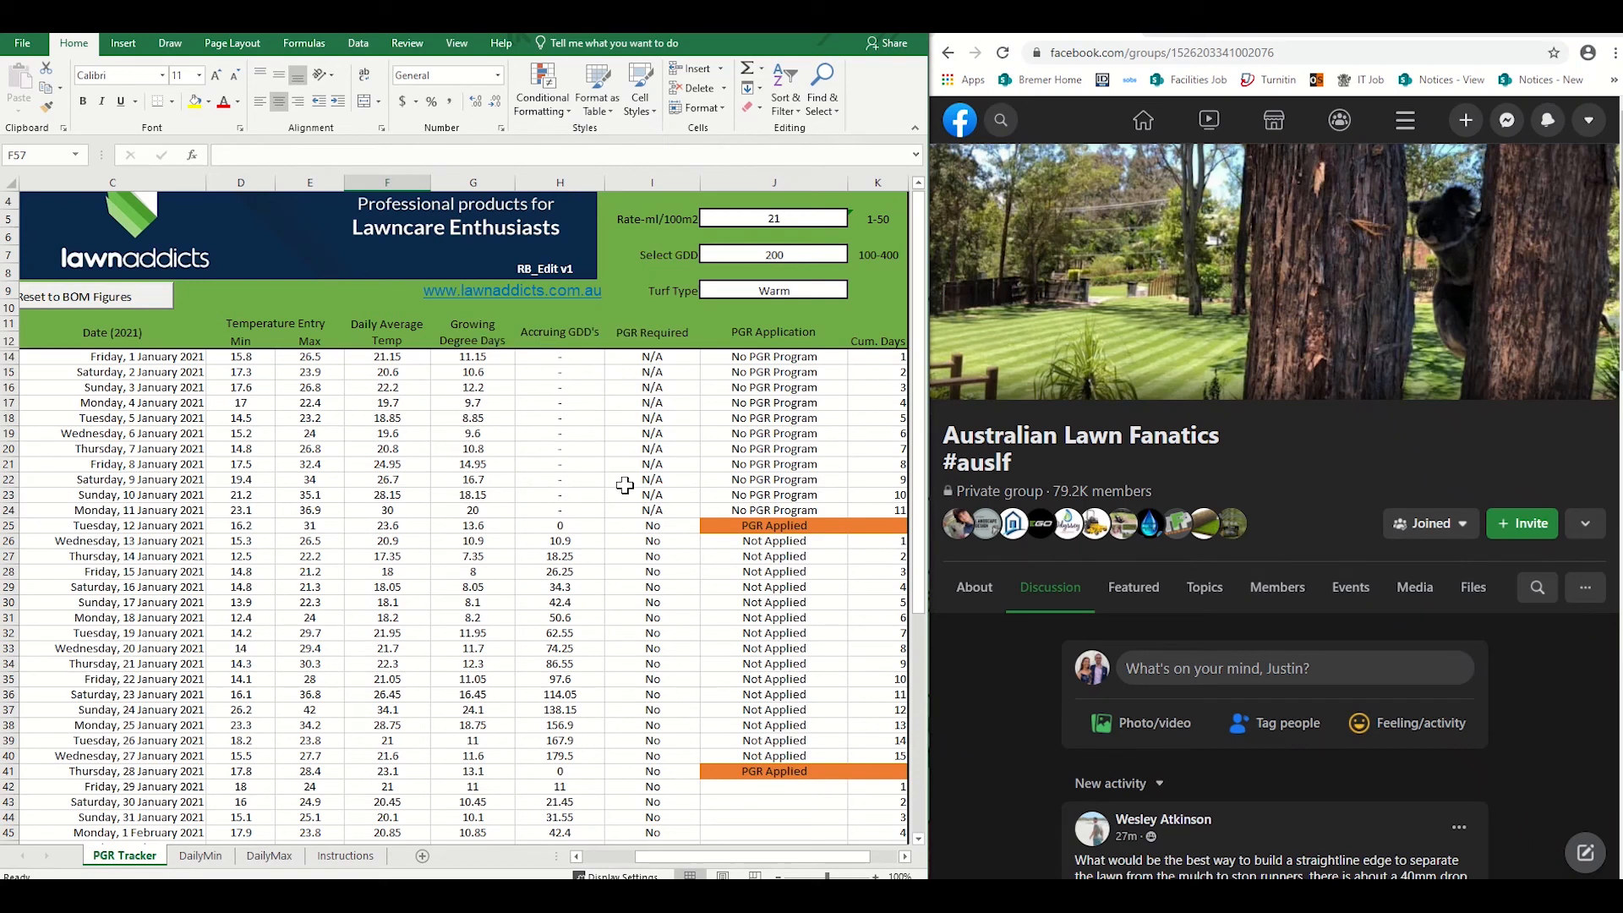
mouse_move(90, 320)
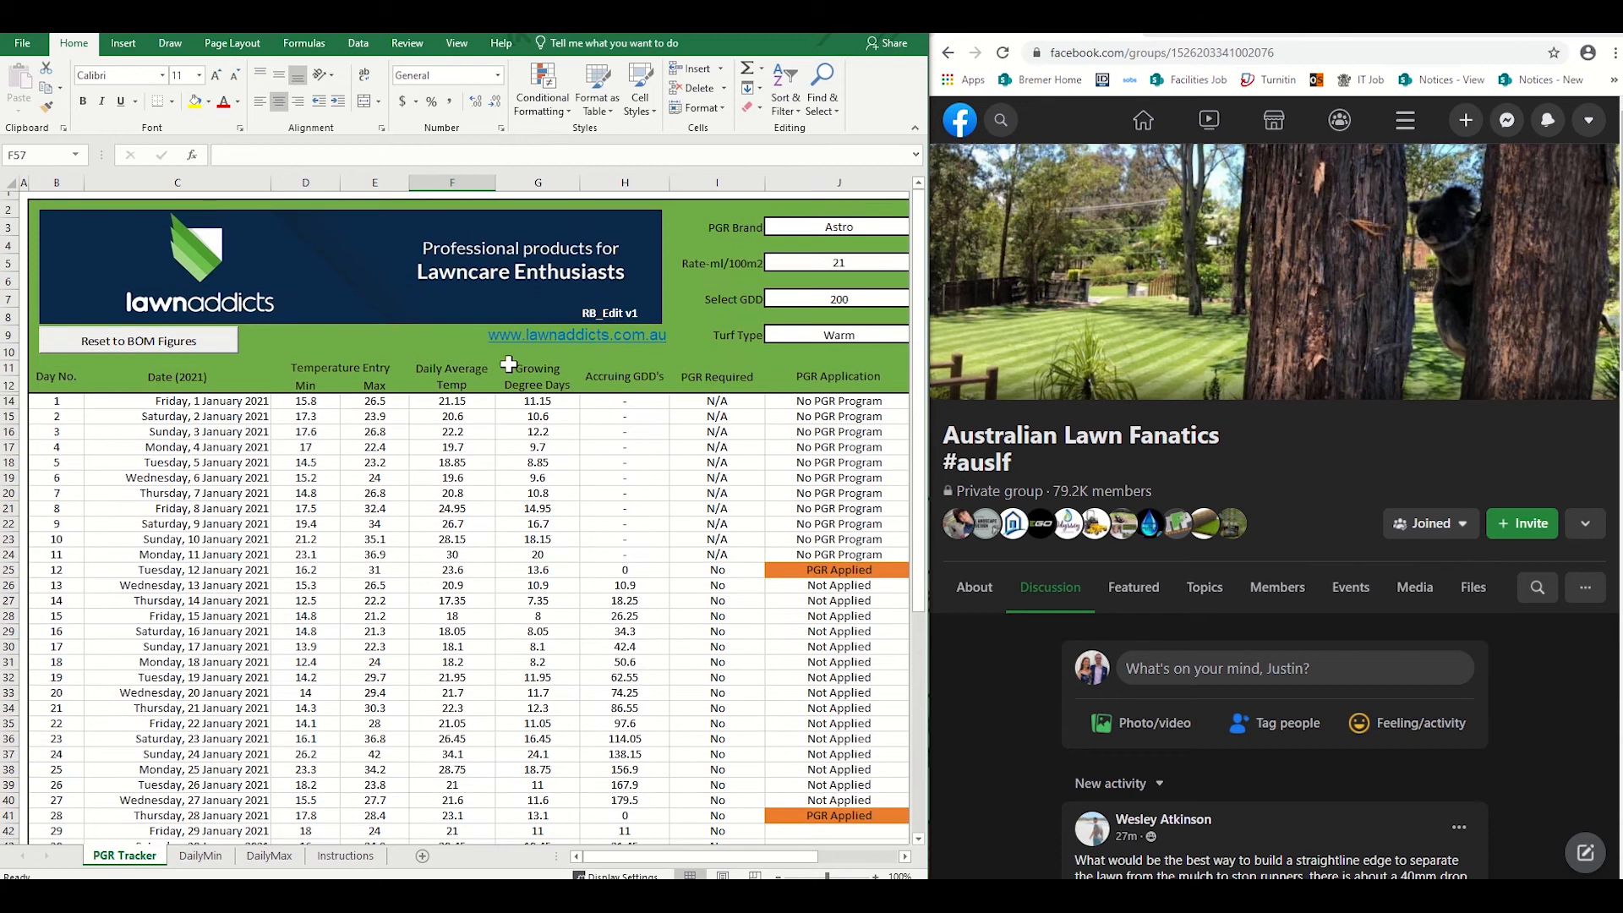
mouse_move(409, 481)
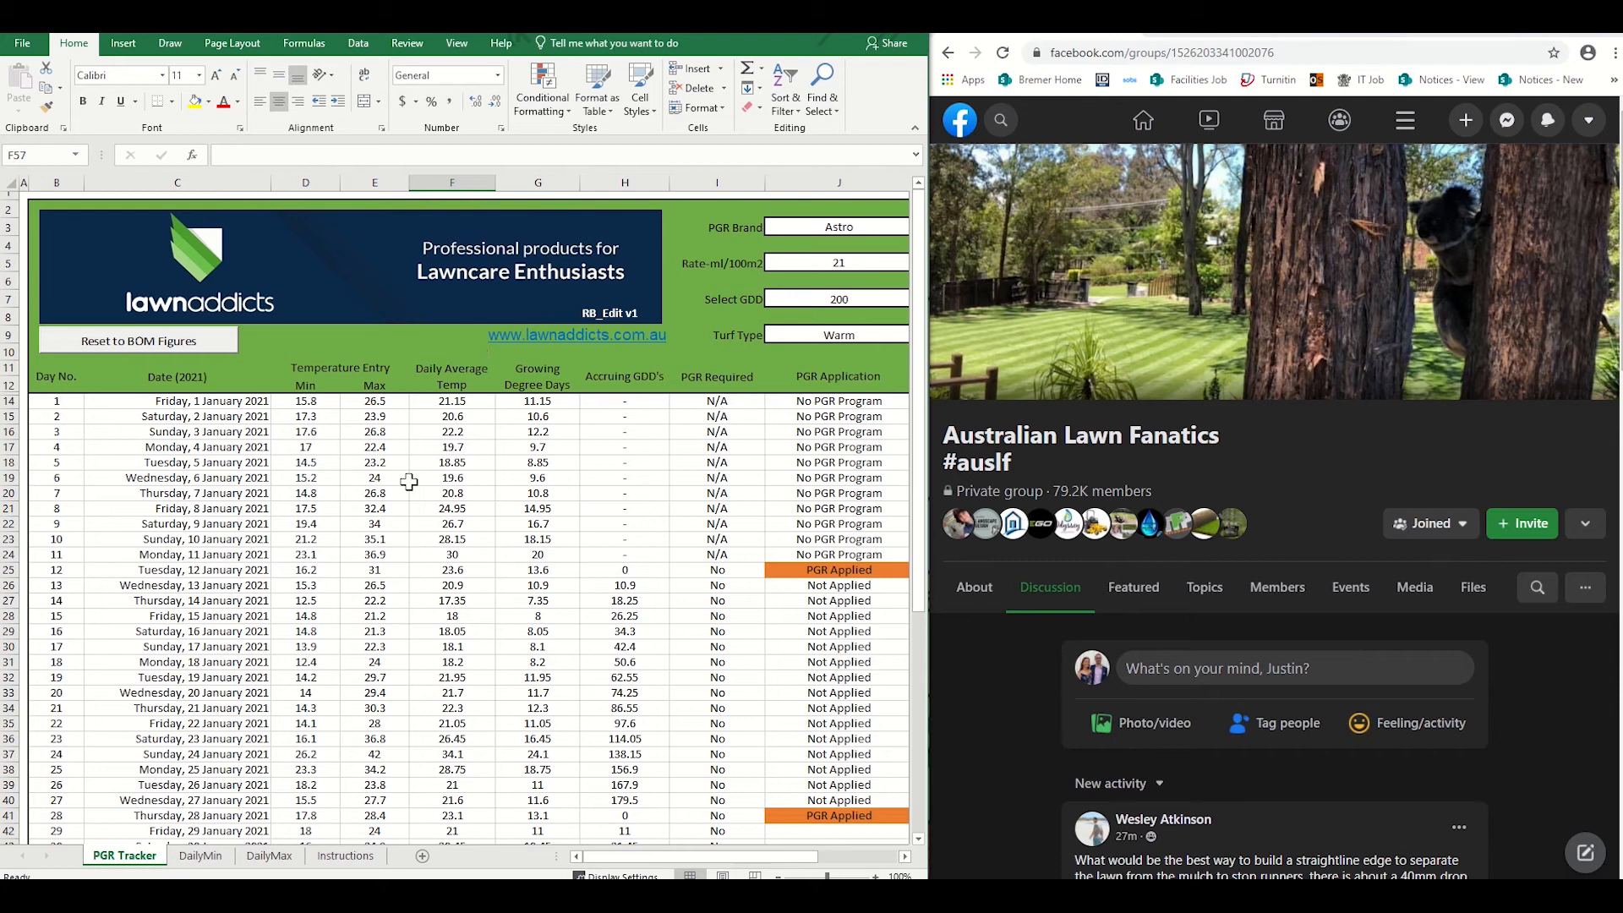
mouse_move(402, 491)
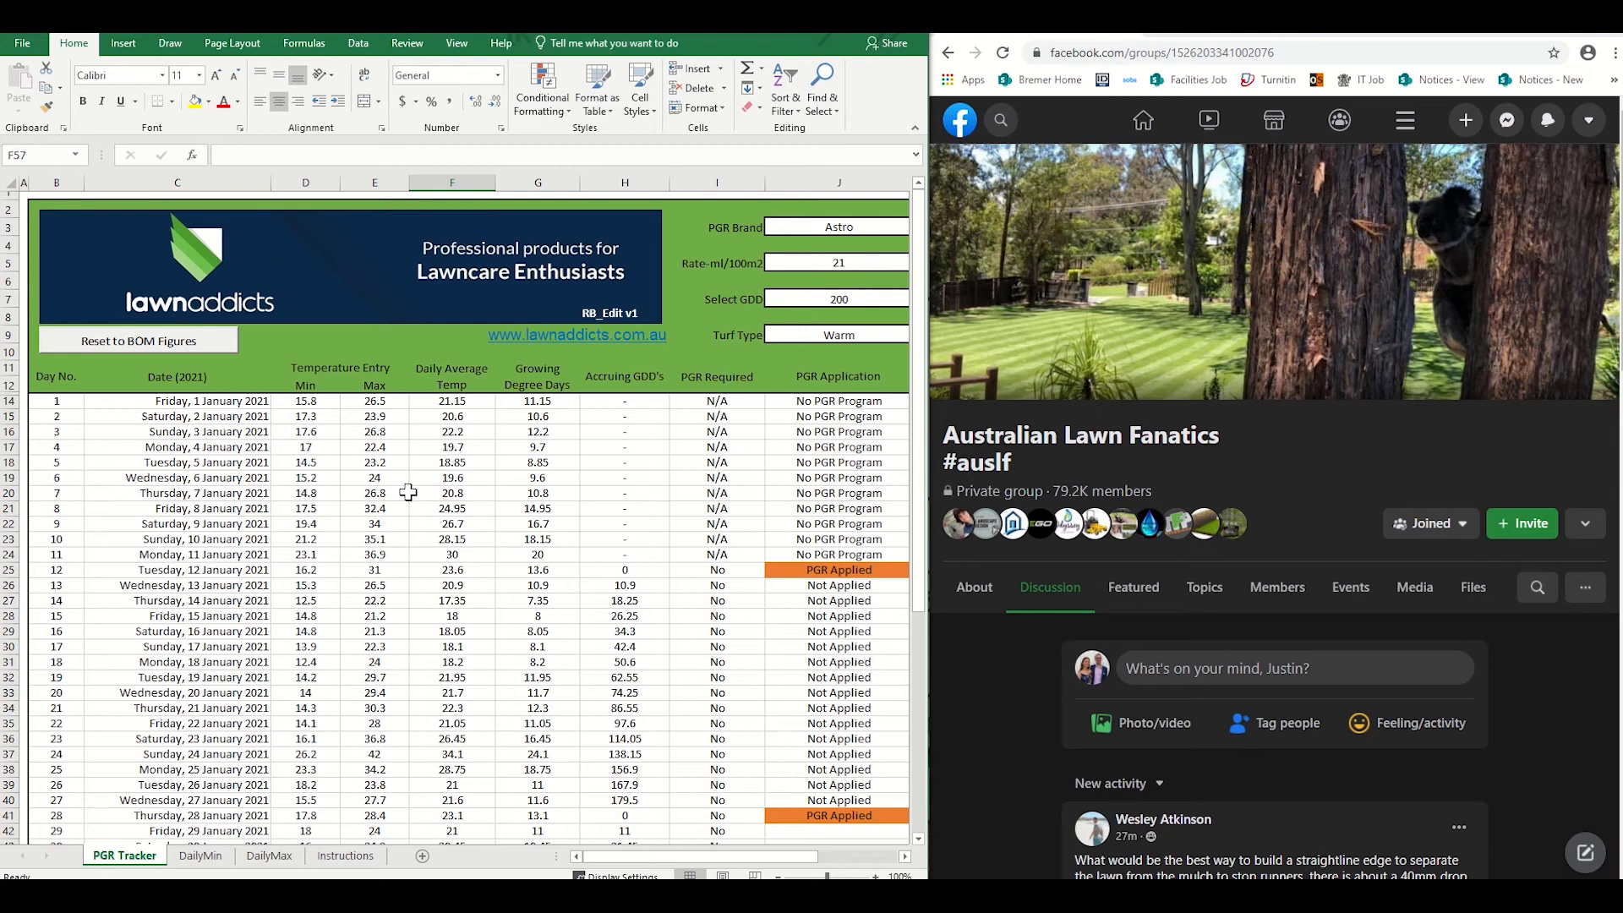
mouse_move(418, 518)
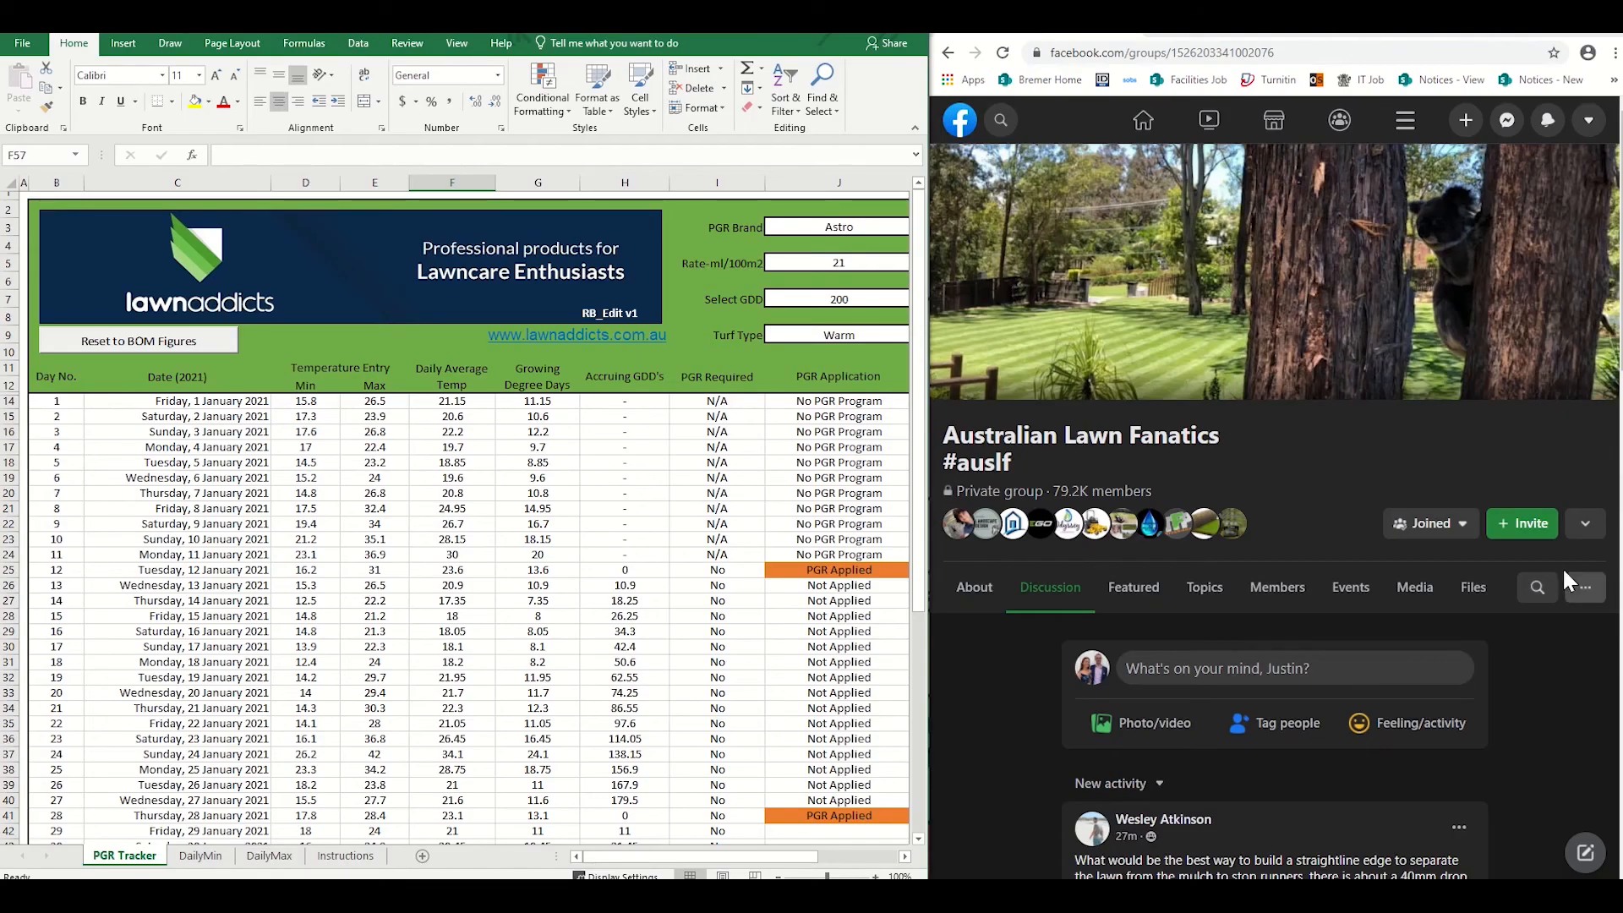
mouse_move(1271, 477)
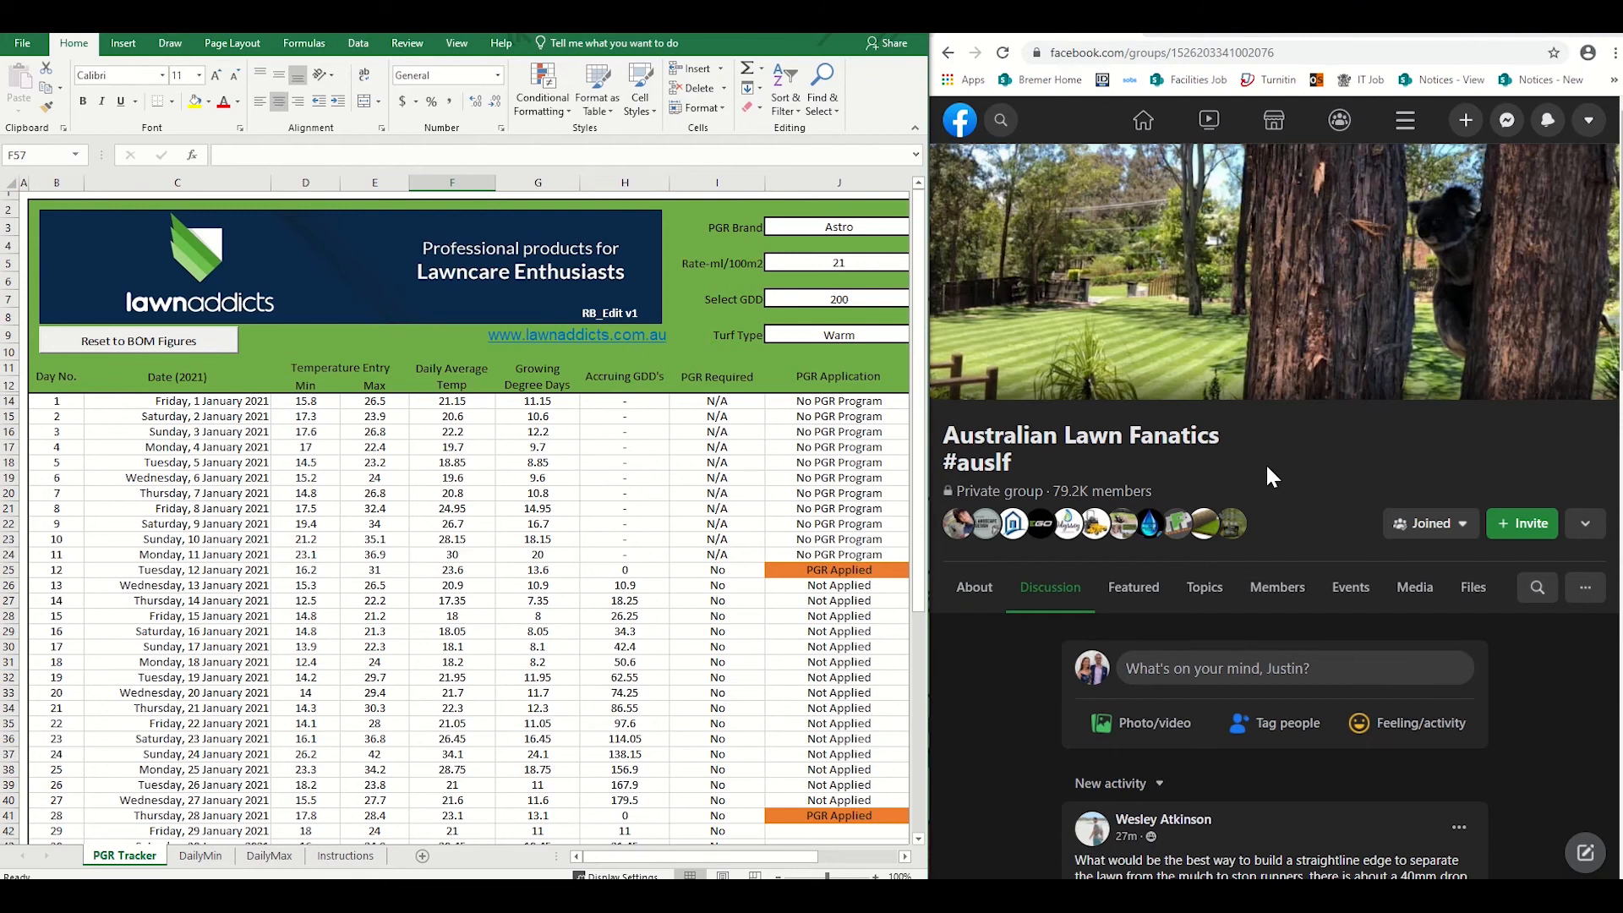
mouse_move(1025, 460)
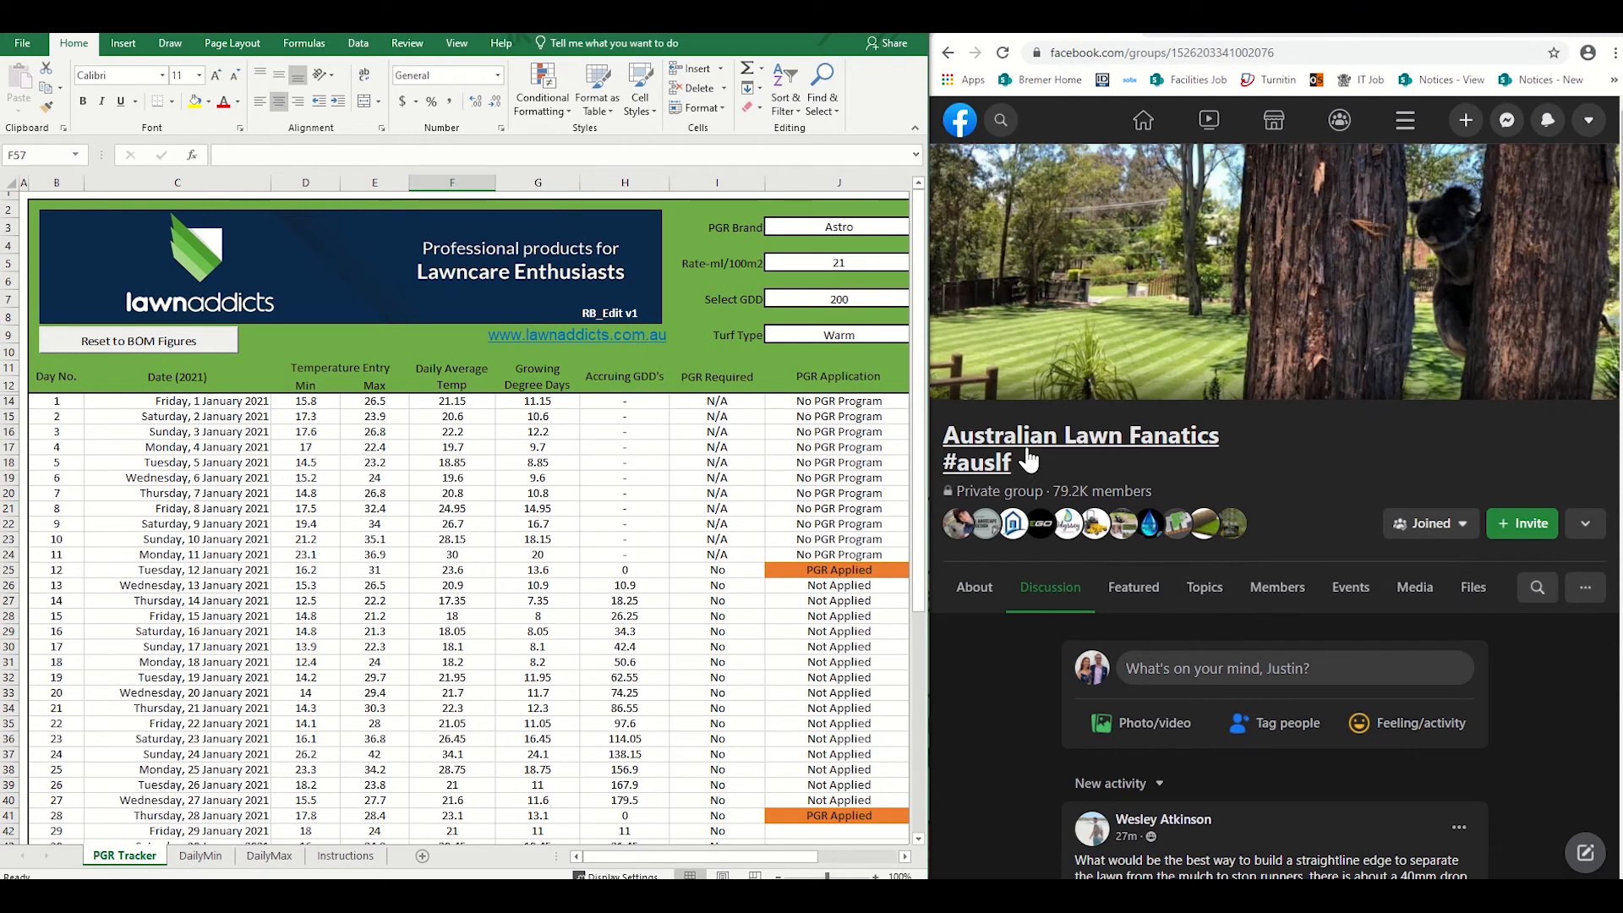
mouse_move(1055, 477)
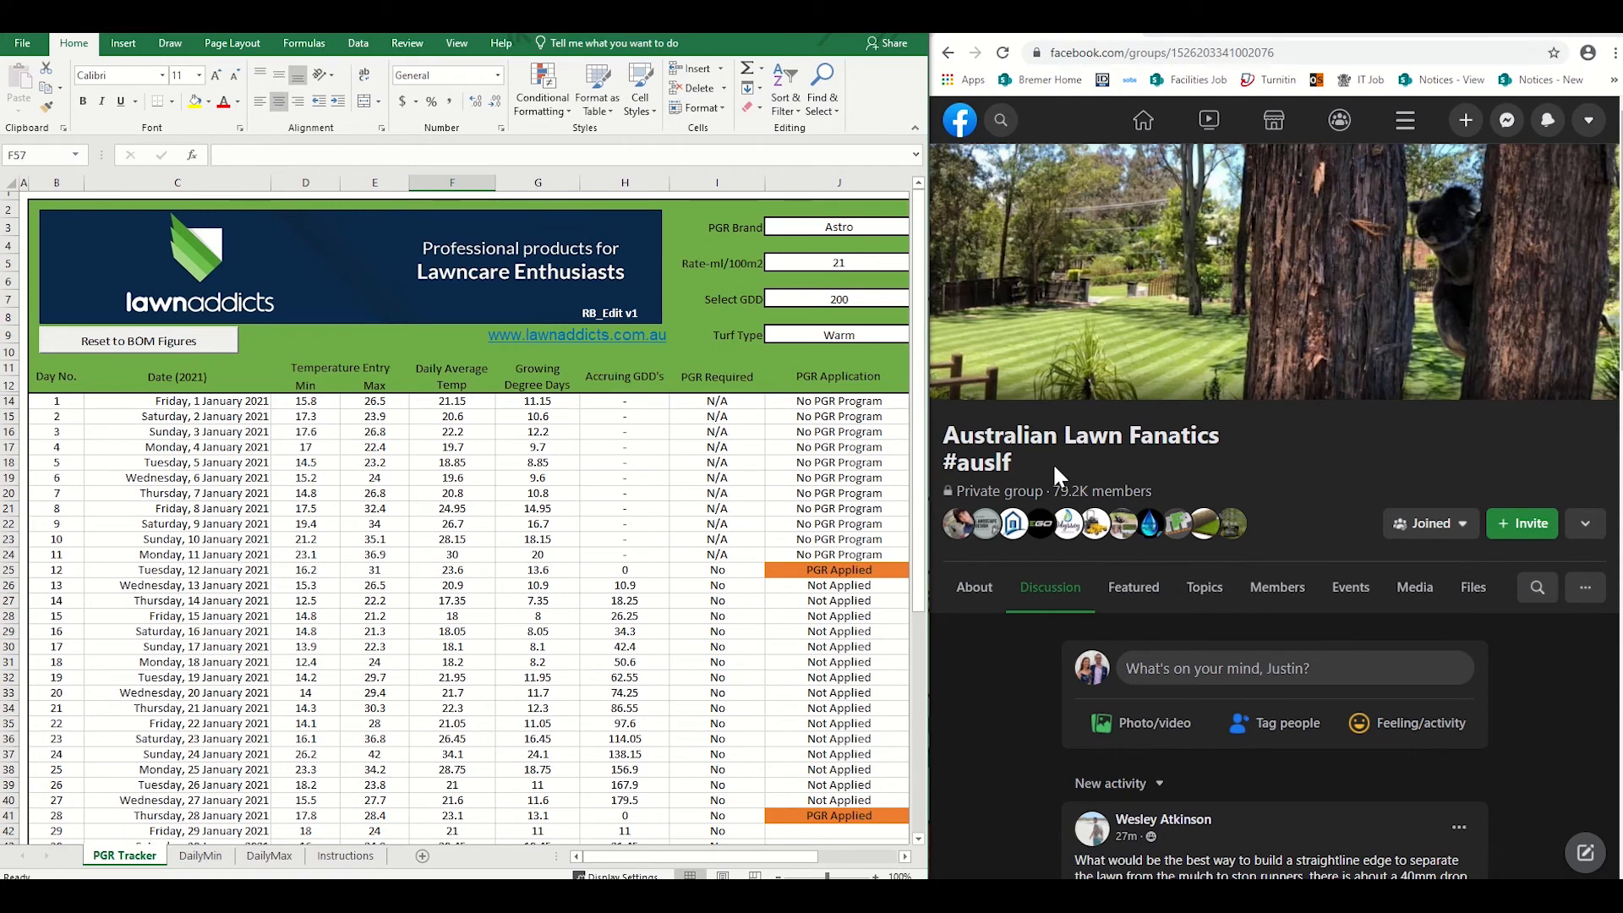
Show the Australian Lawn Fanatics group's files and bring up download options for the PGR Tracker
left_click(1473, 586)
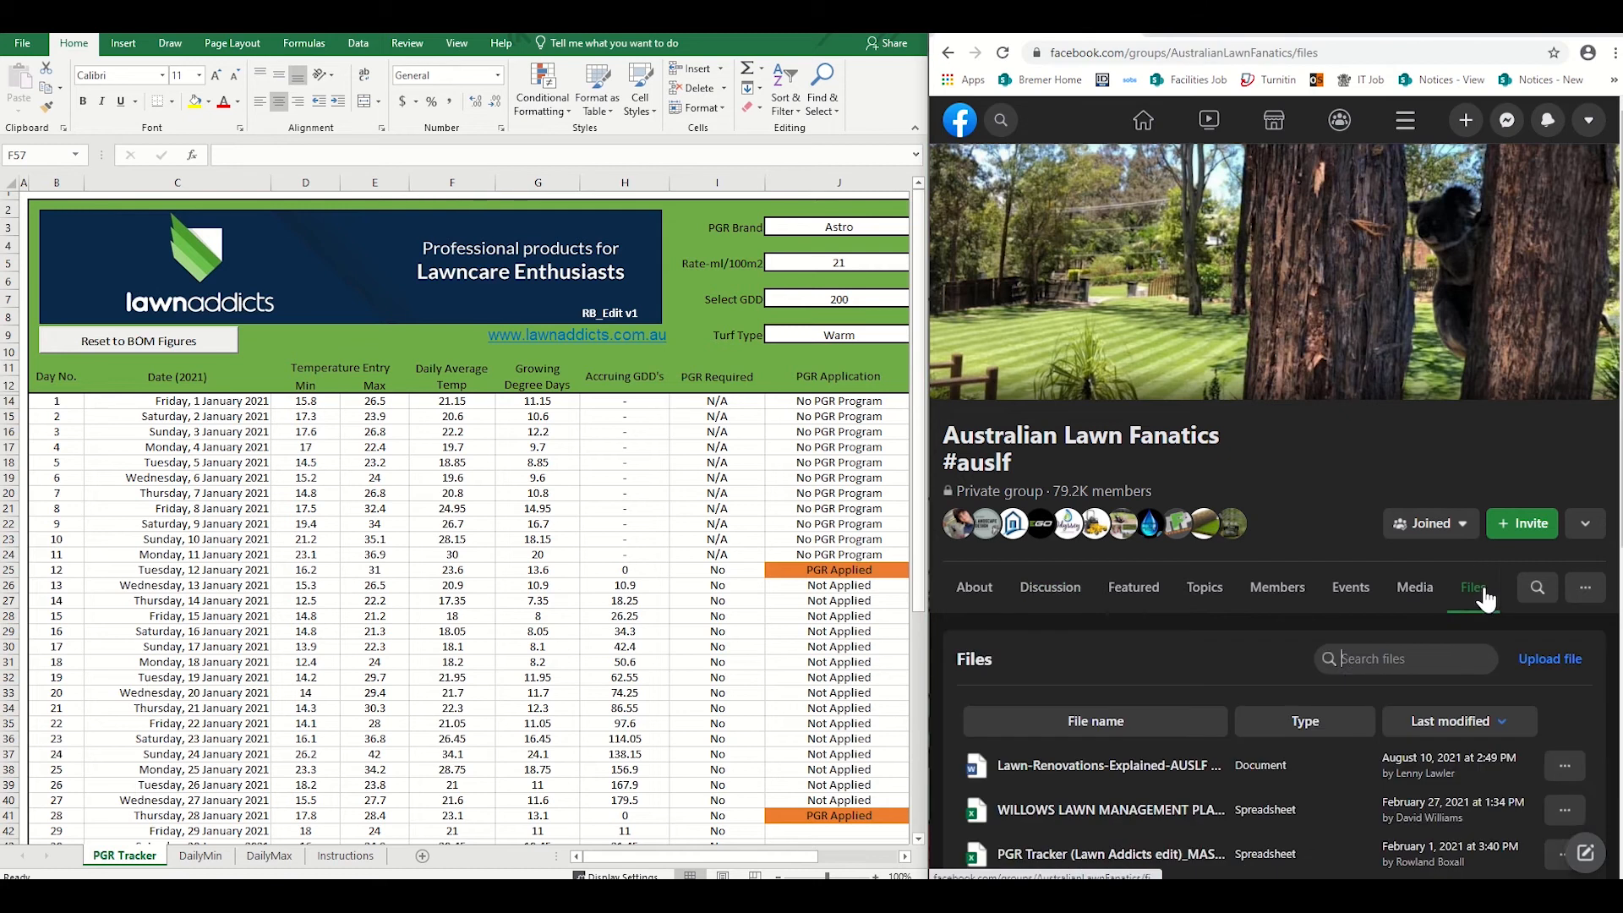
scroll("down", 3)
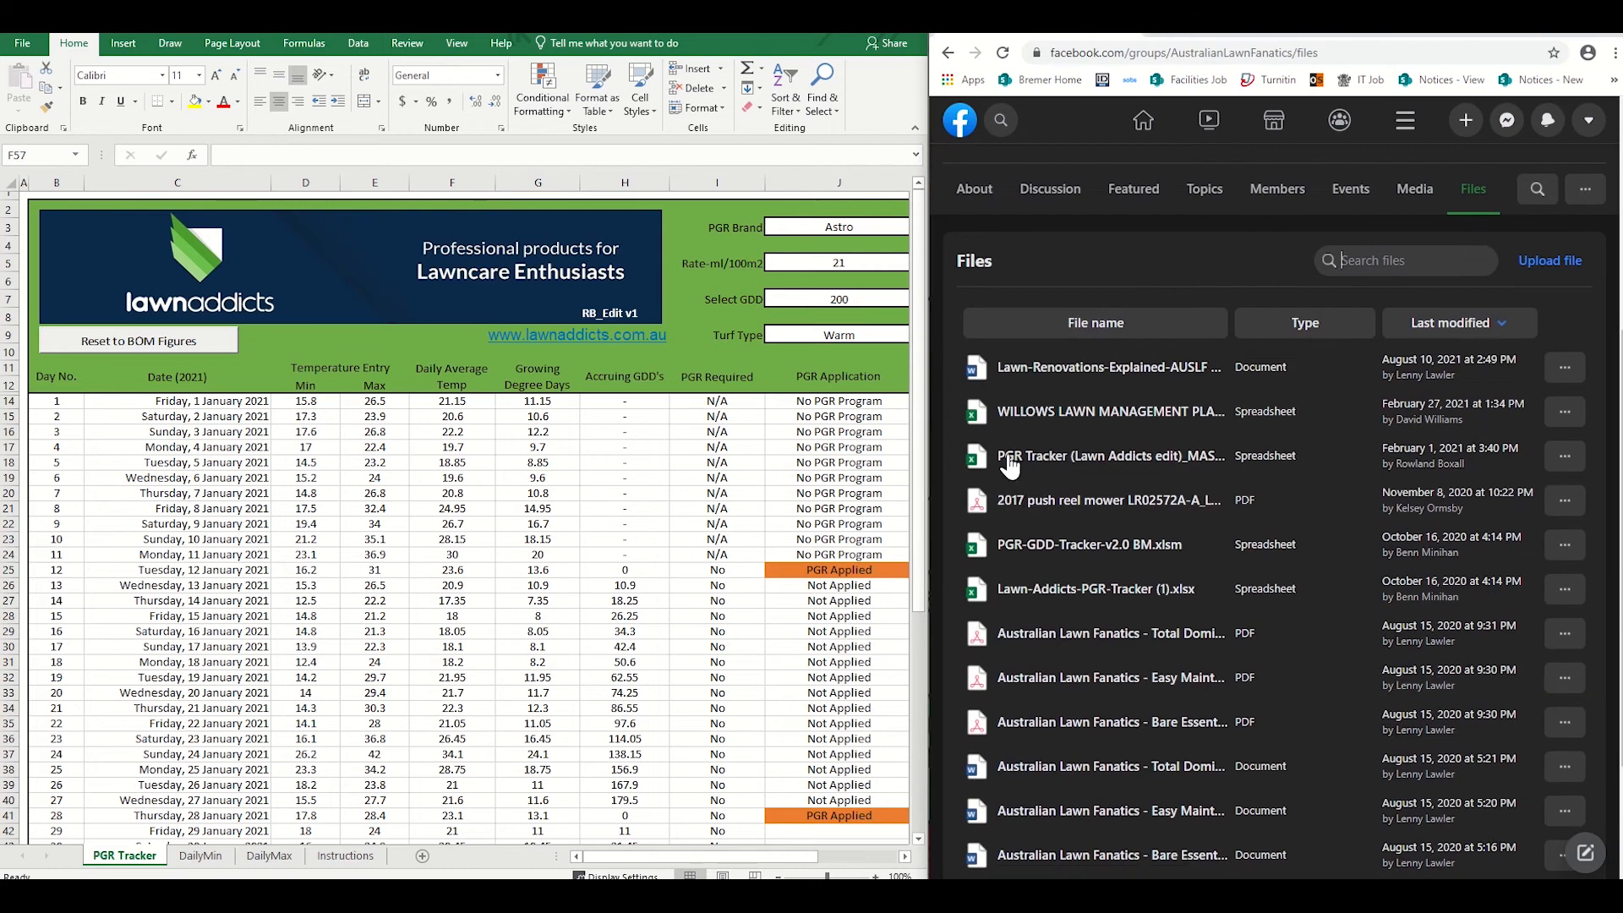
mouse_move(1232, 479)
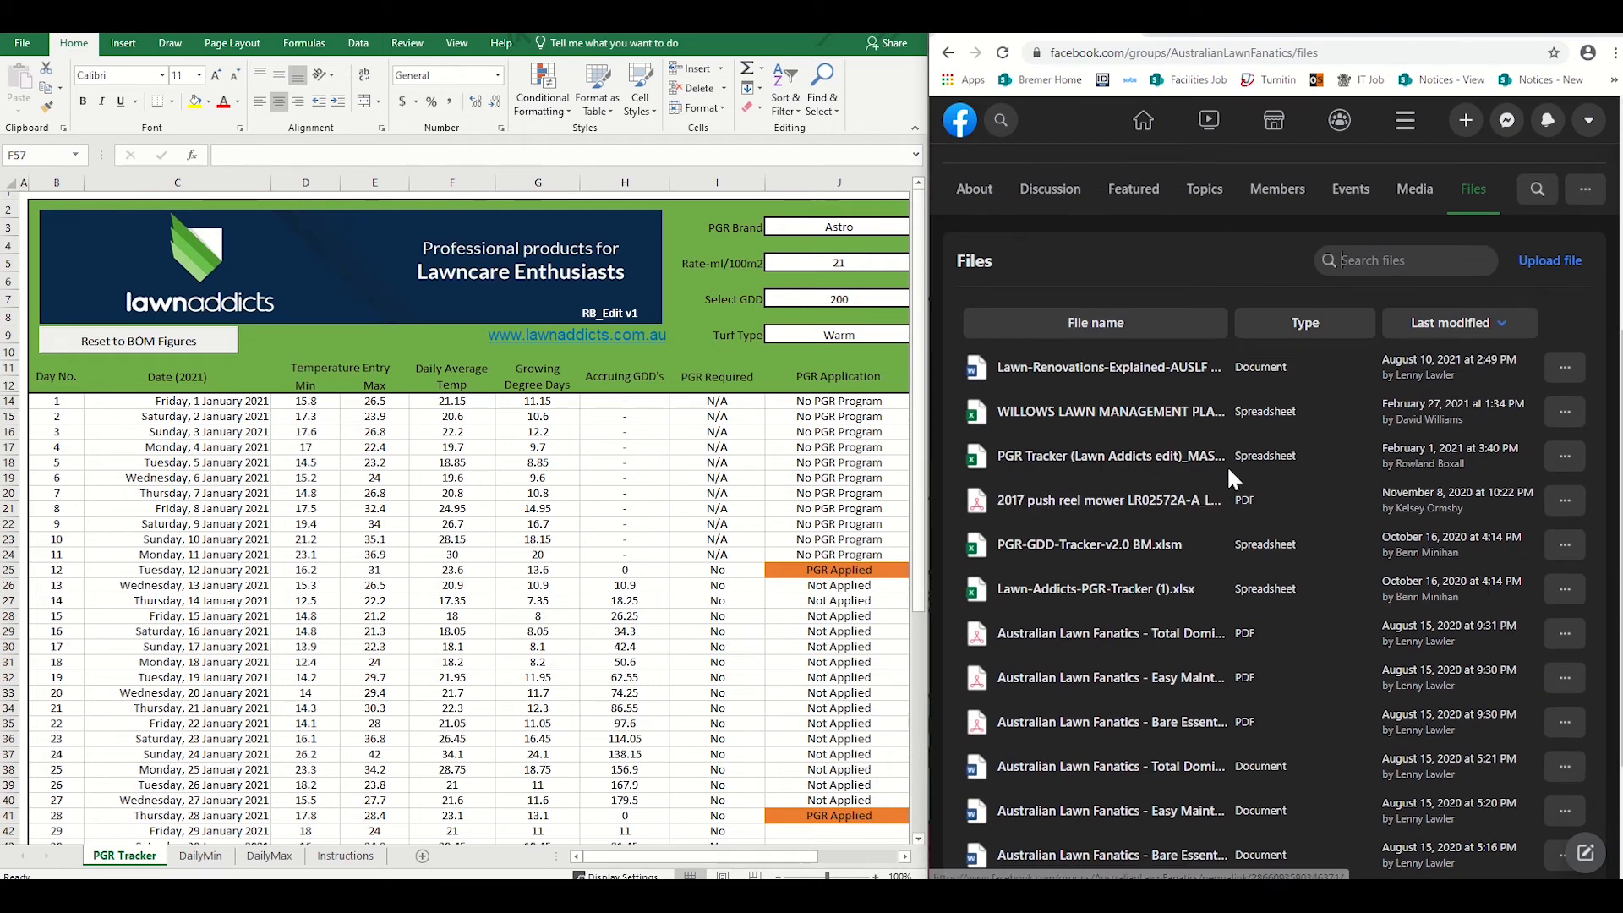
left_click(1564, 455)
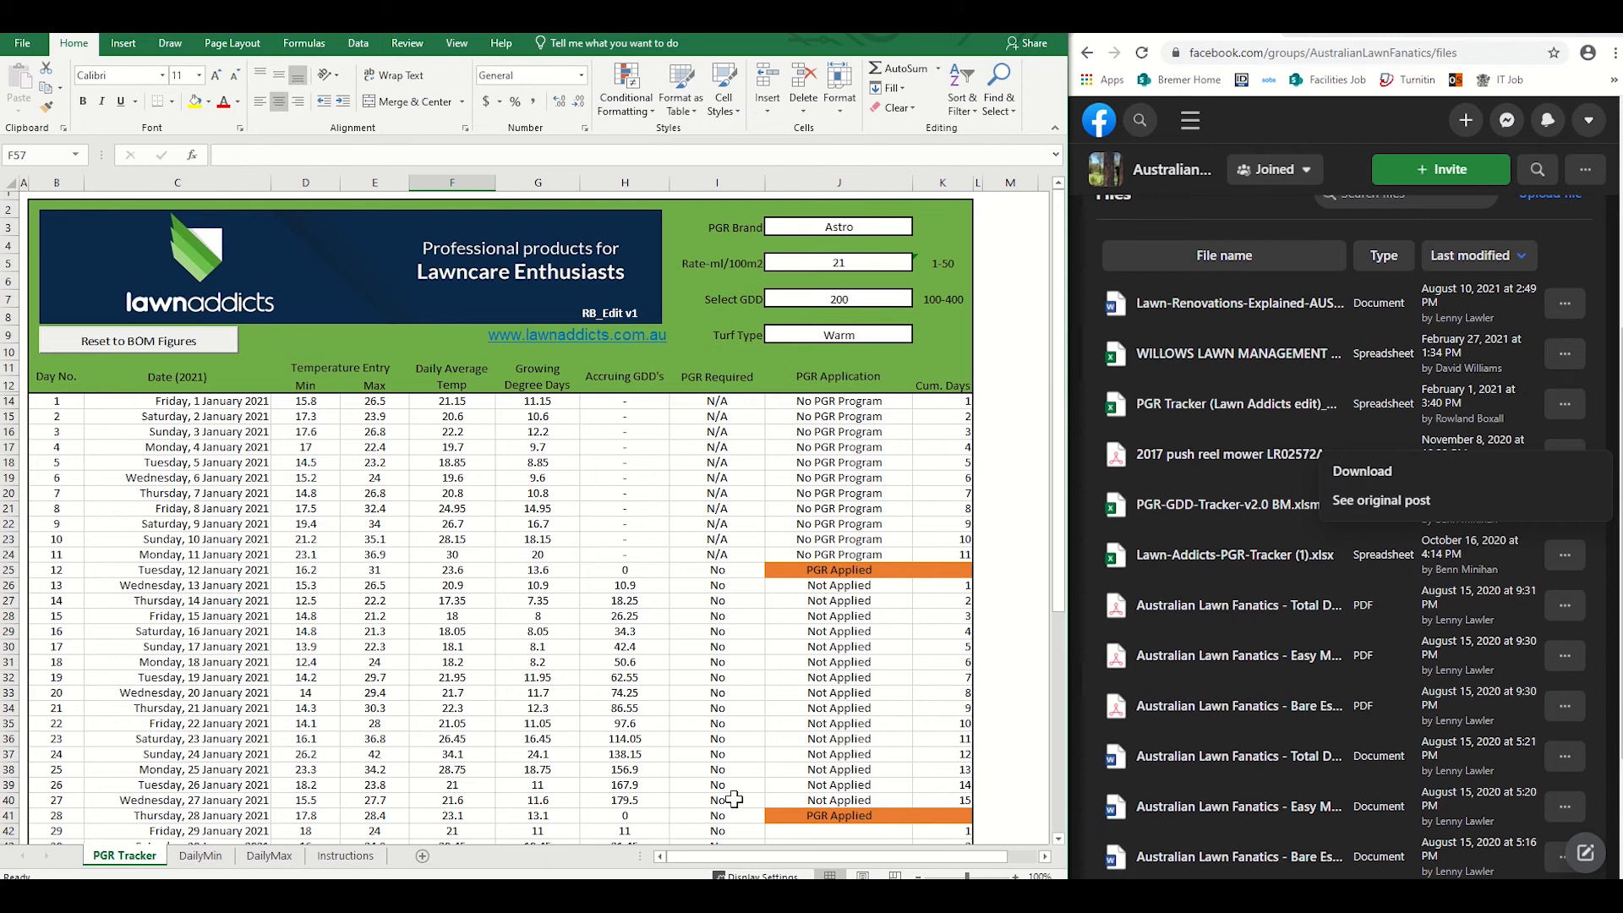
scroll("down", 3)
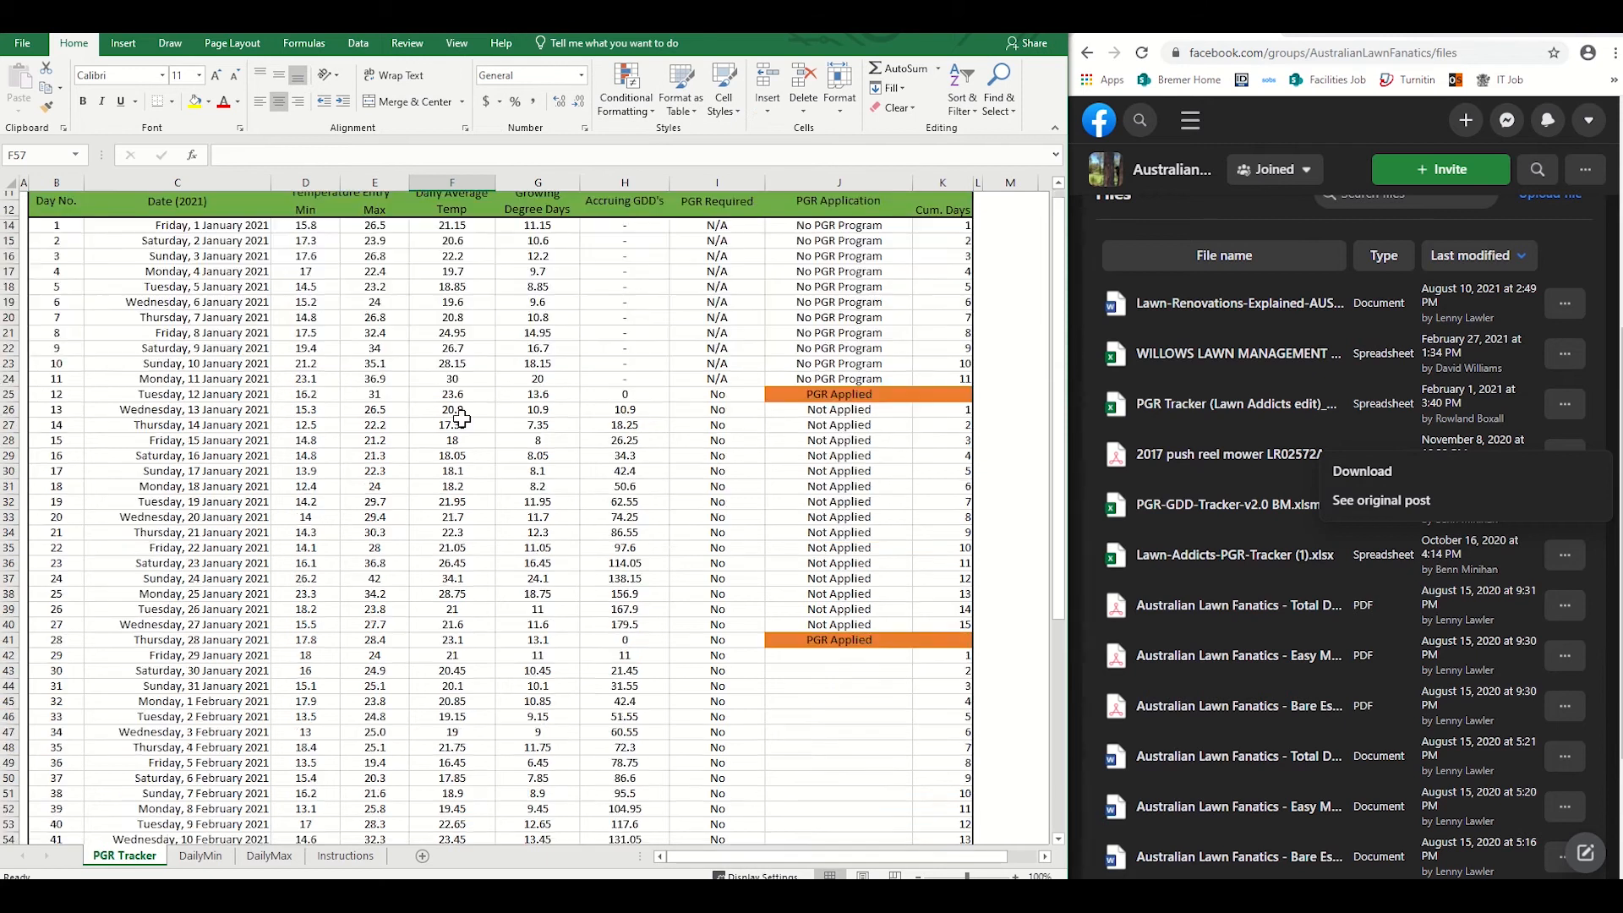
scroll("up", 3)
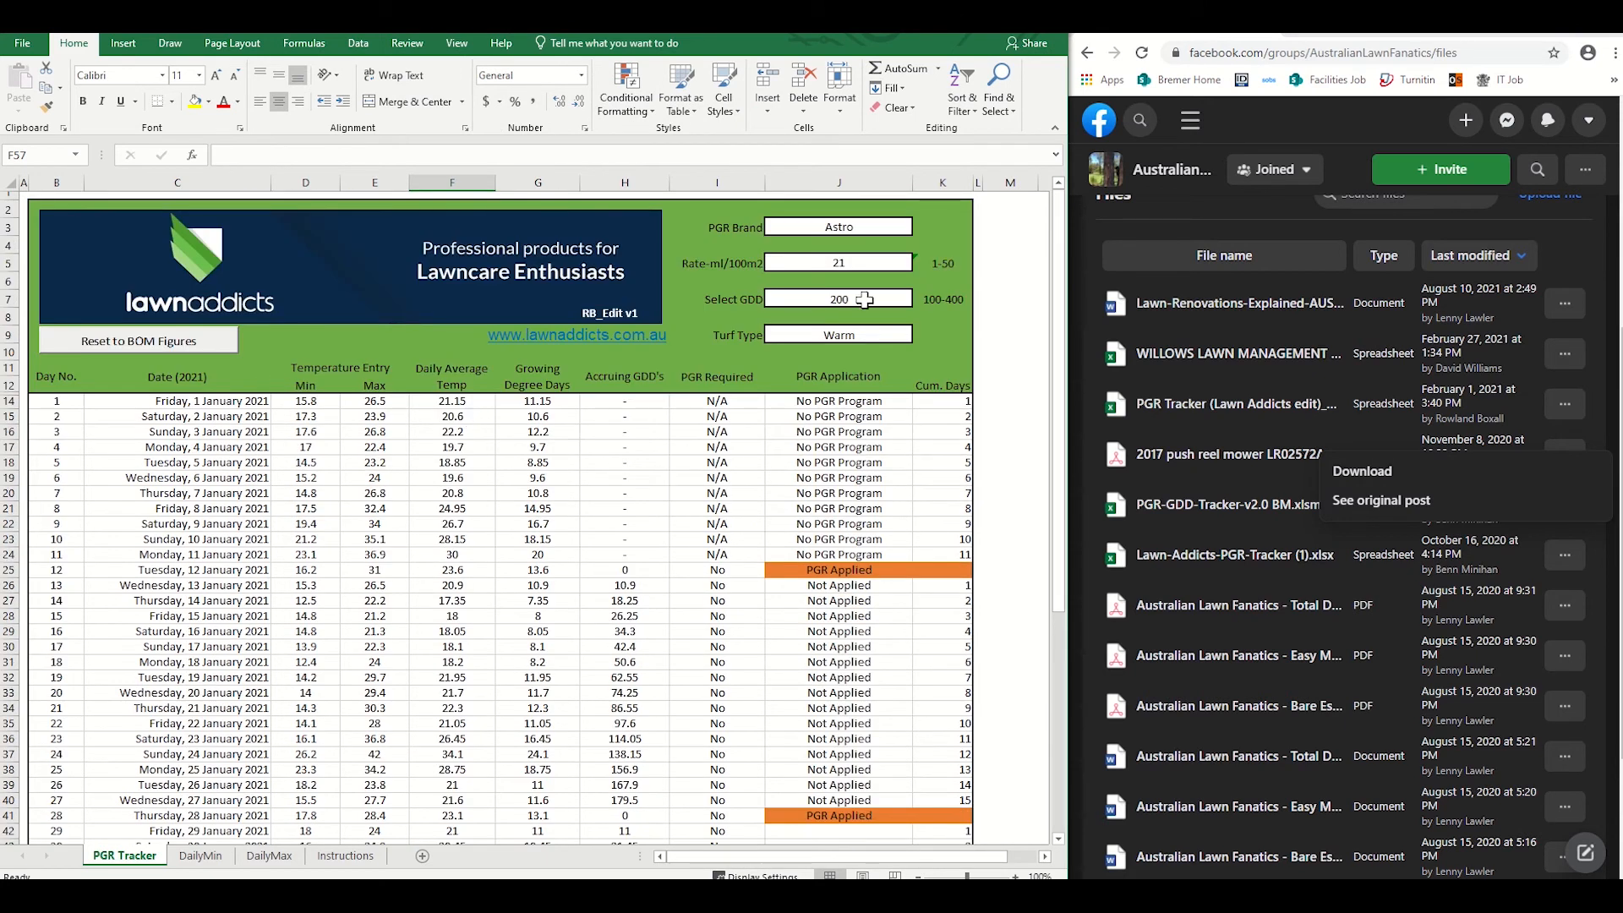
left_click(920, 226)
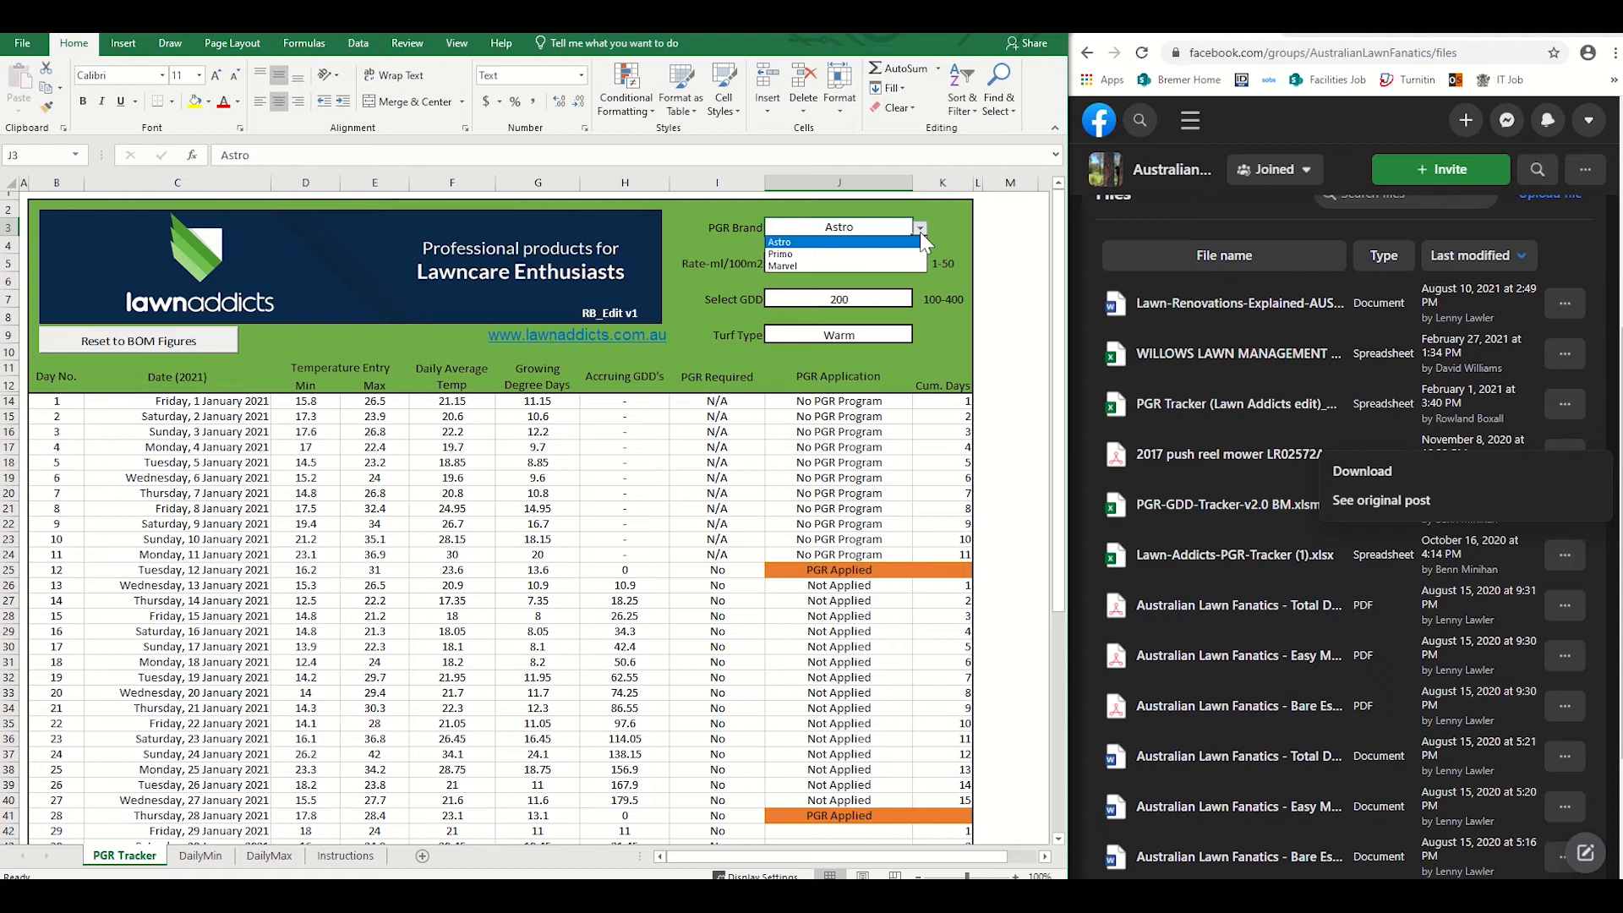
mouse_move(819, 254)
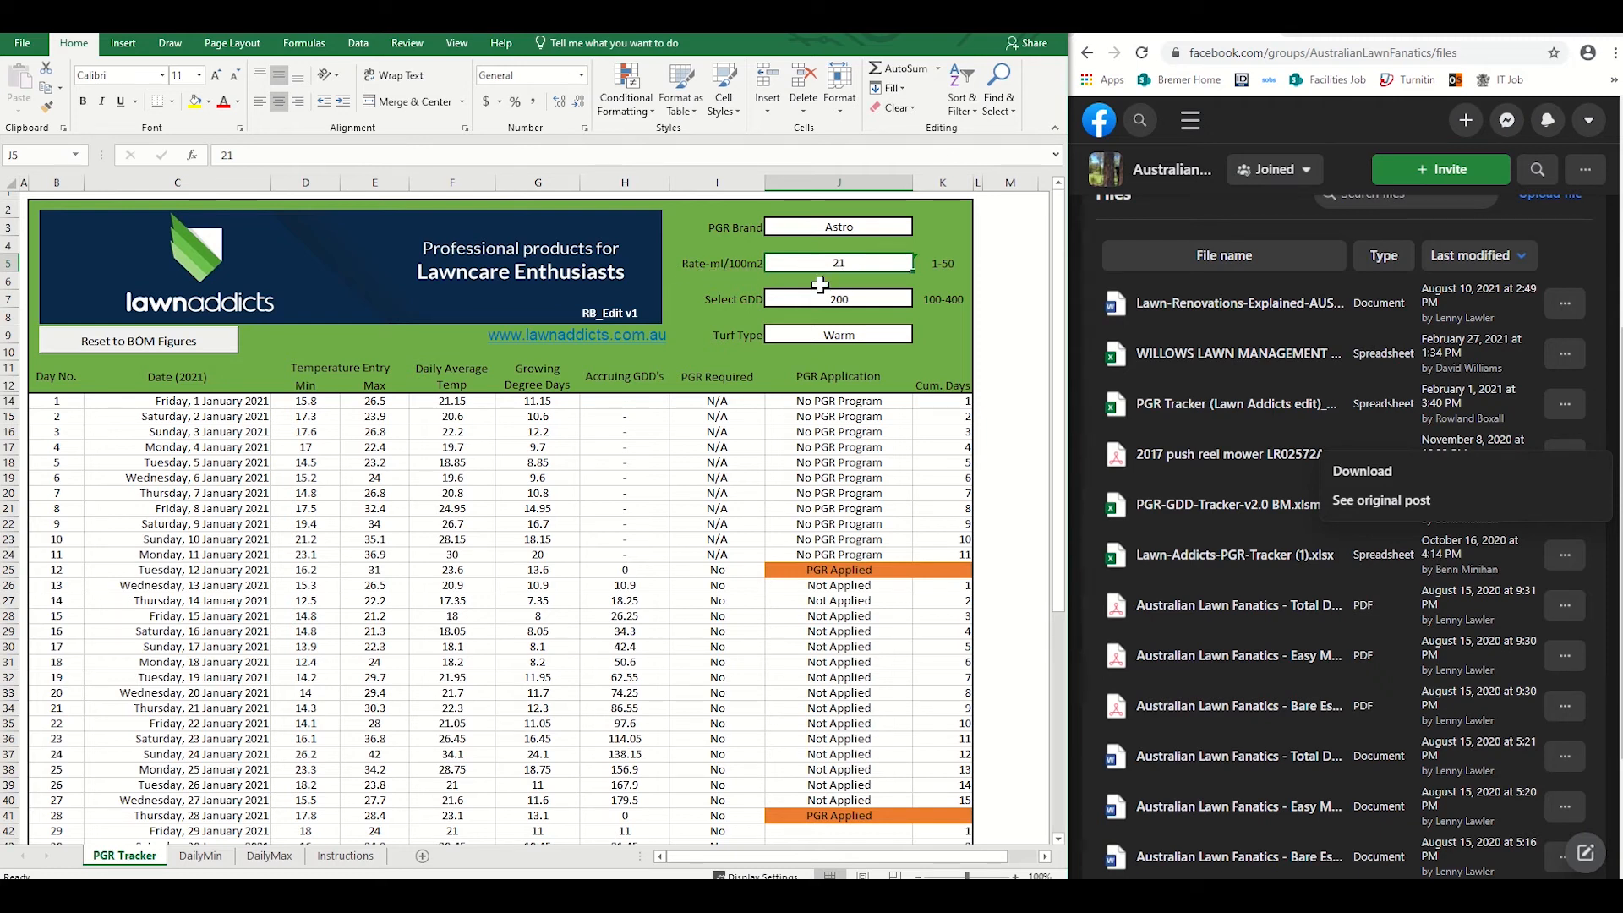
left_click(839, 299)
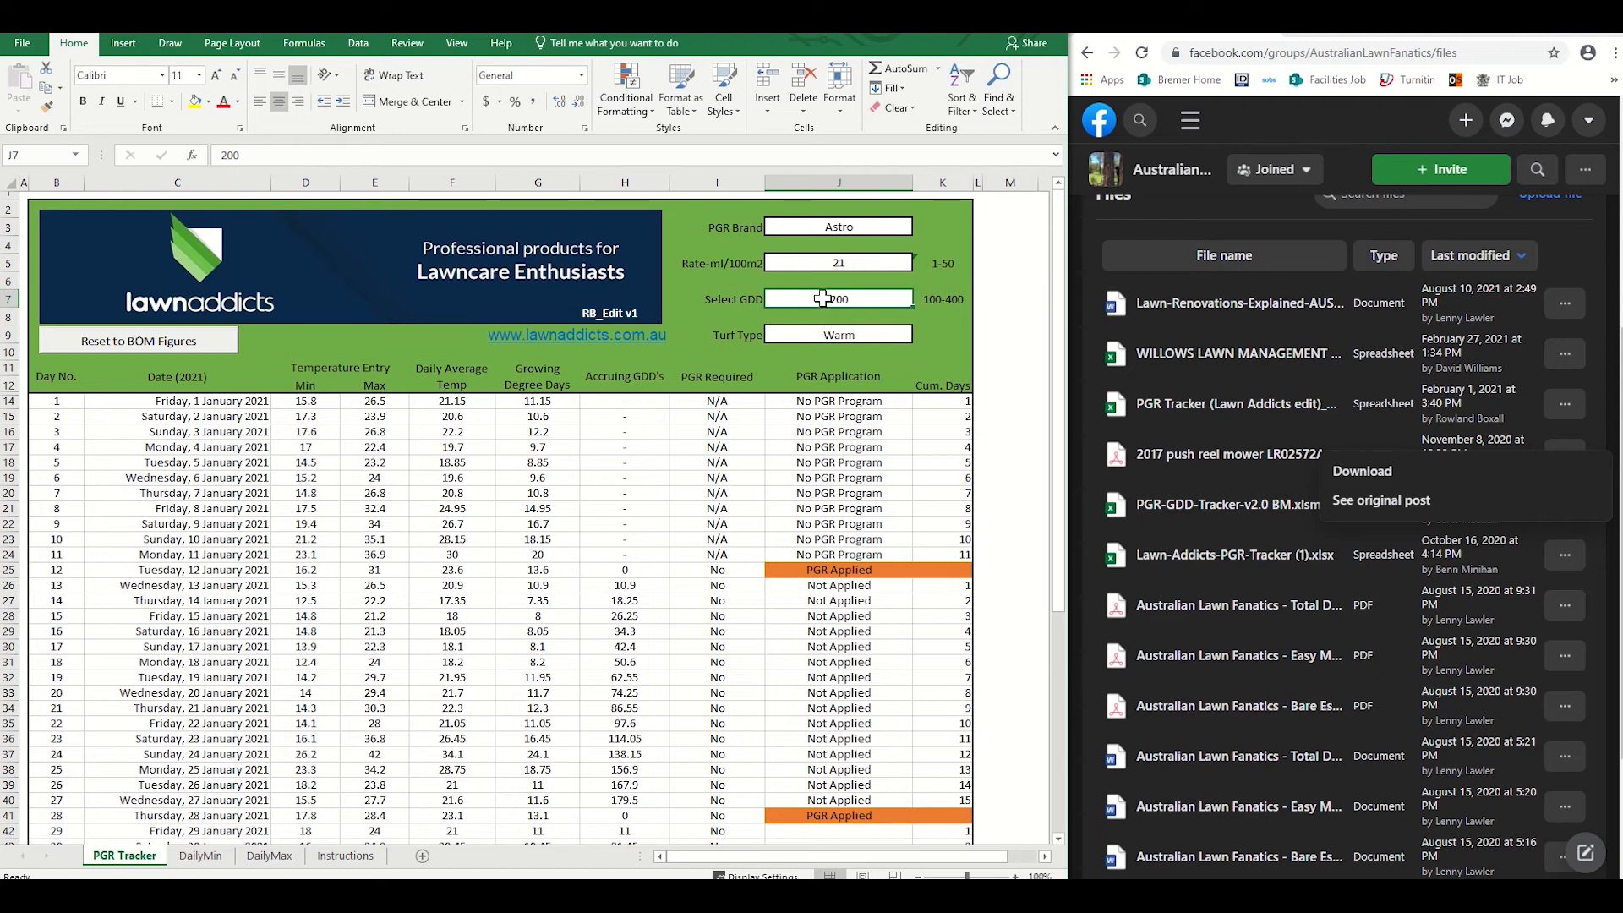
mouse_move(741, 331)
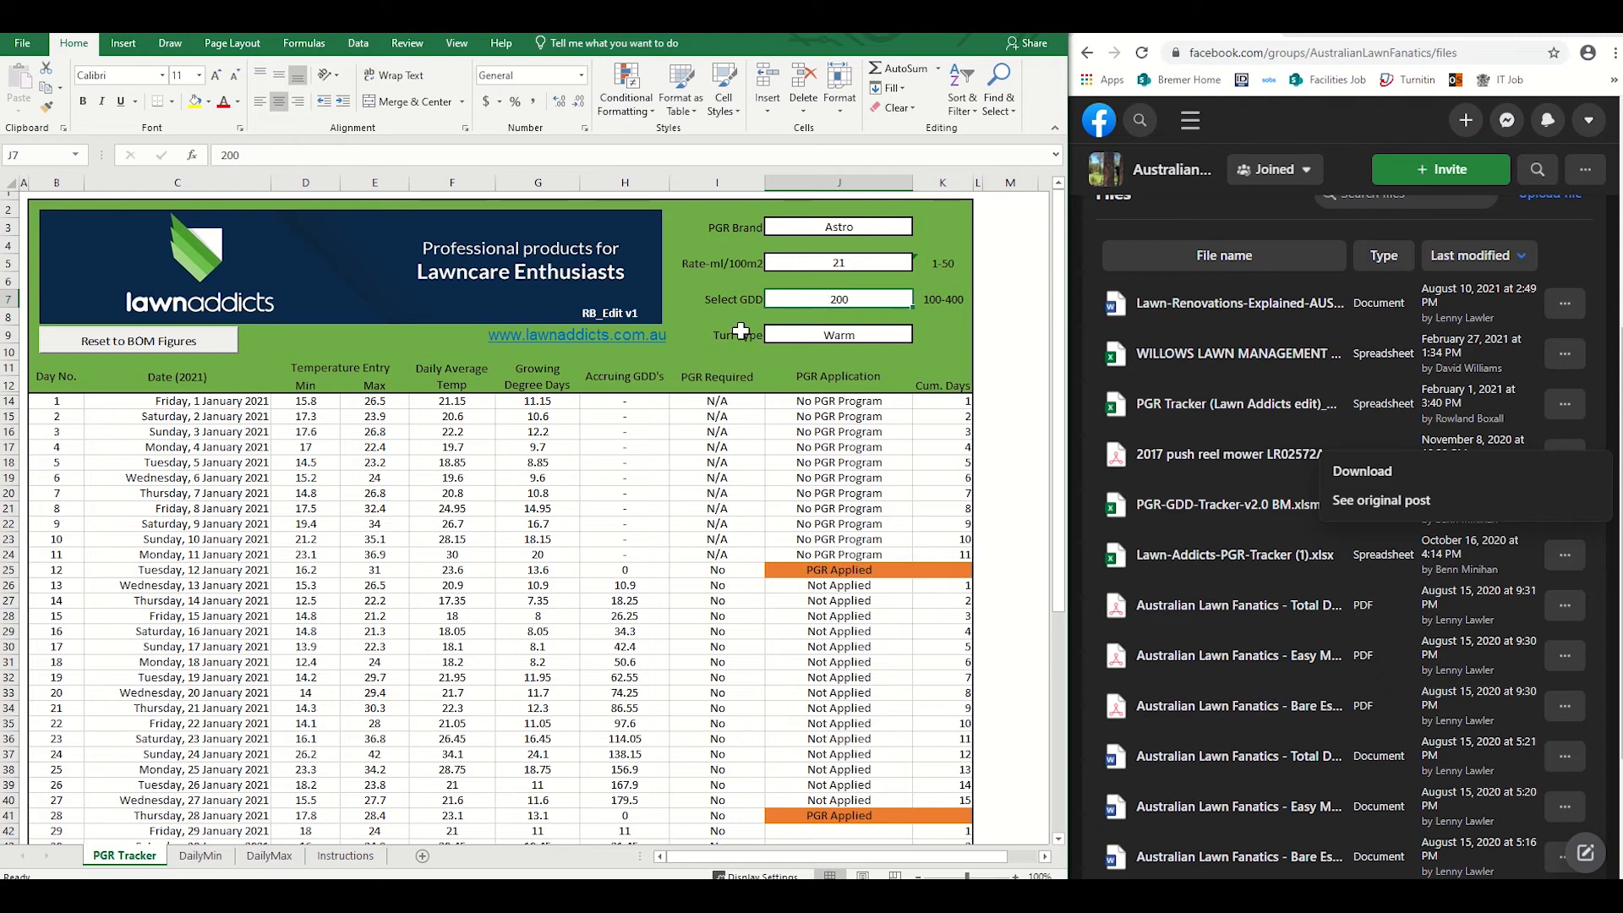
left_click(920, 333)
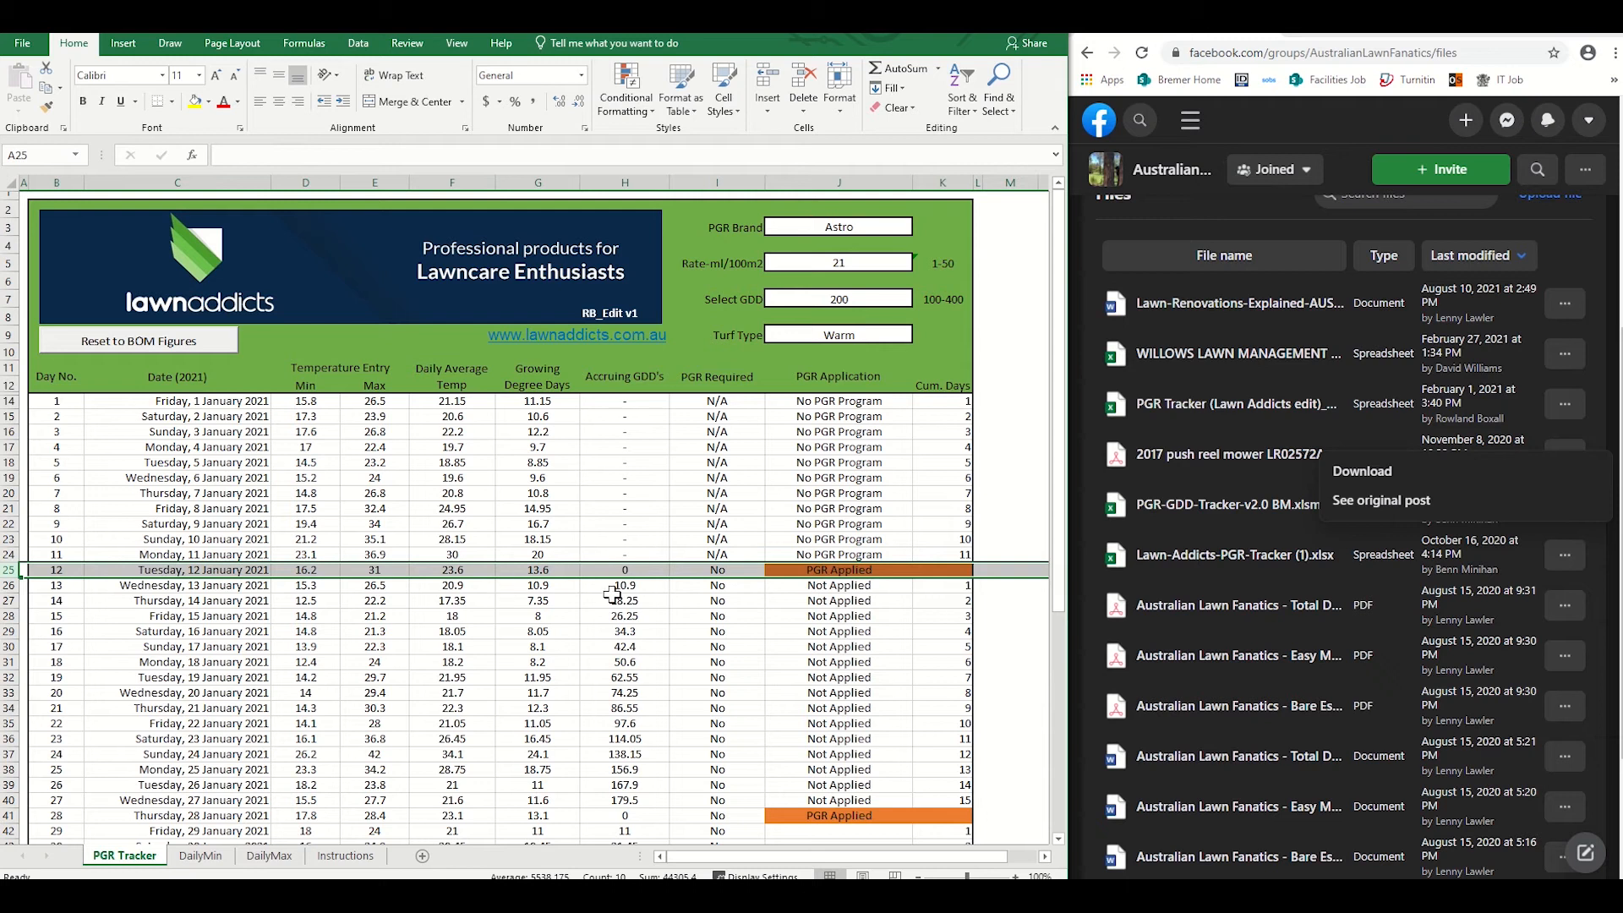
mouse_move(612, 594)
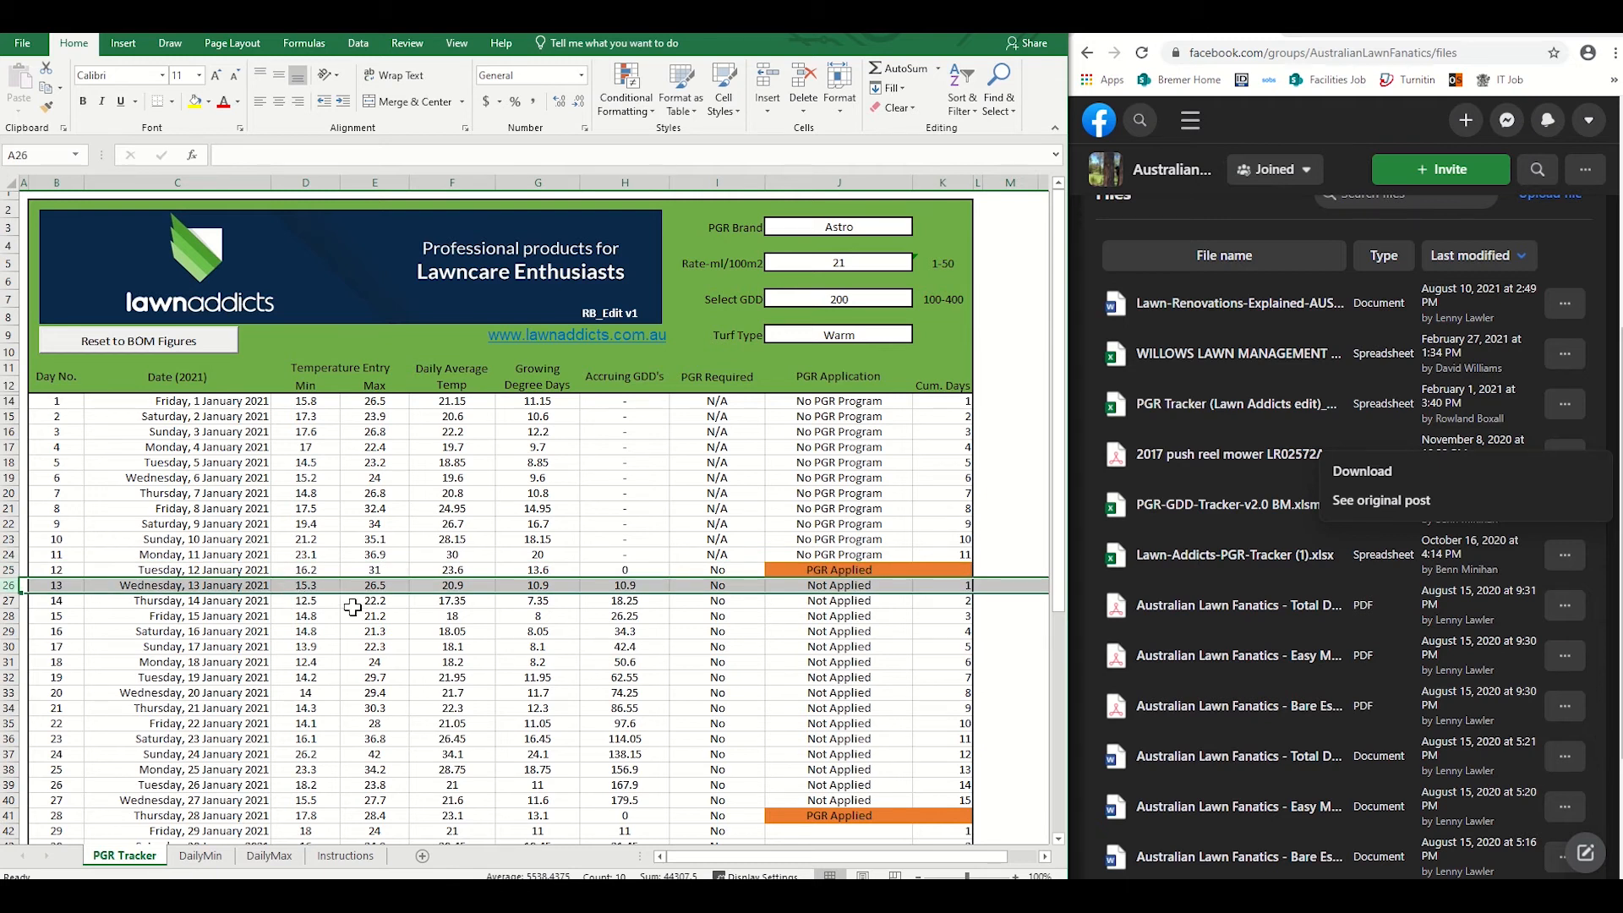
mouse_move(413, 600)
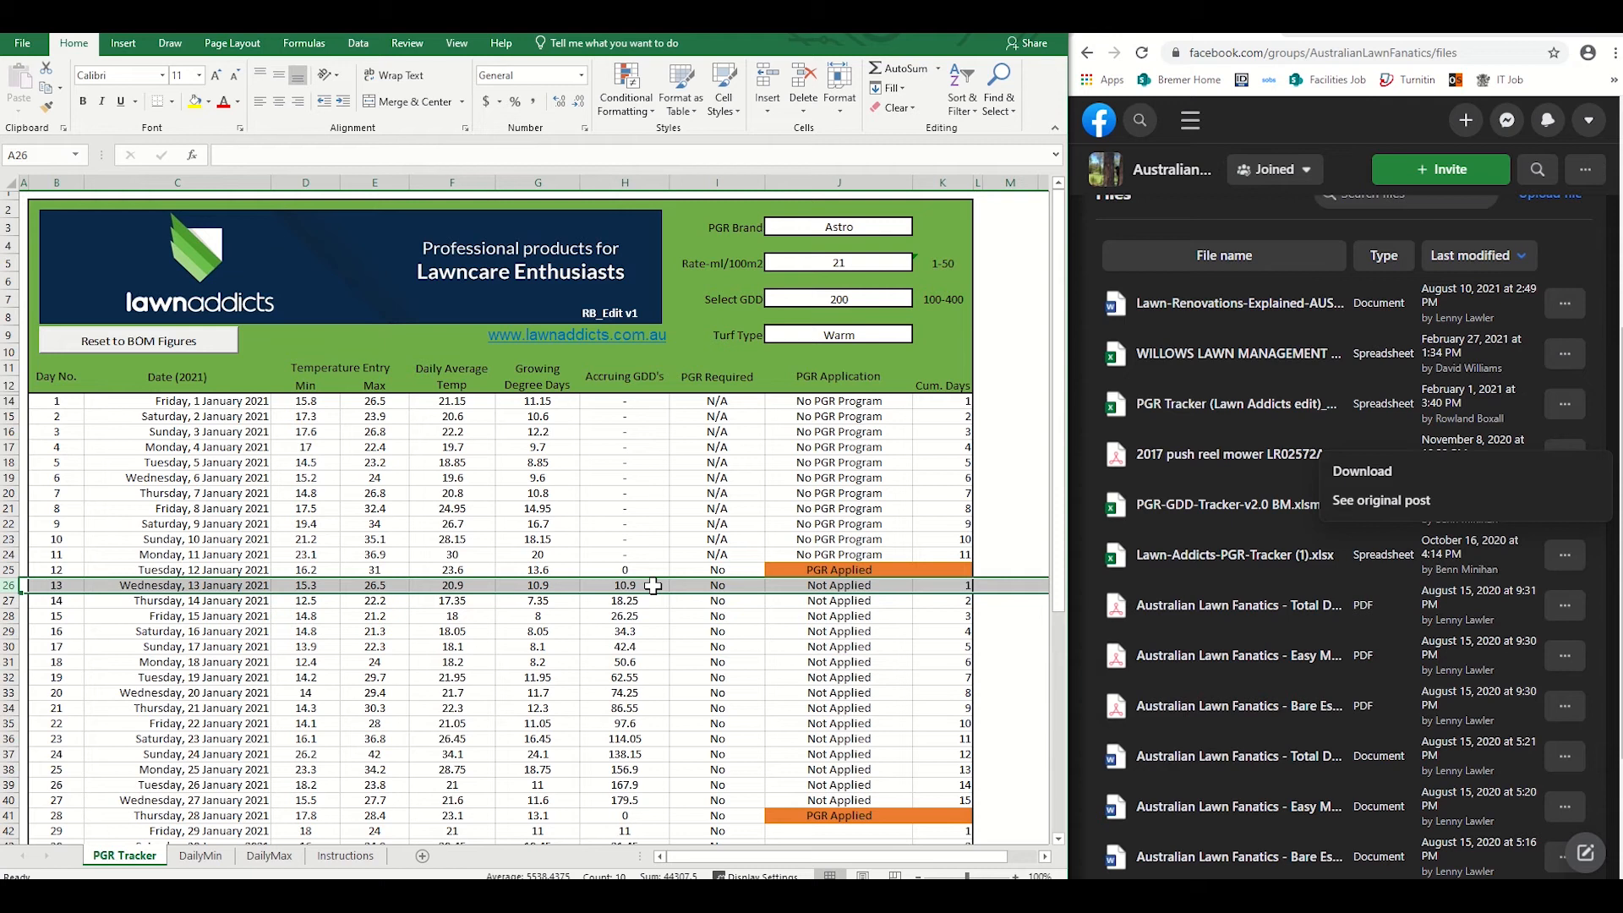
mouse_move(467, 591)
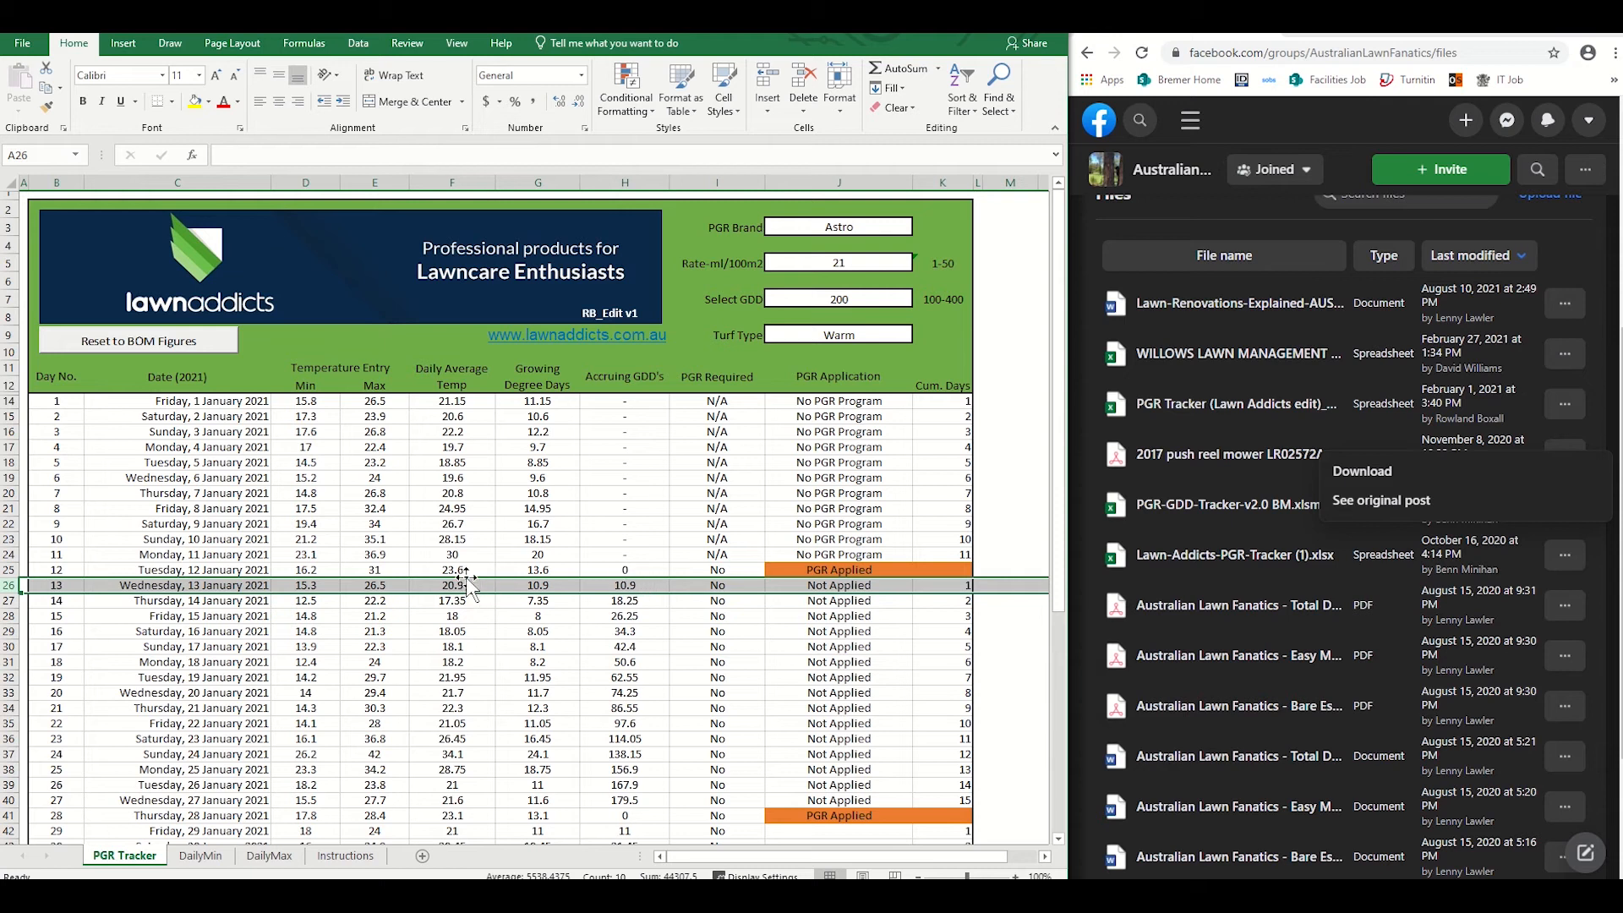
mouse_move(629, 595)
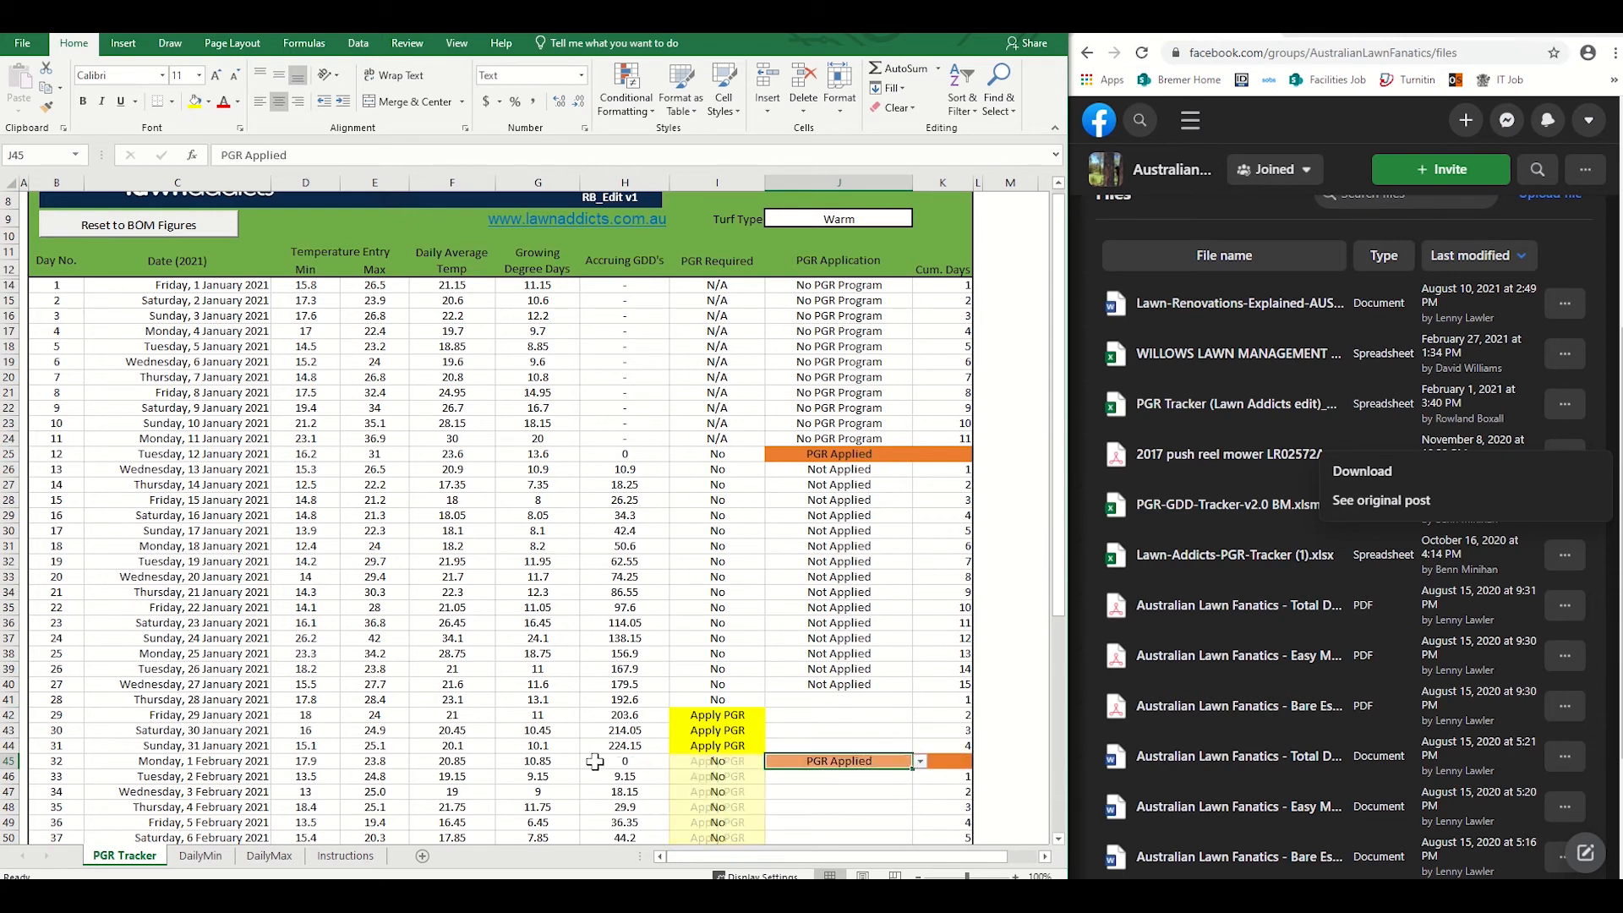
Scroll down the PGR Tracker sheet to reach 1 February 2021
scroll("down", 3)
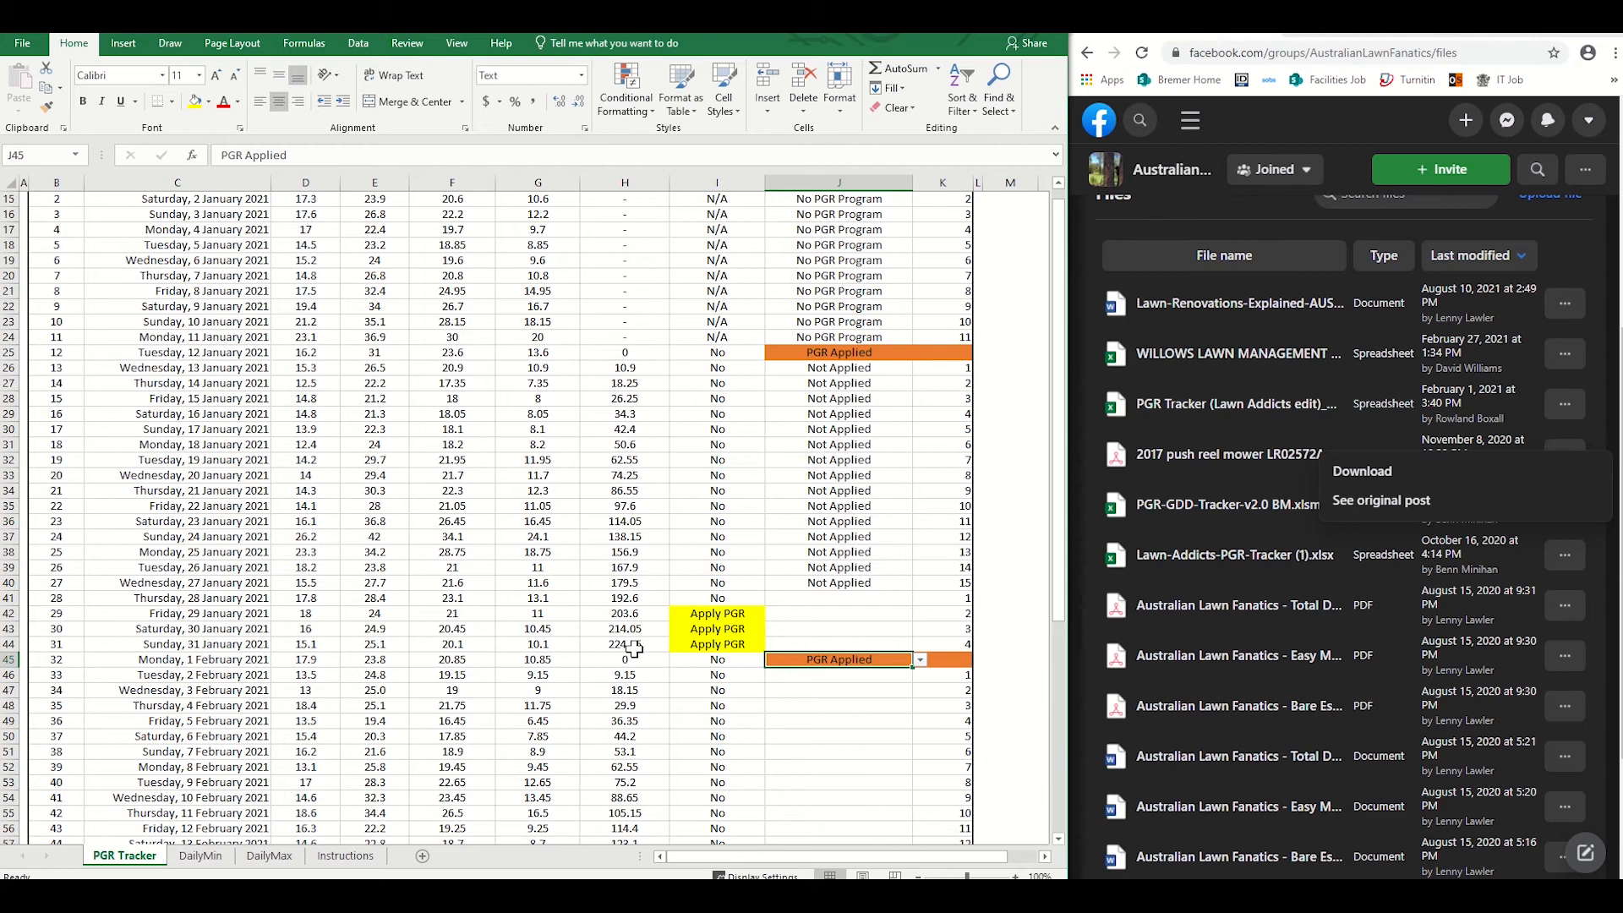
scroll("down", 3)
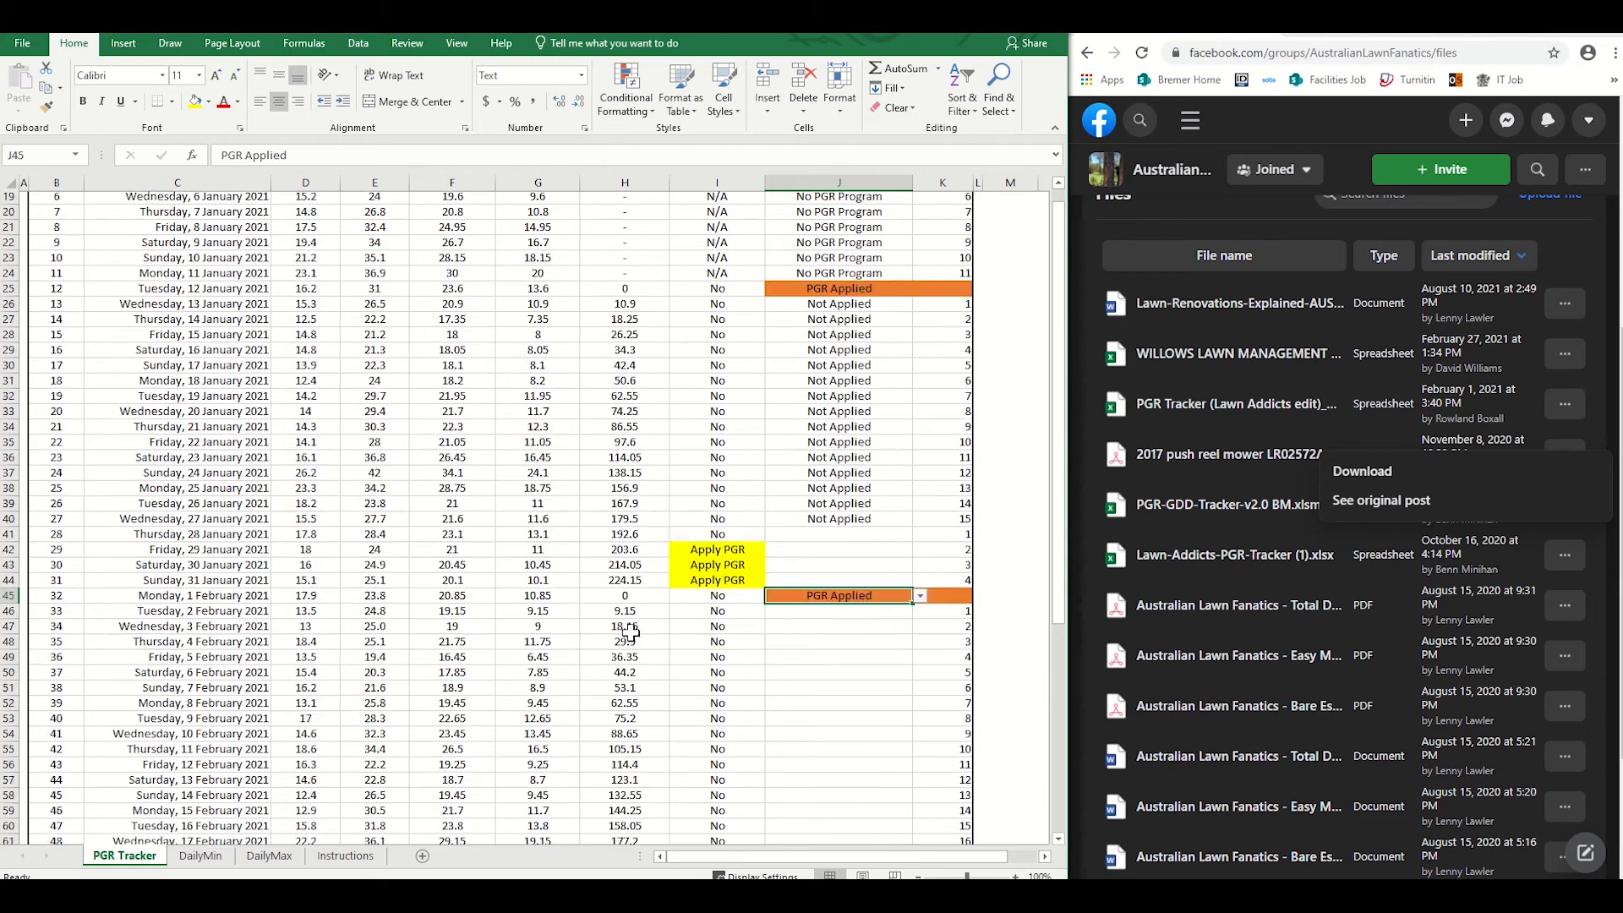
scroll("down", 3)
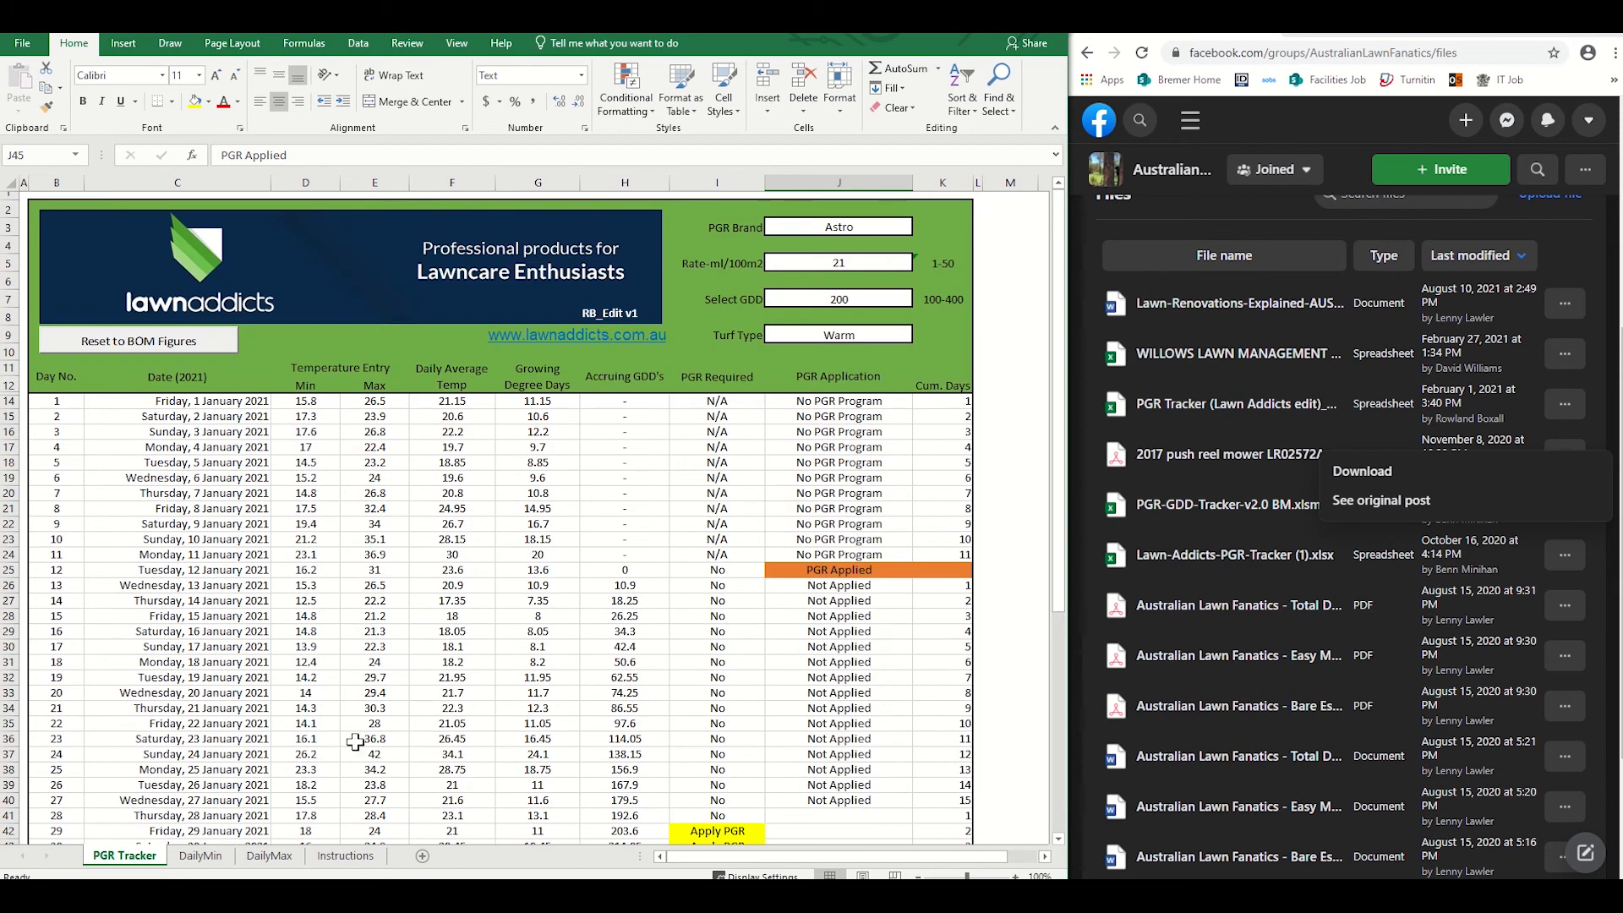
Inspect the DailyMin table, then follow the Instructions sheet's GO HERE link to the climate data site
left_click(201, 856)
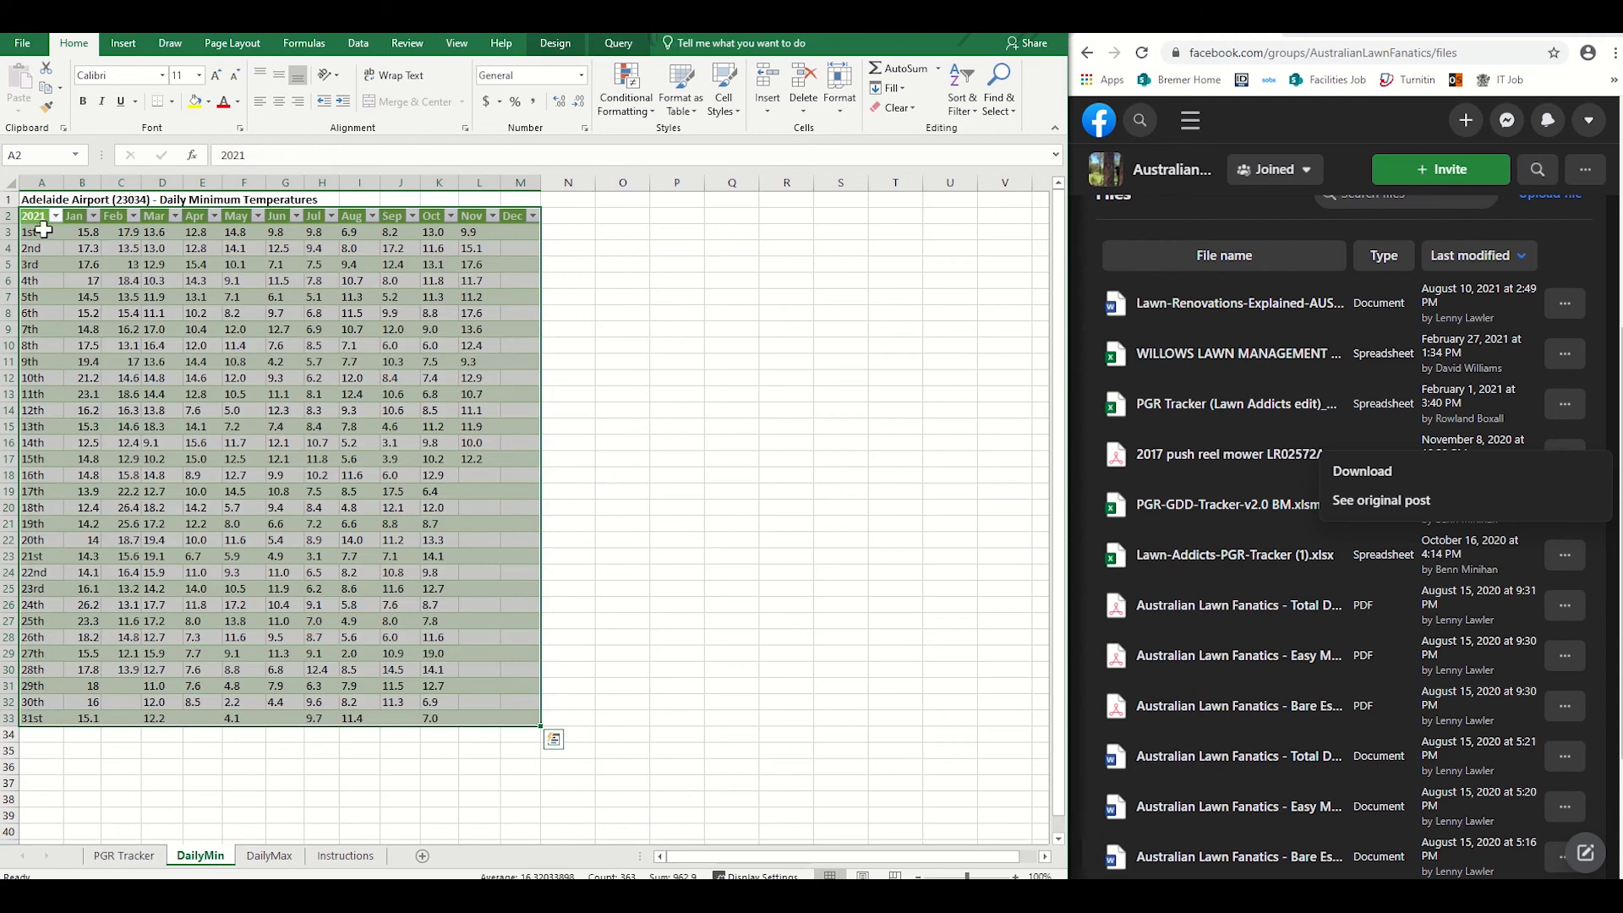
left_click(81, 232)
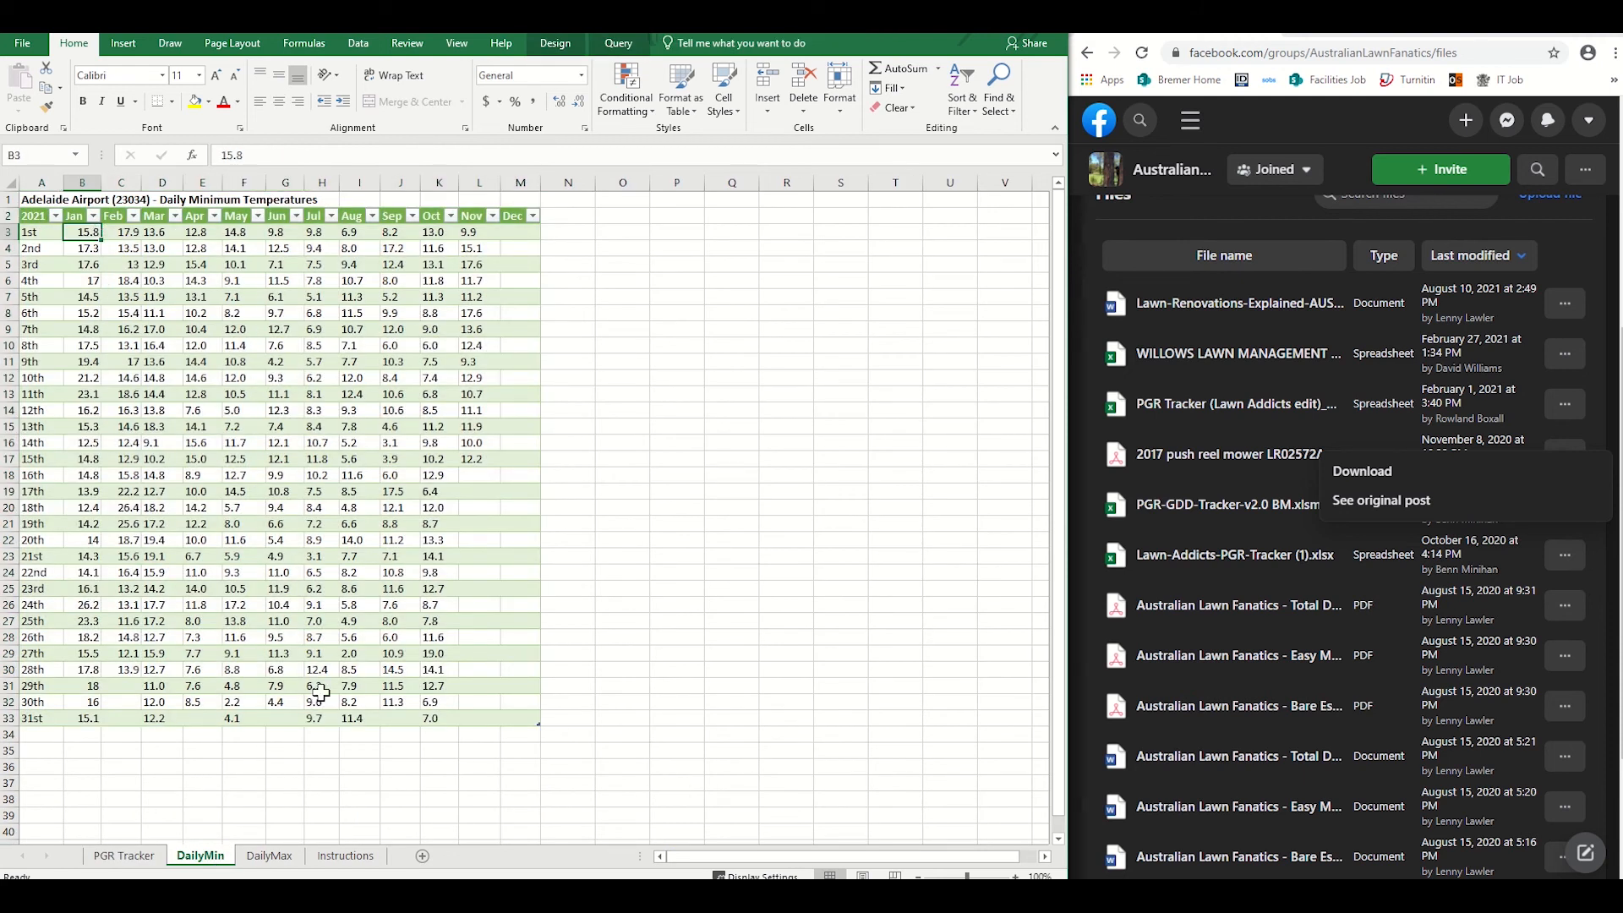
left_click(345, 855)
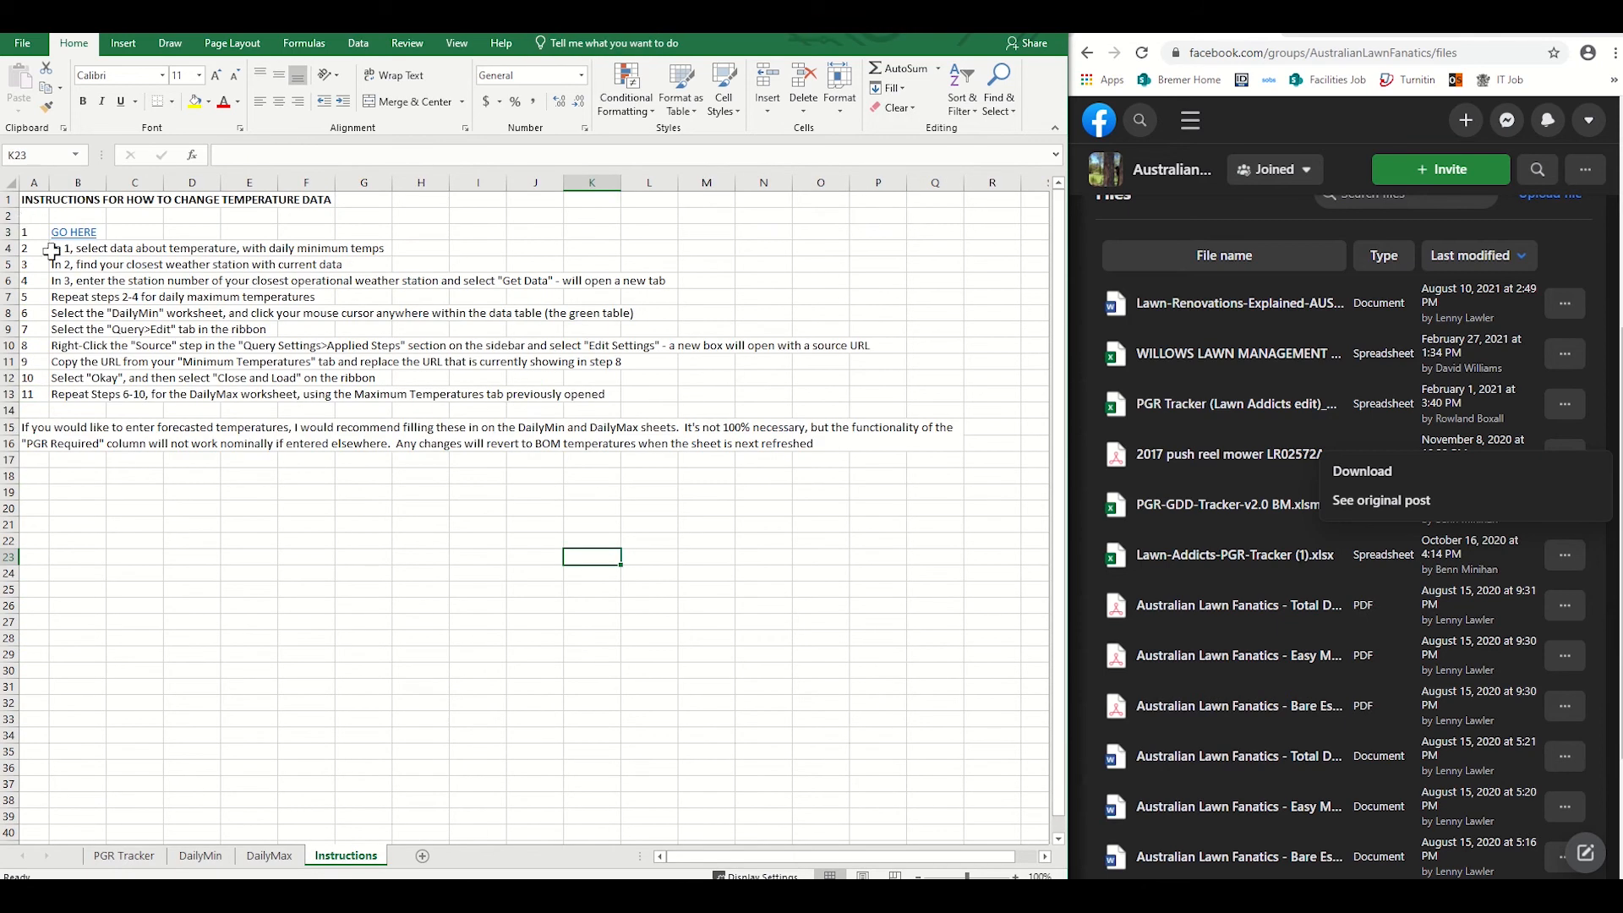
left_click(75, 232)
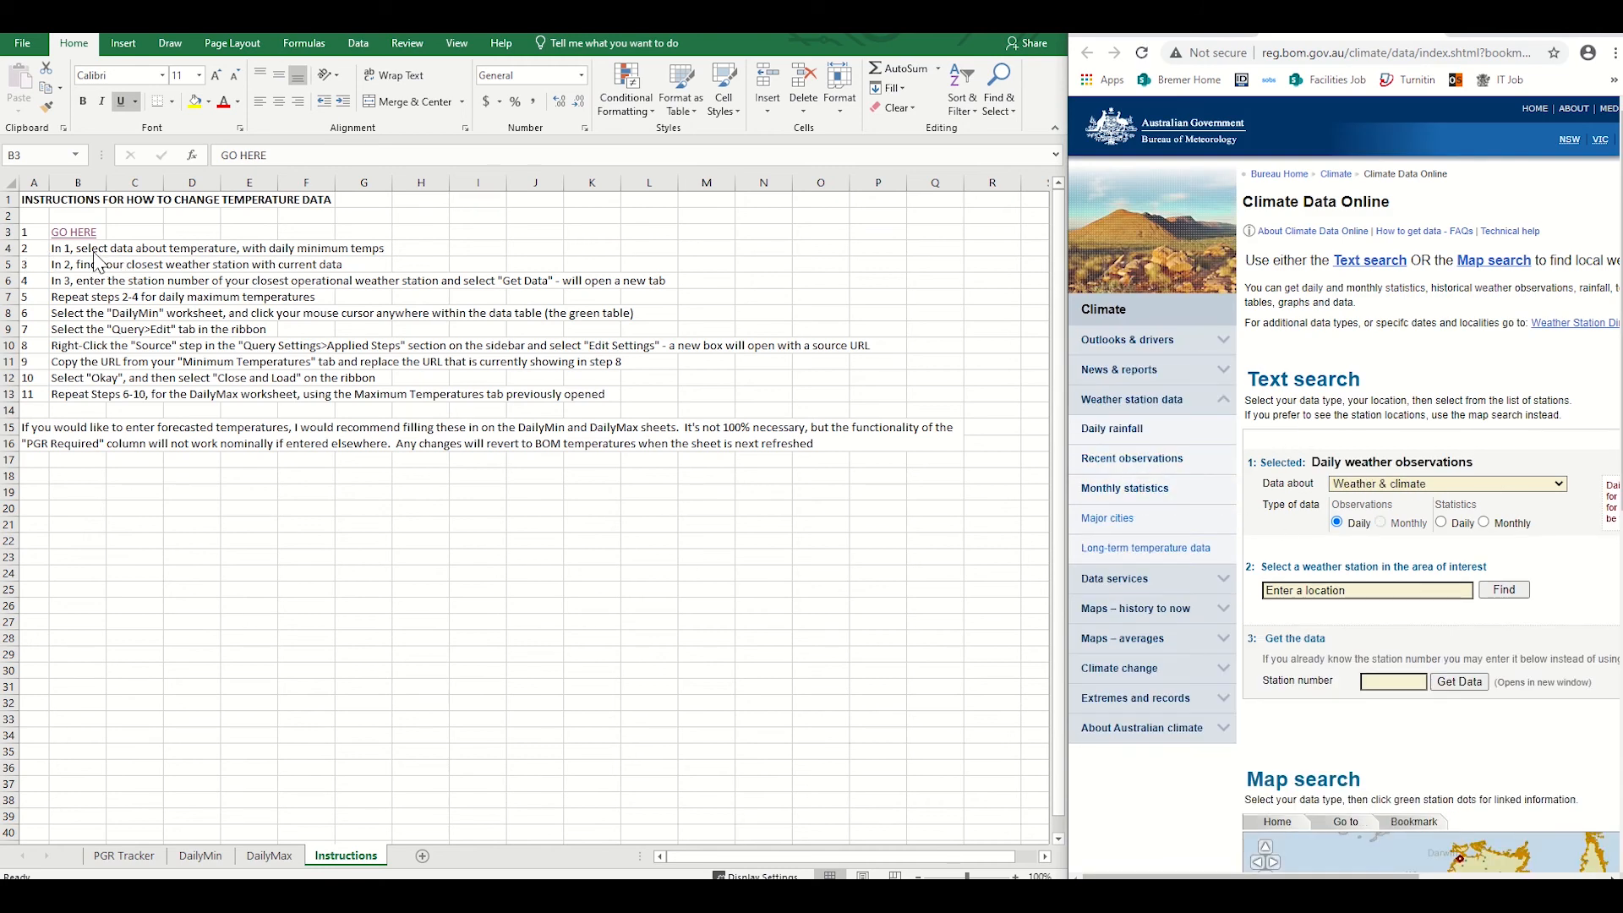
mouse_move(311, 269)
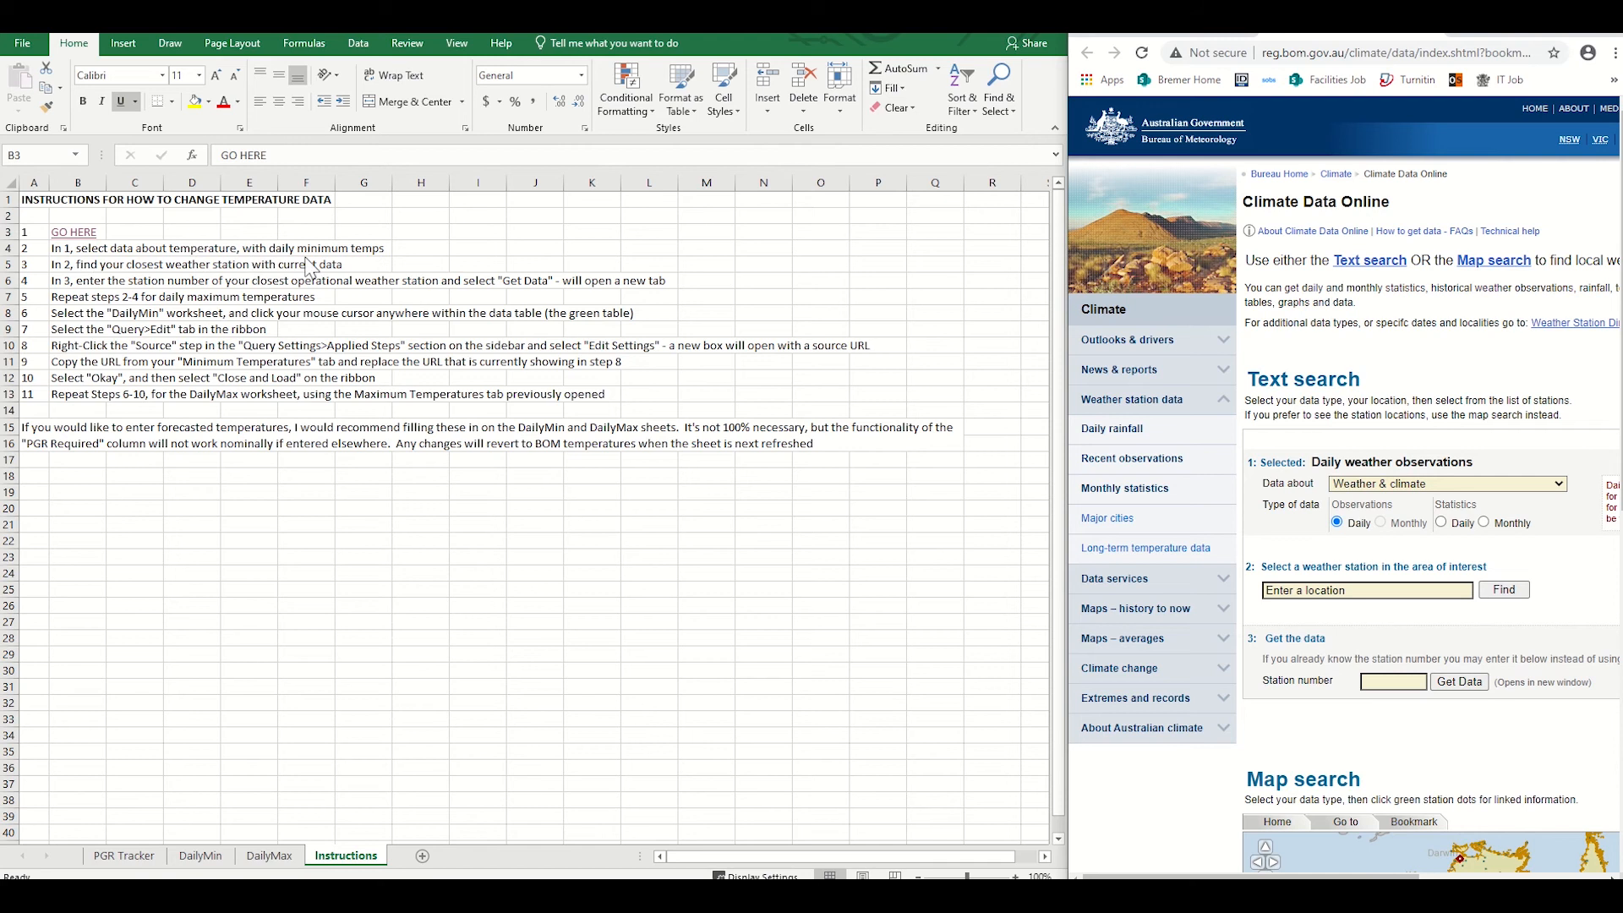
Request daily minimum temperature data and search for stations near Brisbane
left_click(1444, 484)
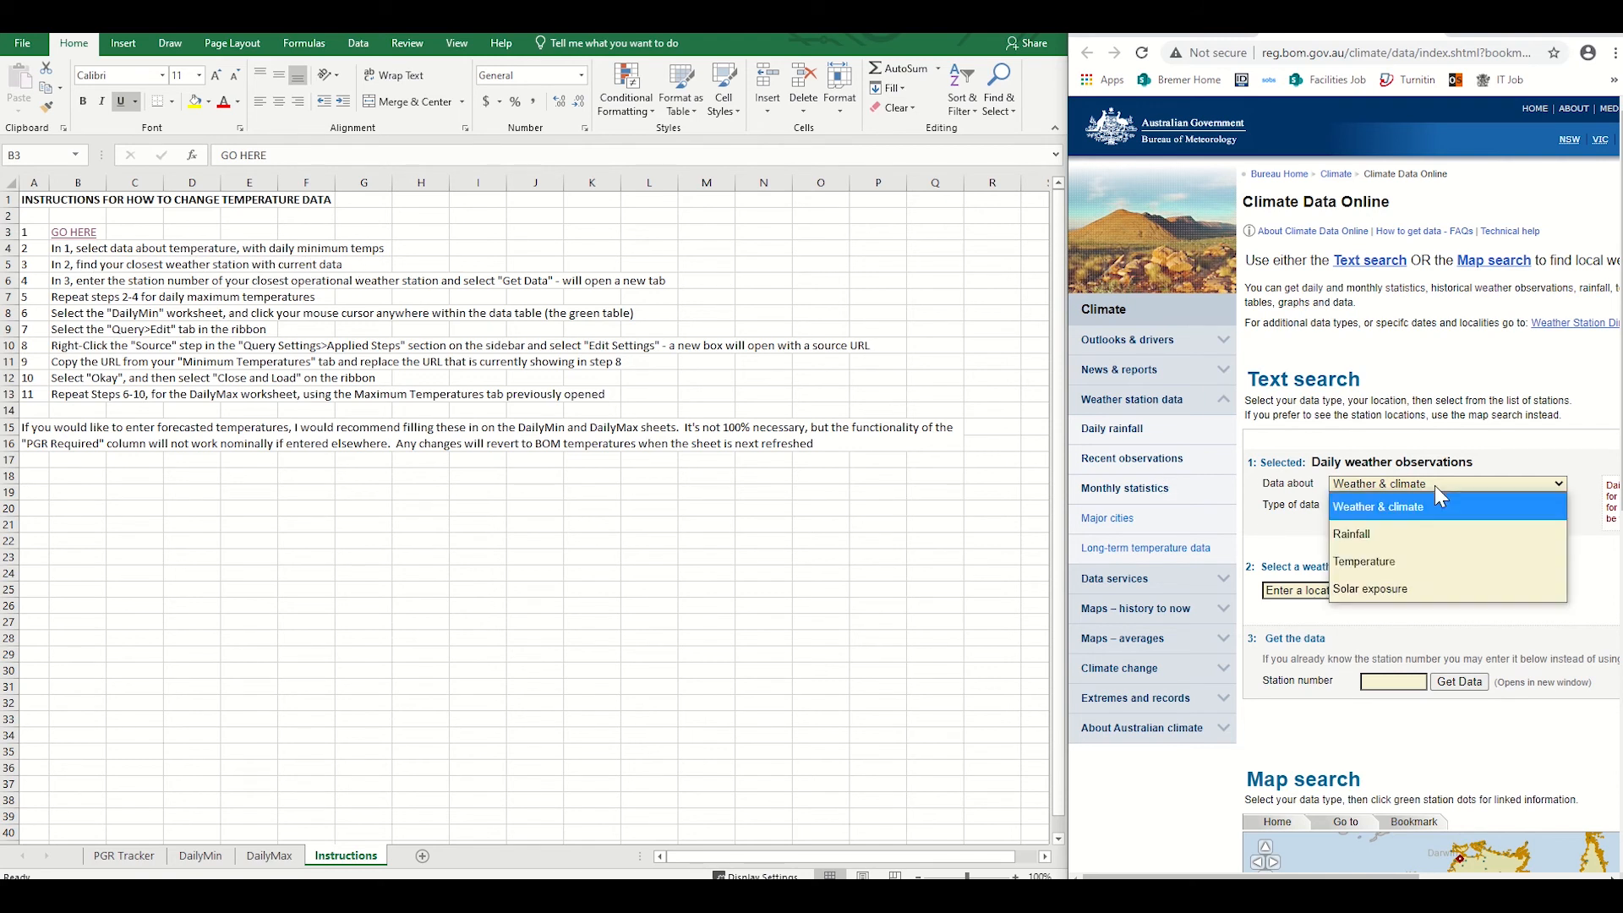
left_click(1365, 562)
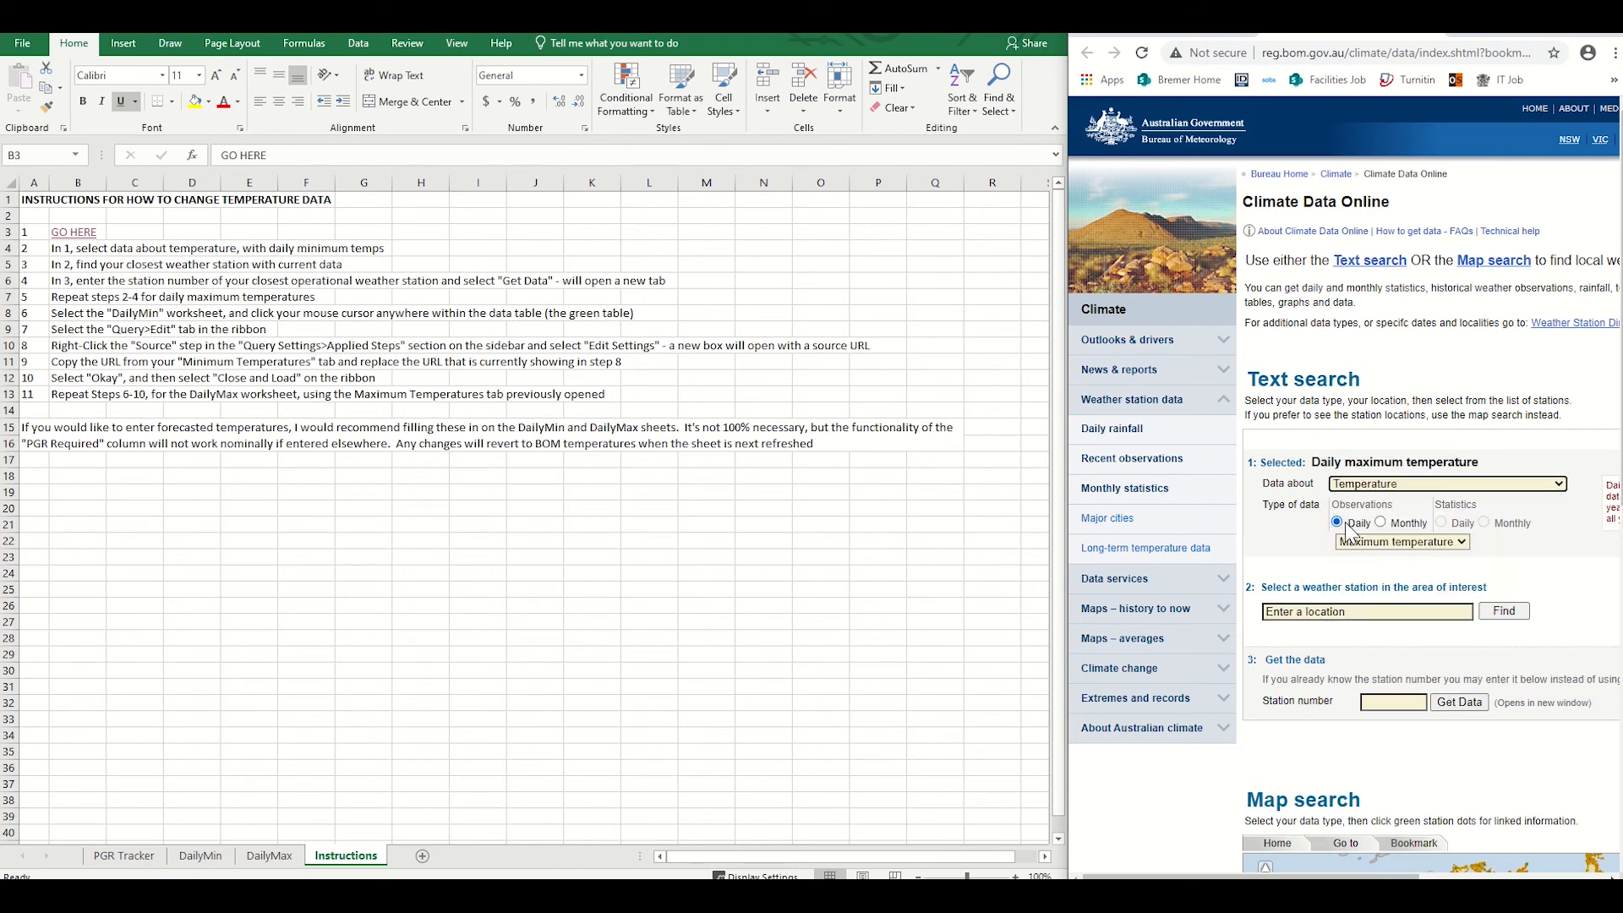
left_click(1402, 542)
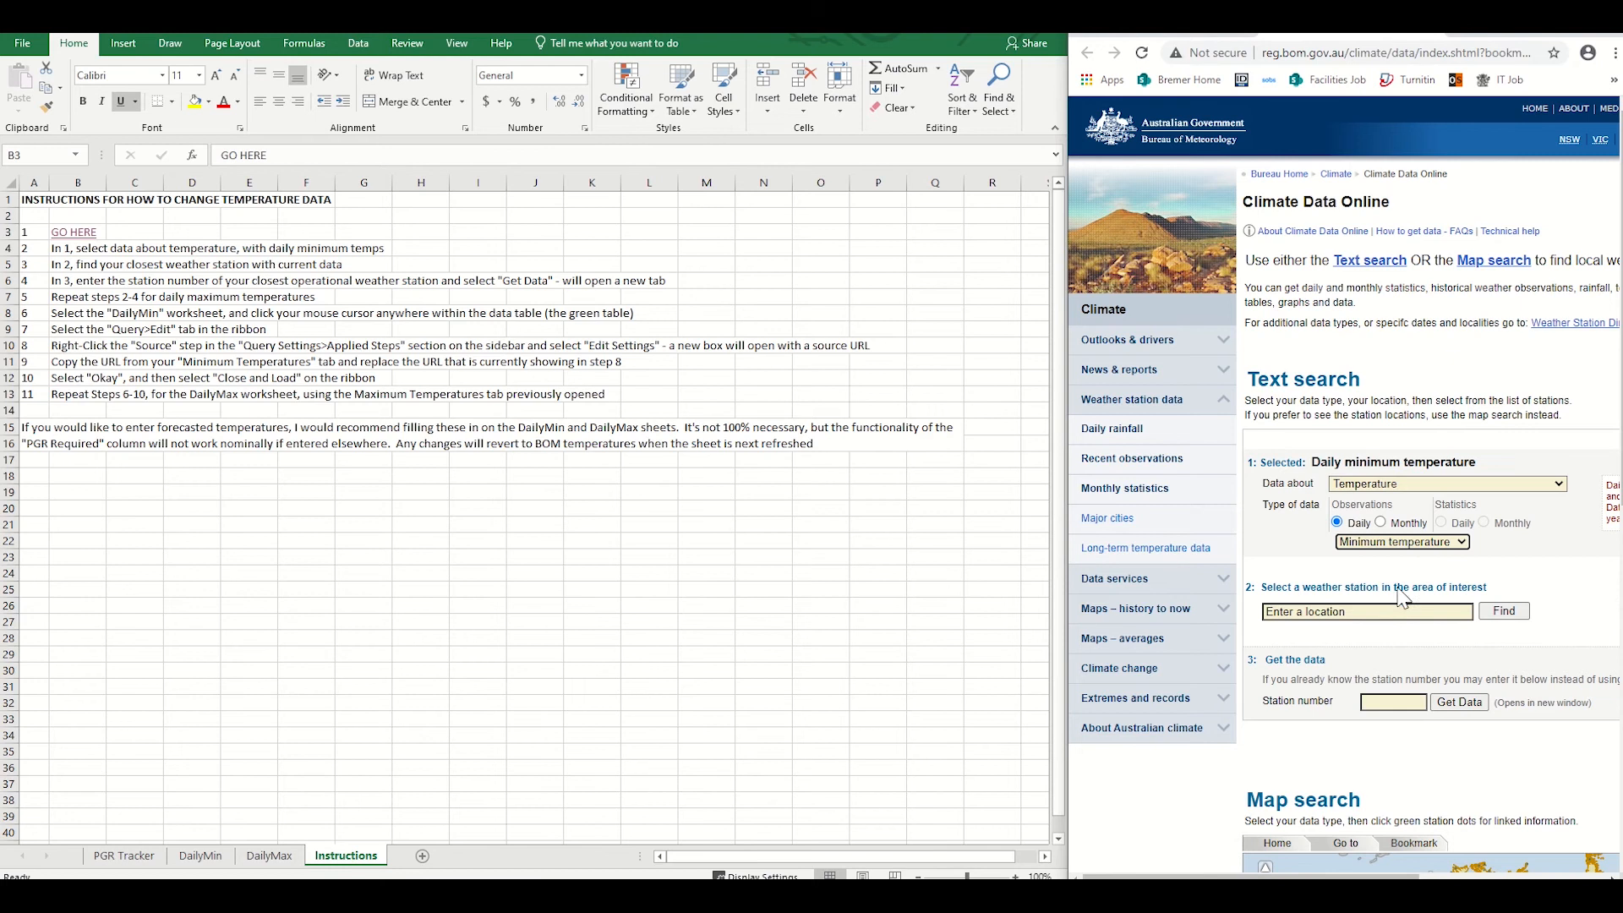
type("Brisbane")
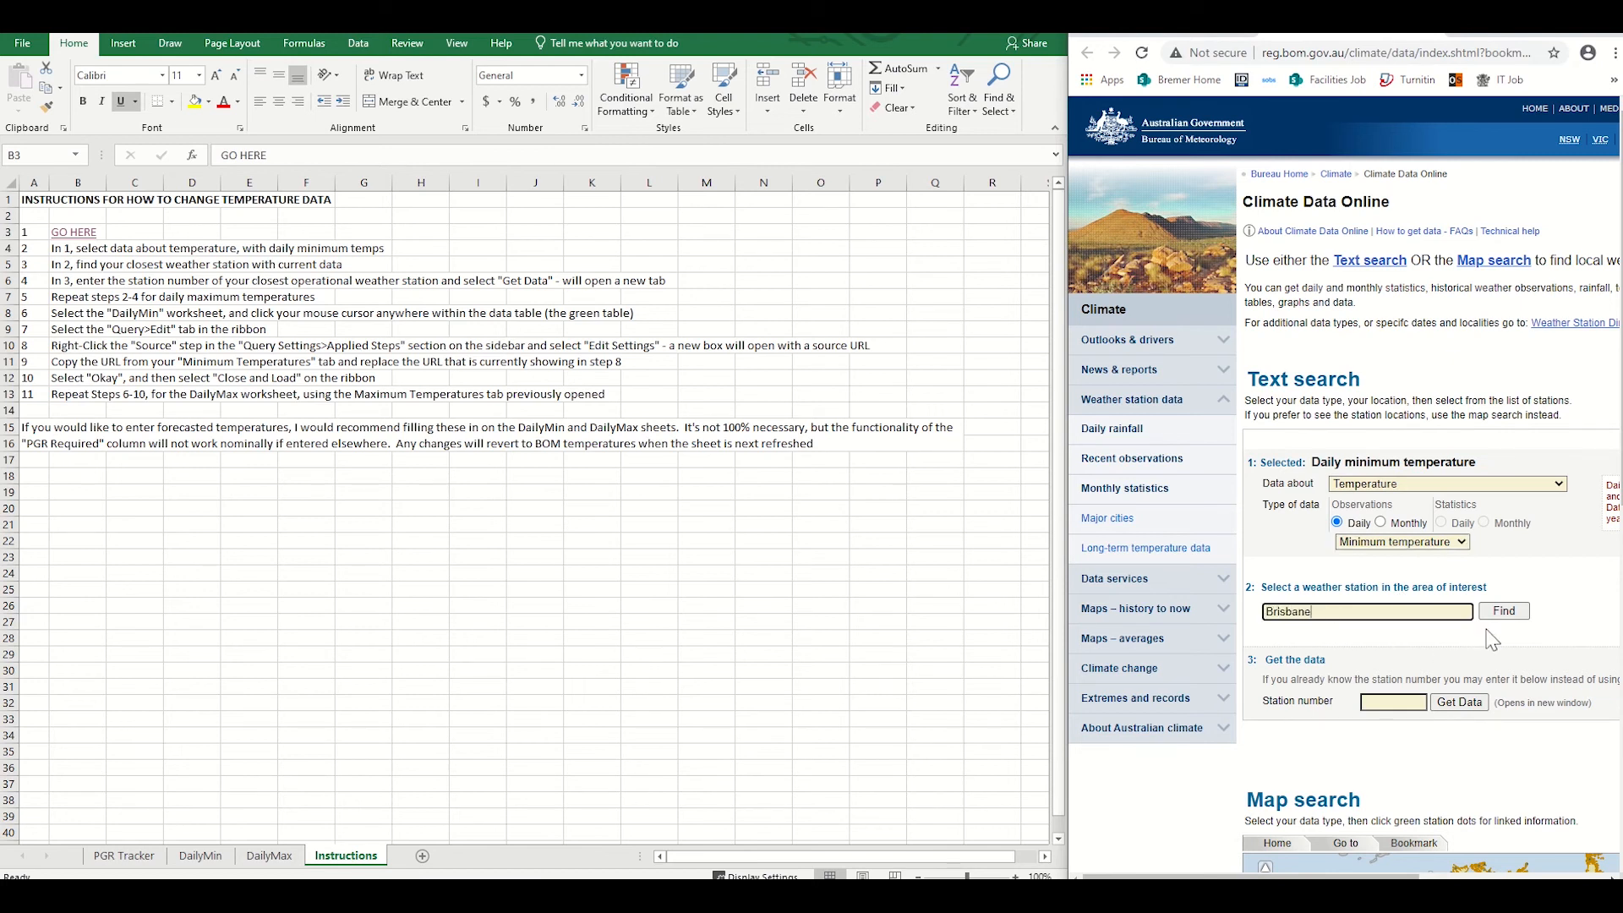
left_click(1504, 610)
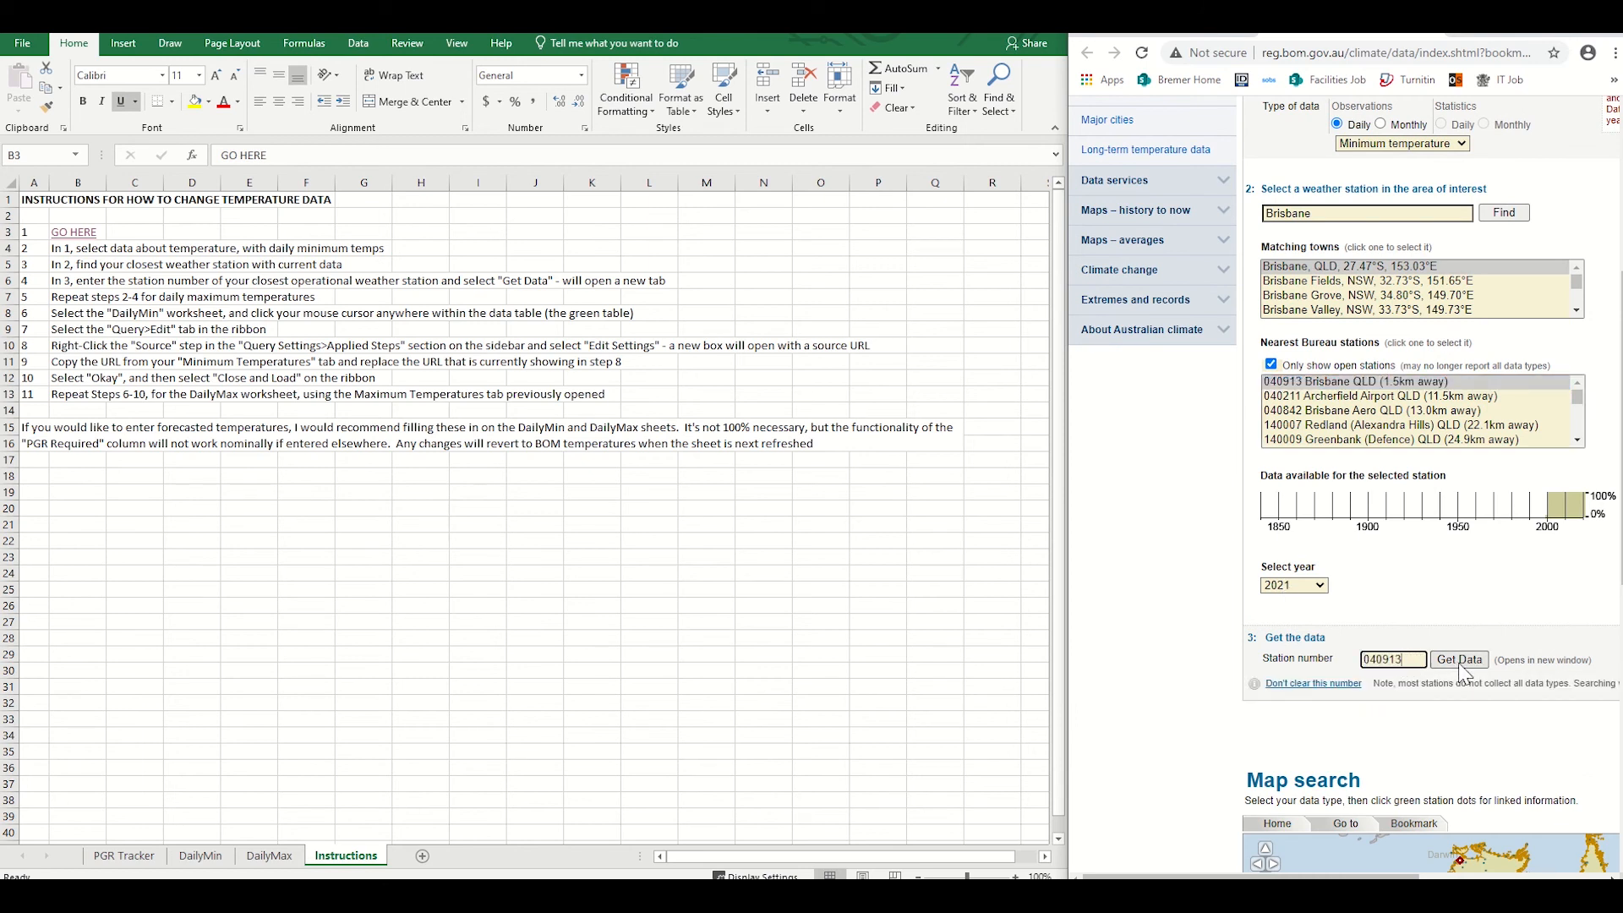
Get the 2021 data for station 040913 and select its web address
left_click(1460, 660)
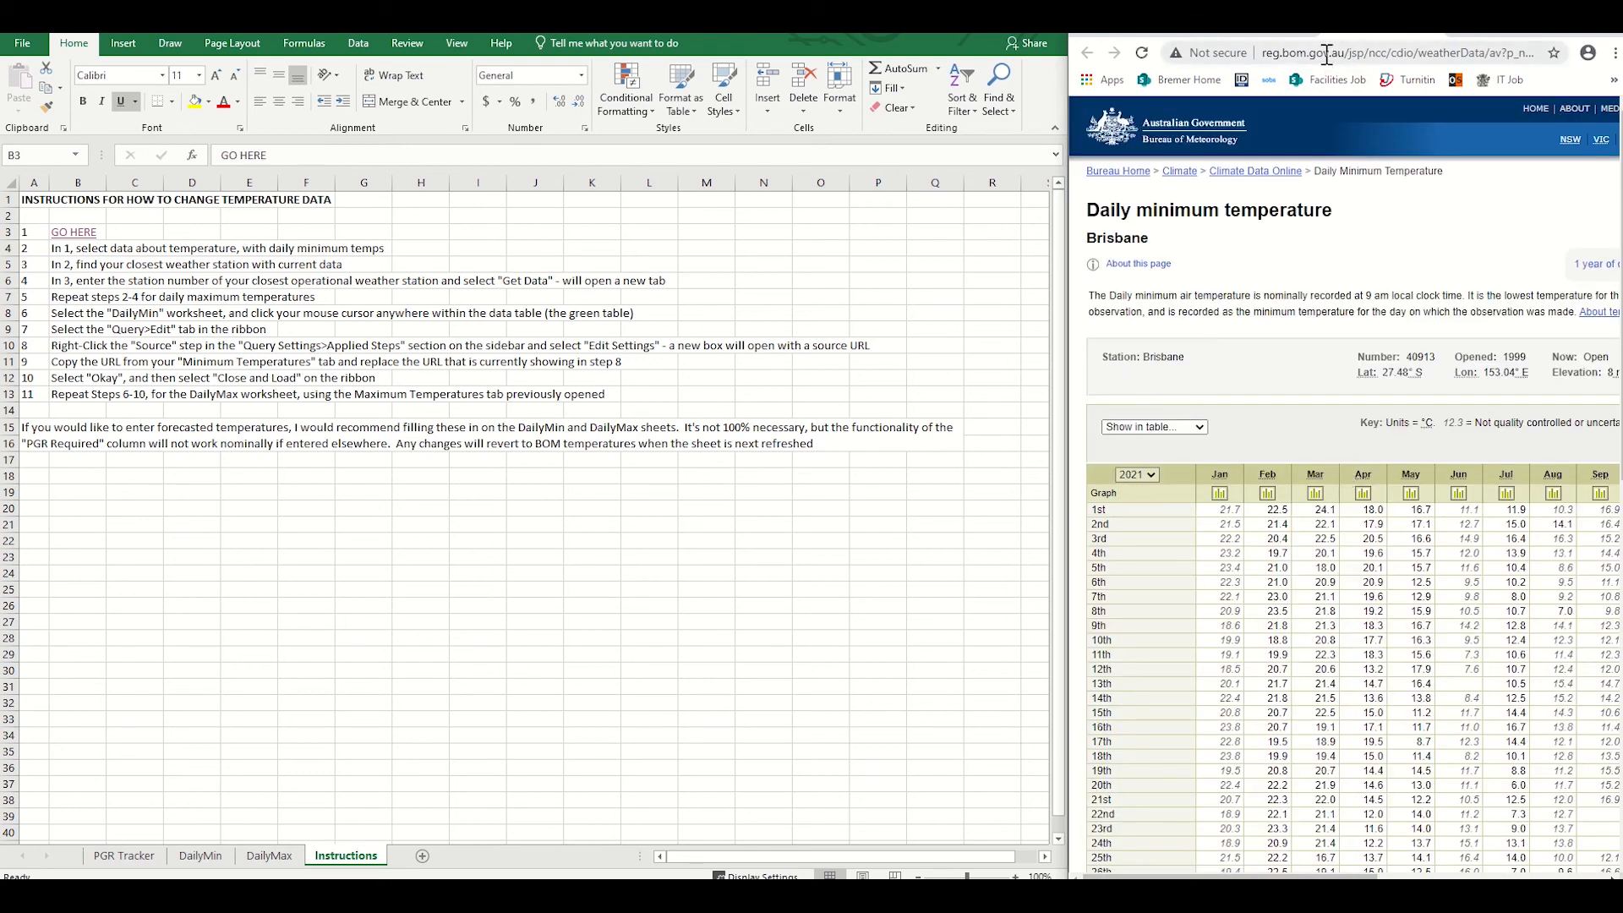
left_click(1377, 53)
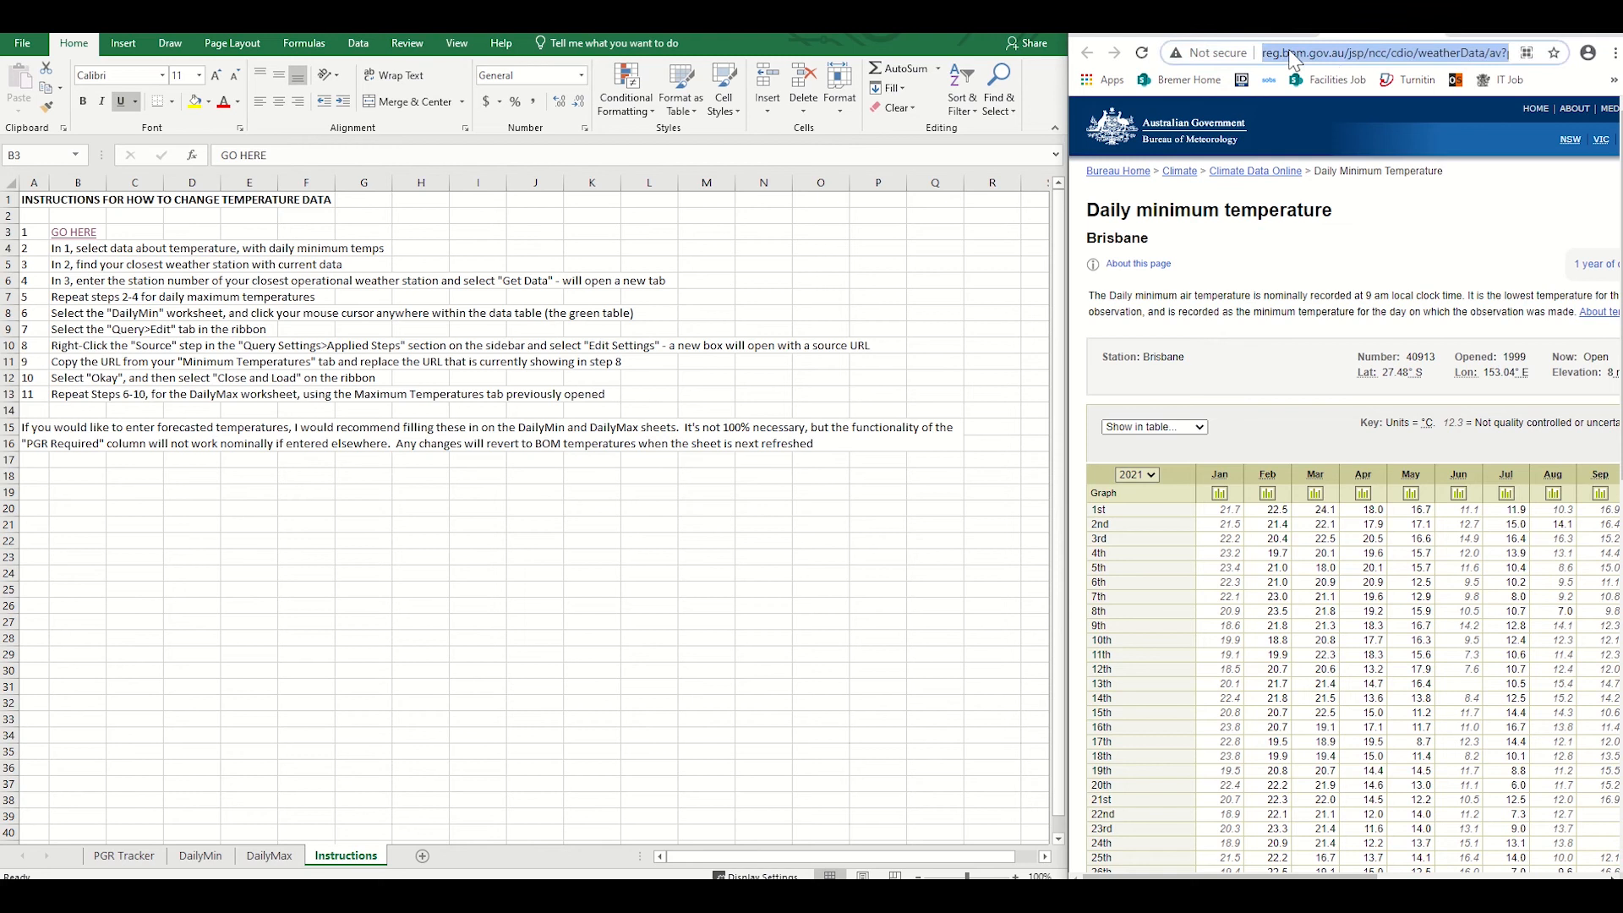
mouse_move(738, 396)
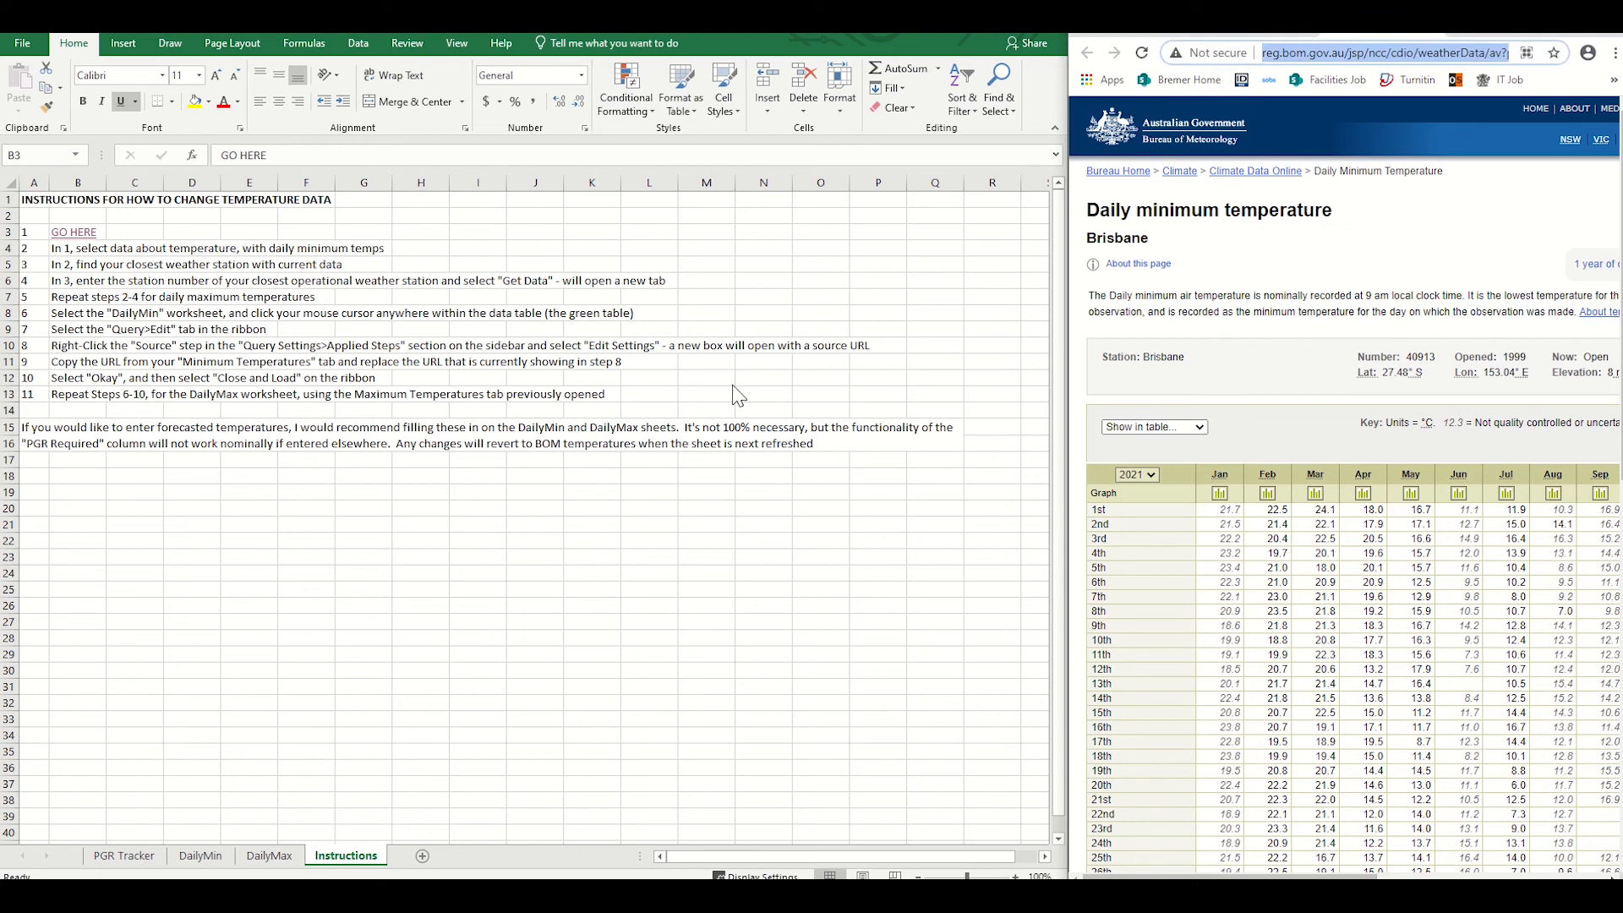
mouse_move(83, 337)
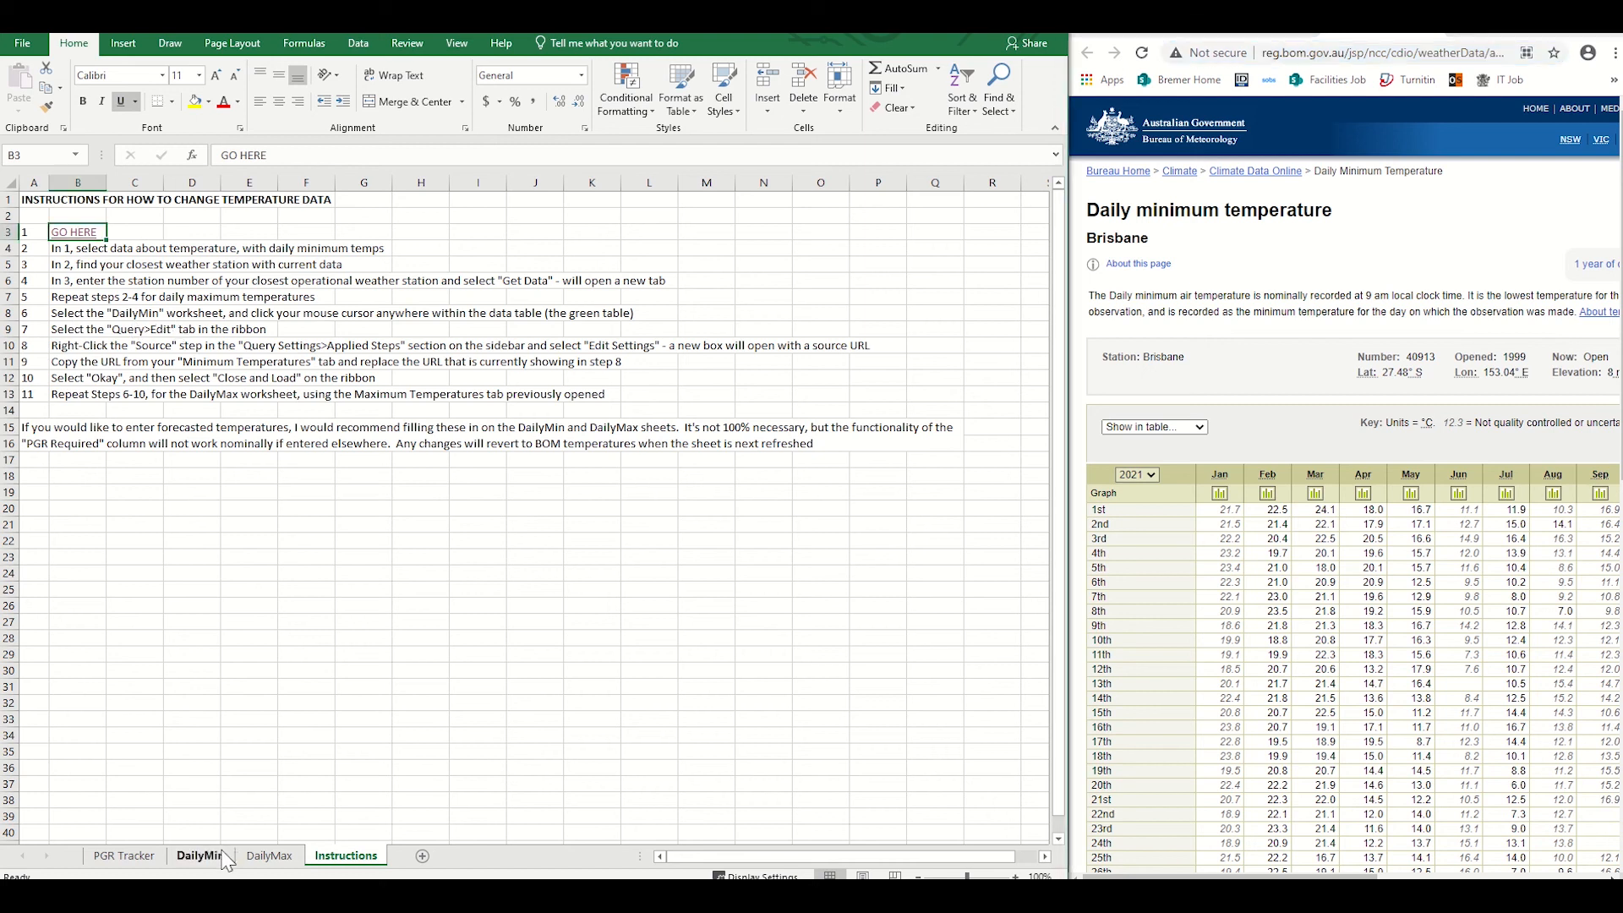
Edit the DailyMin query's Source step to use the Brisbane station 040913 web address
left_click(202, 856)
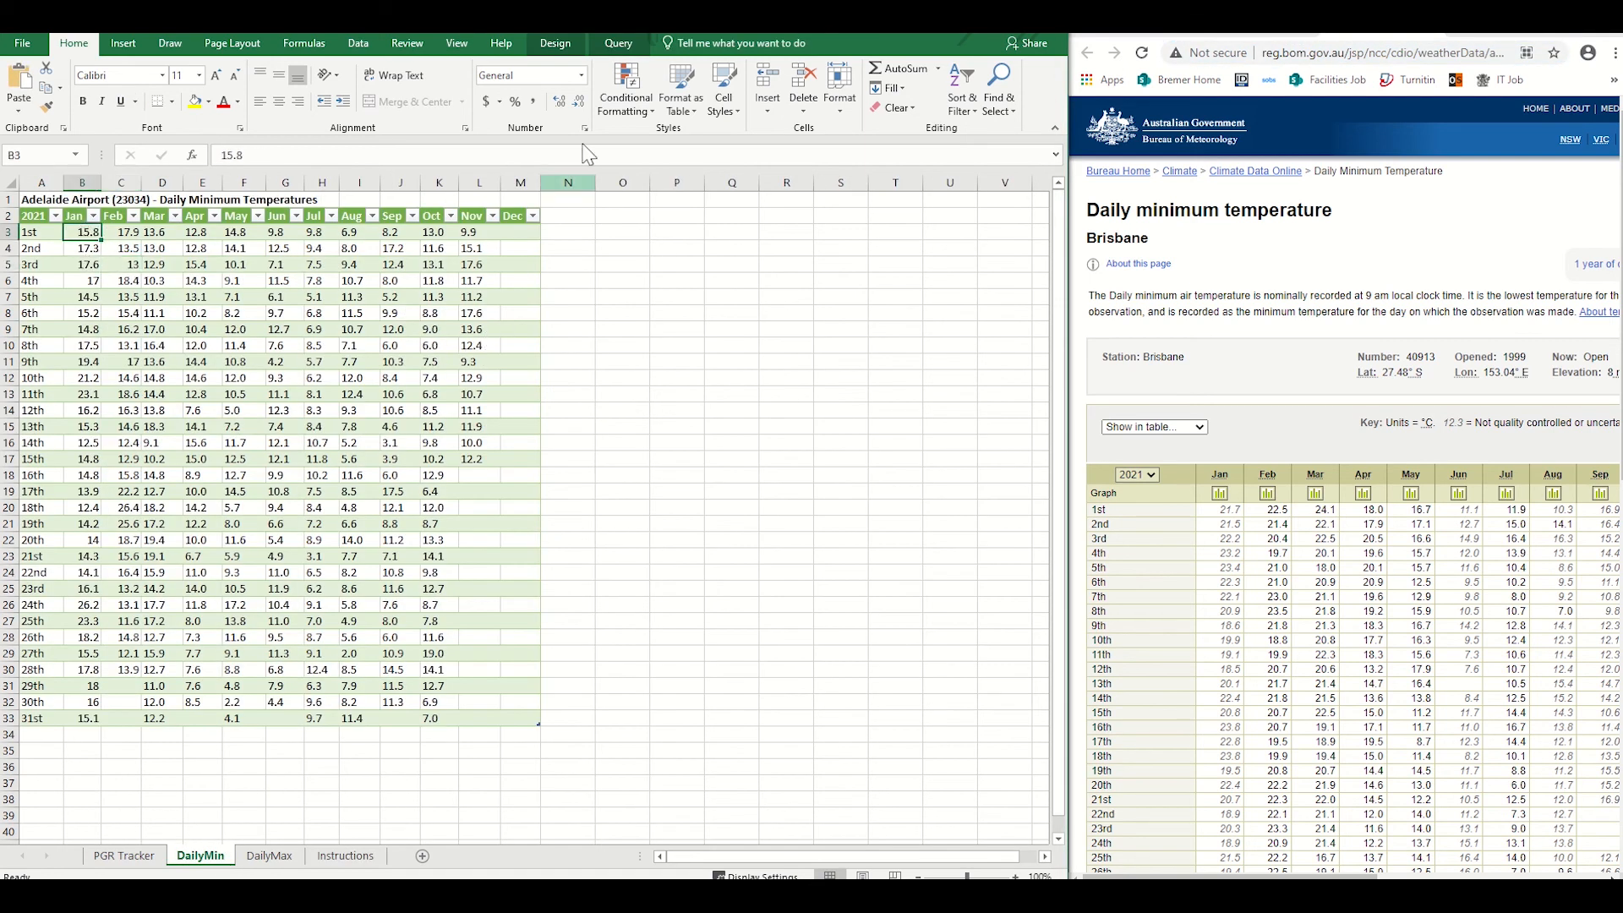
left_click(619, 43)
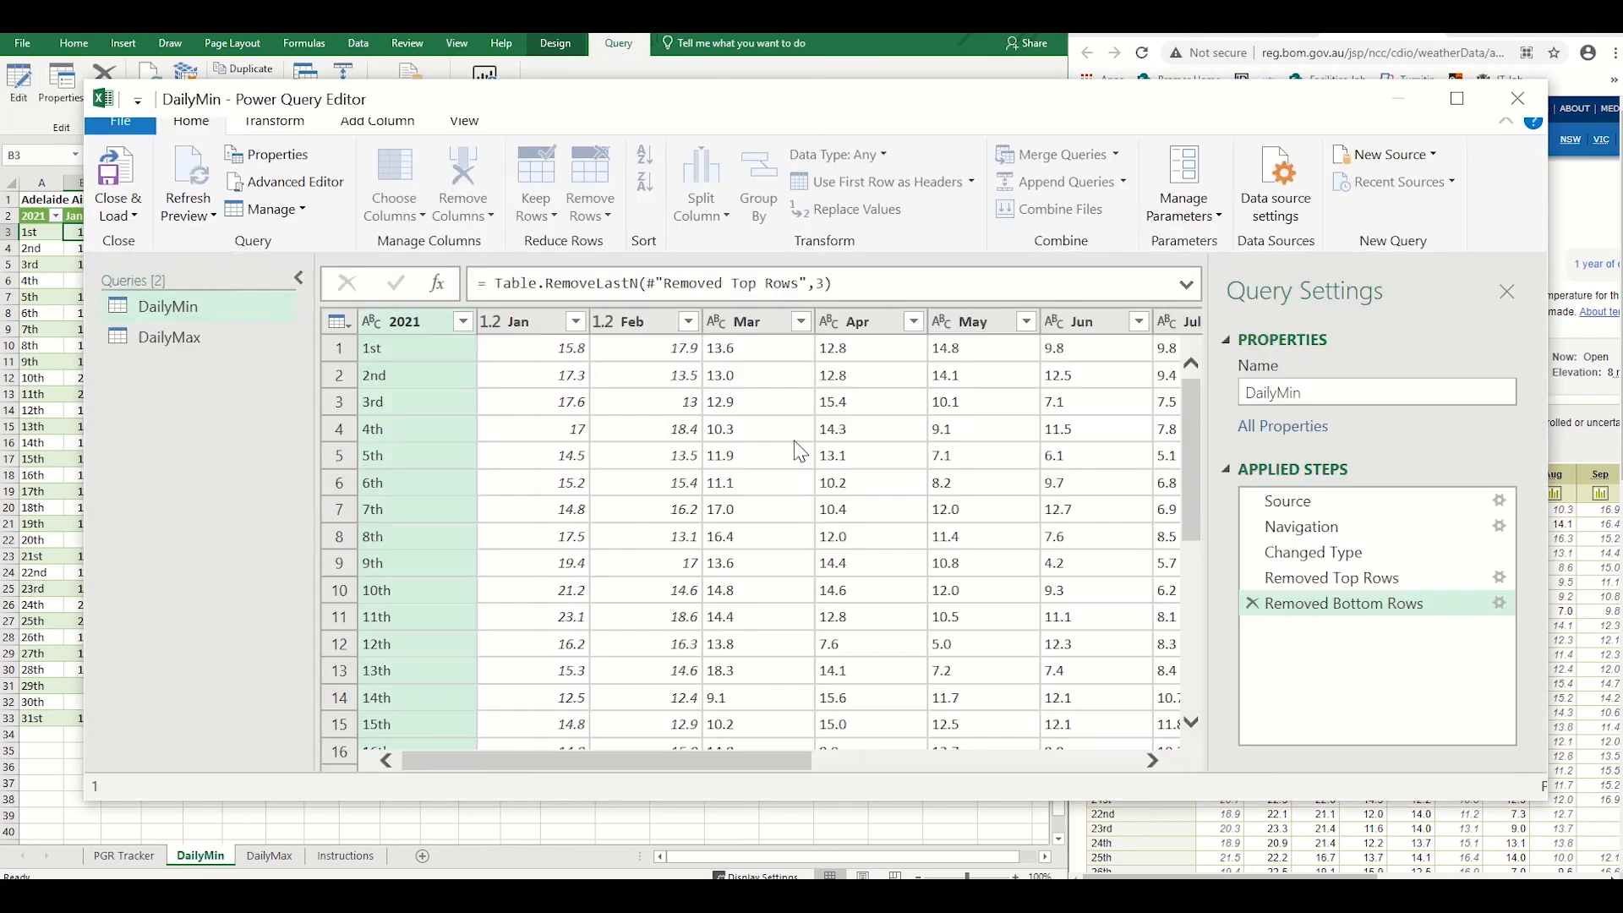
right_click(1289, 500)
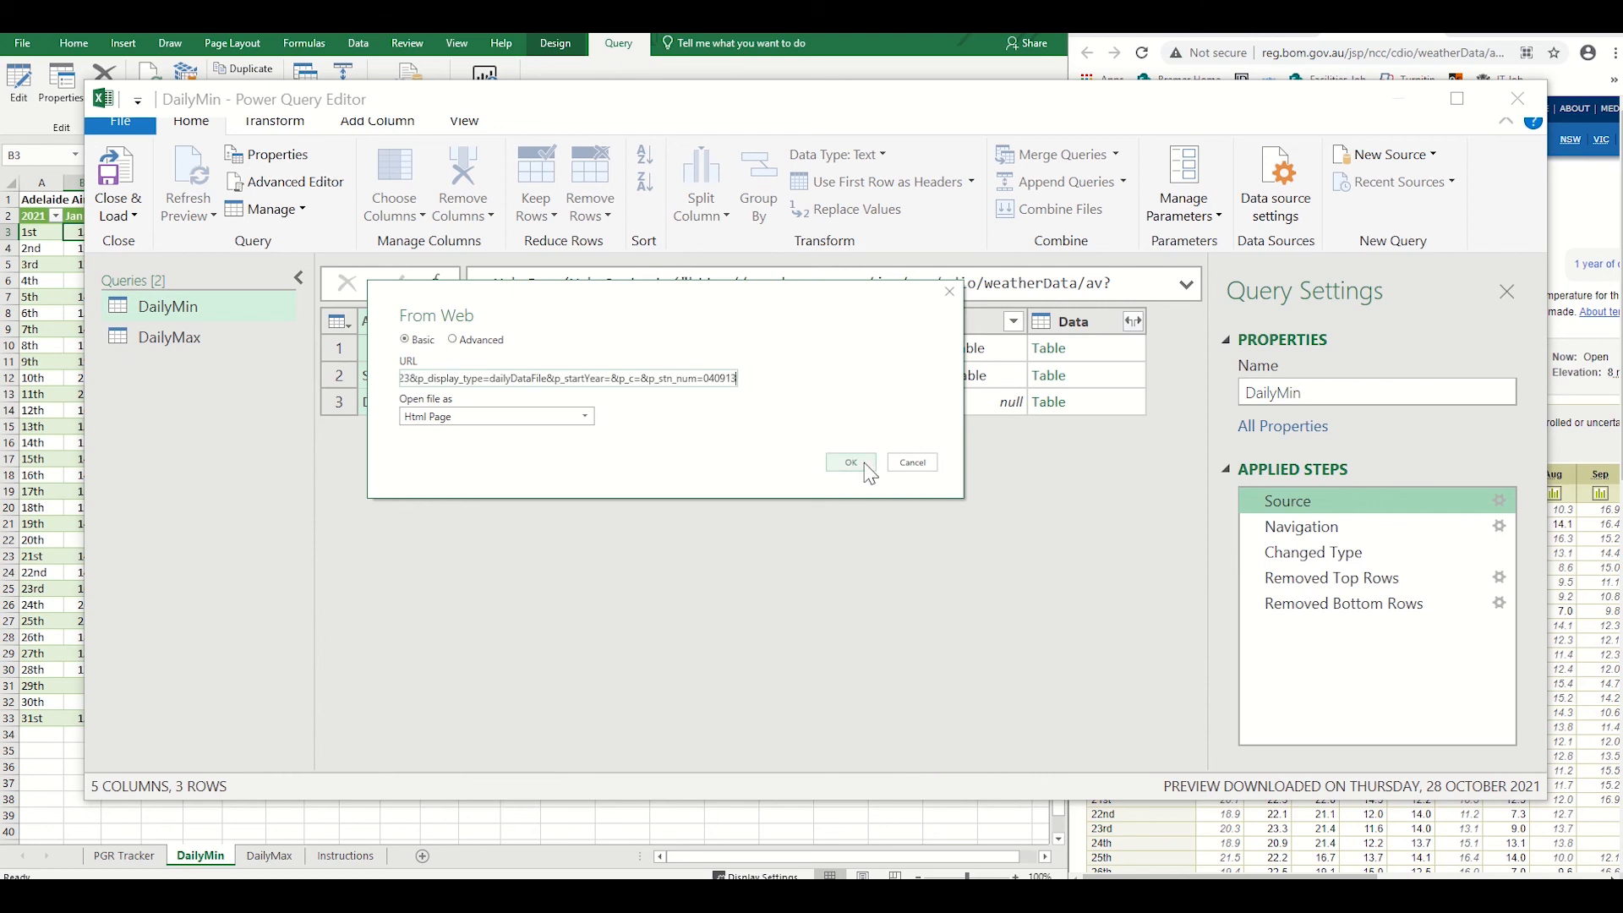
left_click(849, 462)
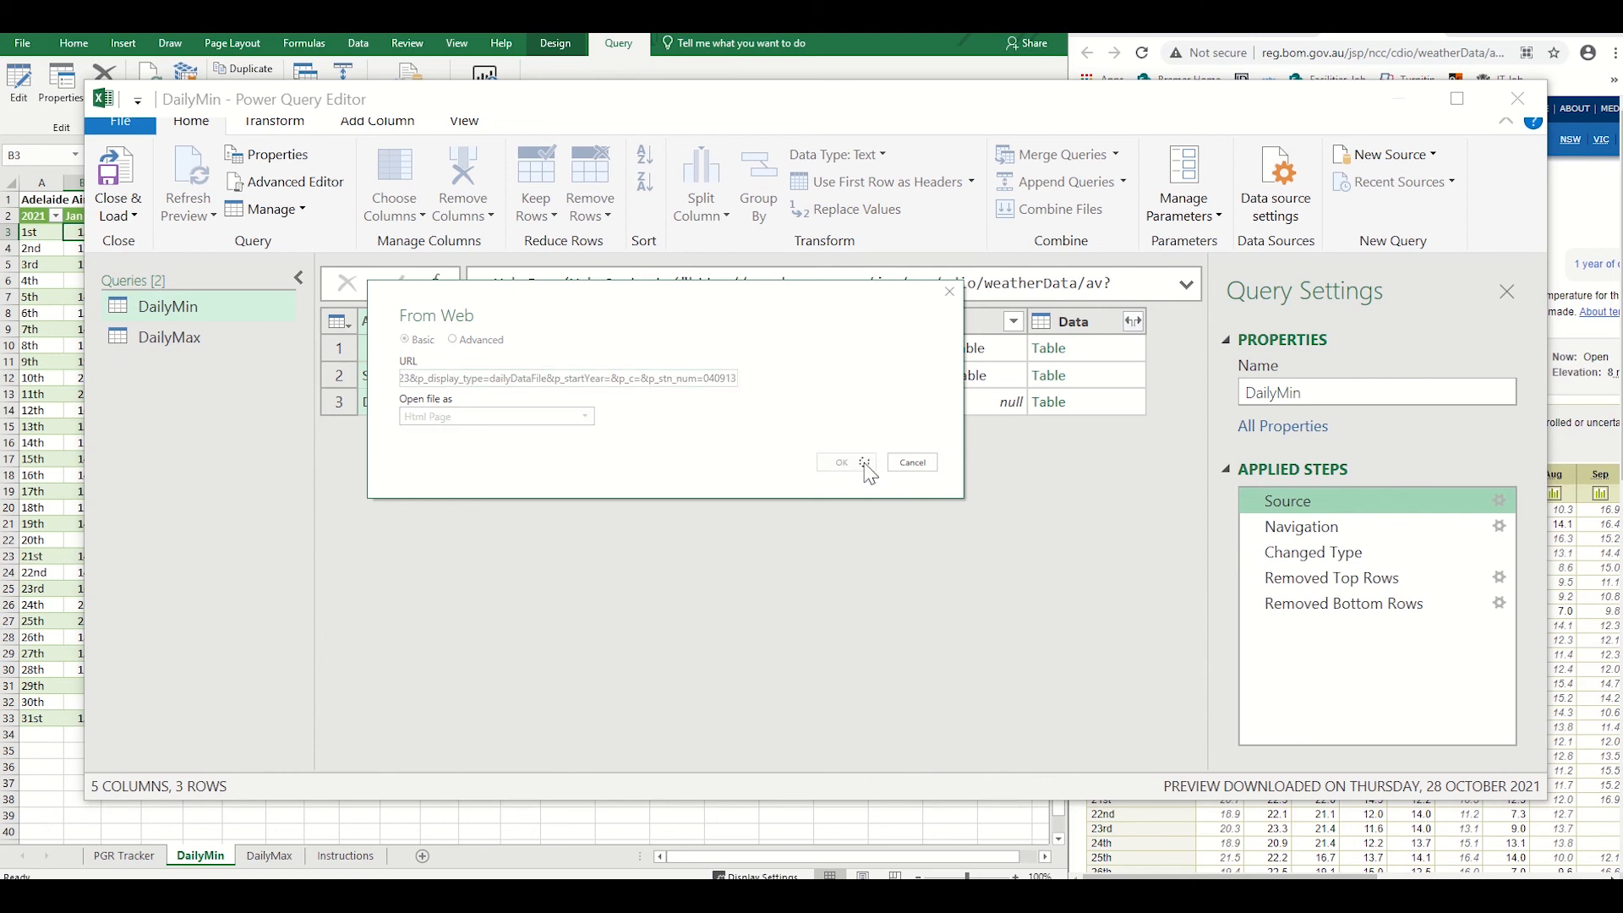
left_click(841, 462)
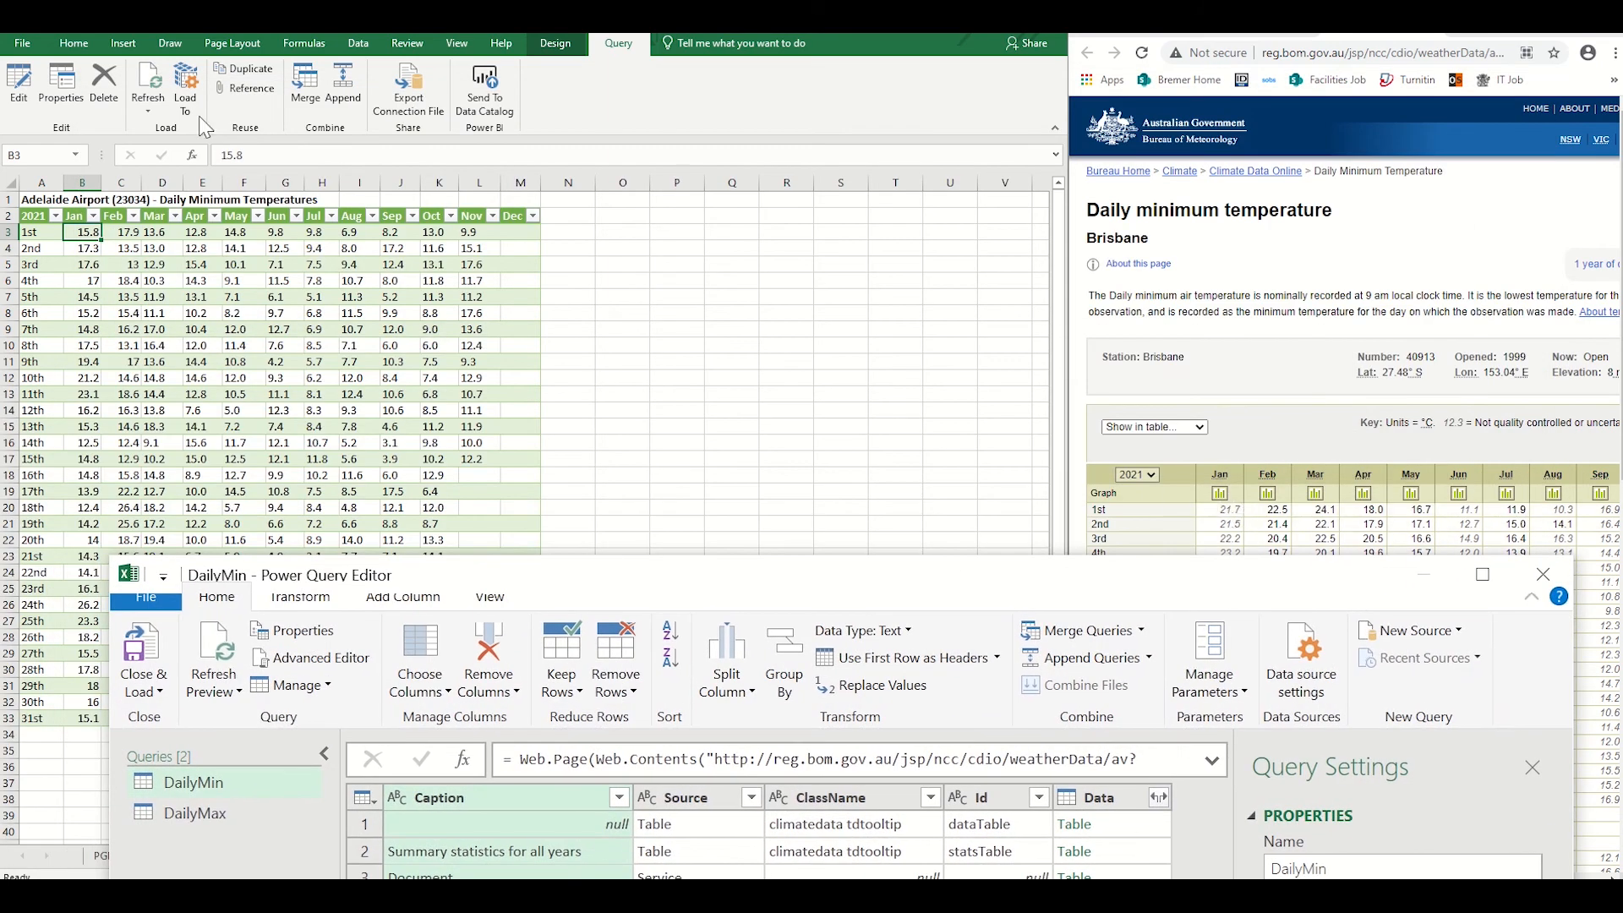
mouse_move(85, 247)
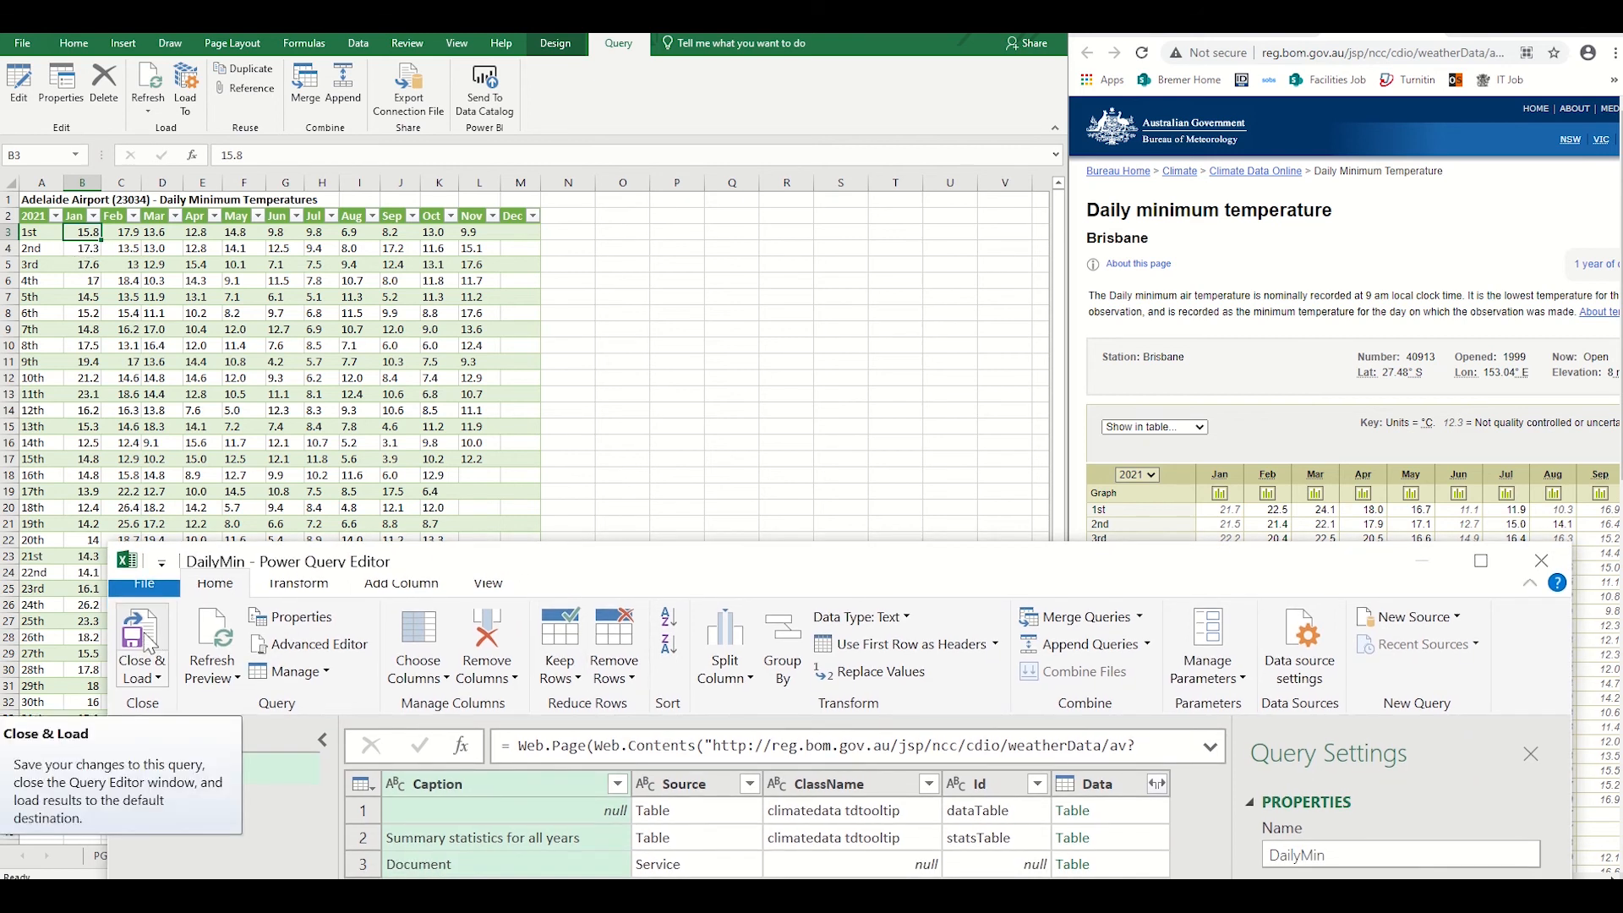
Close and load the query so DailyMin holds Brisbane's 2021 minimum temperatures
left_click(142, 643)
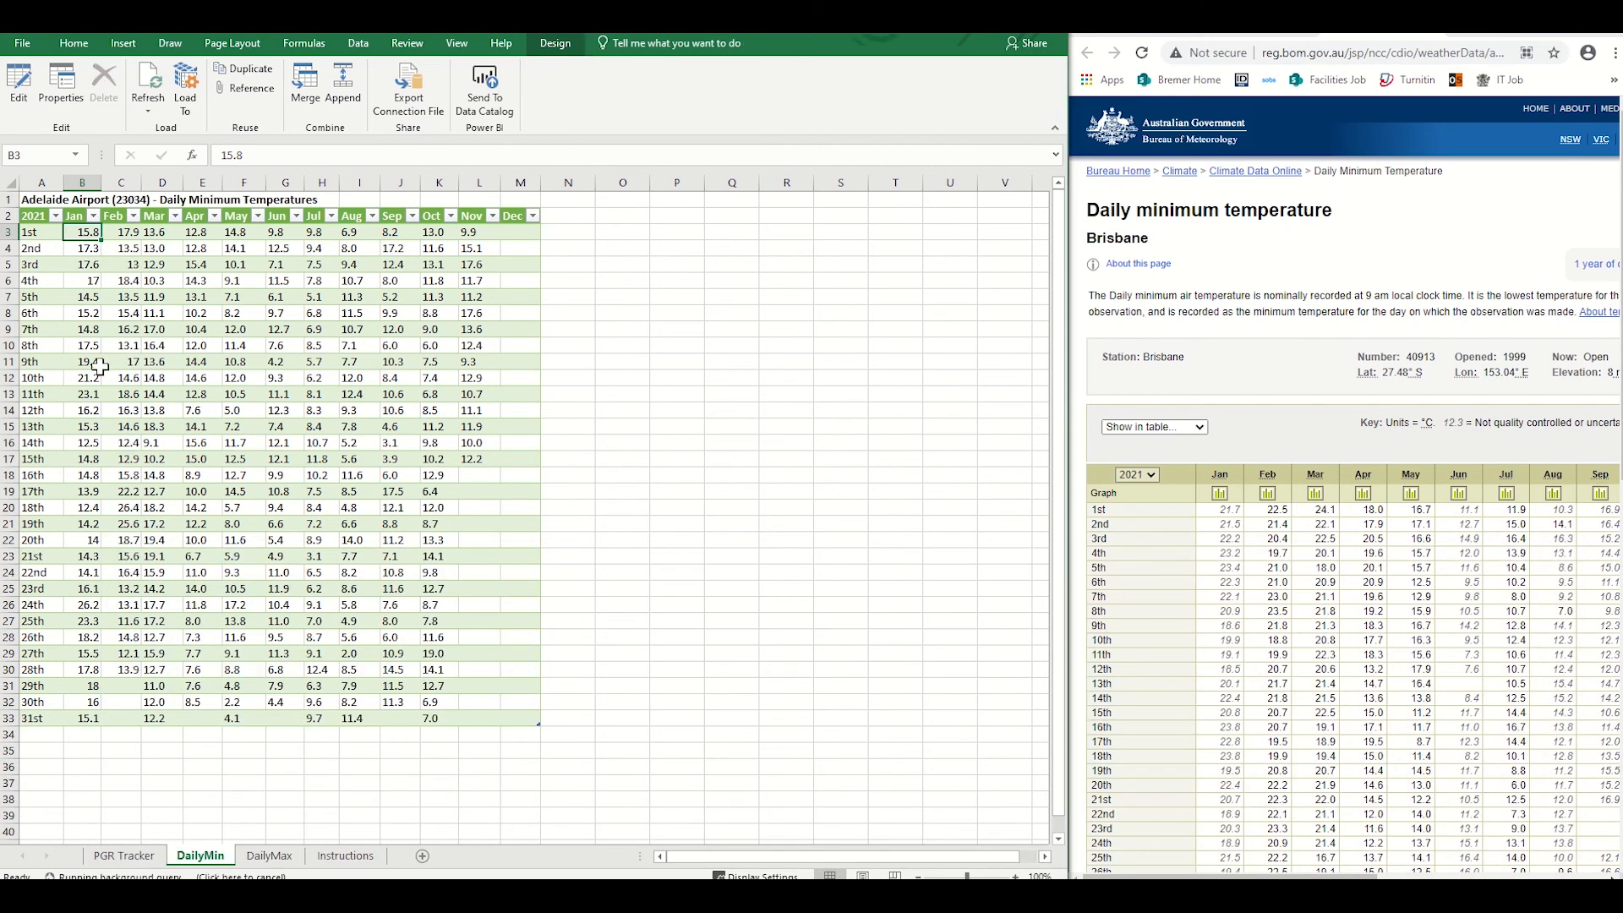
left_click(147, 83)
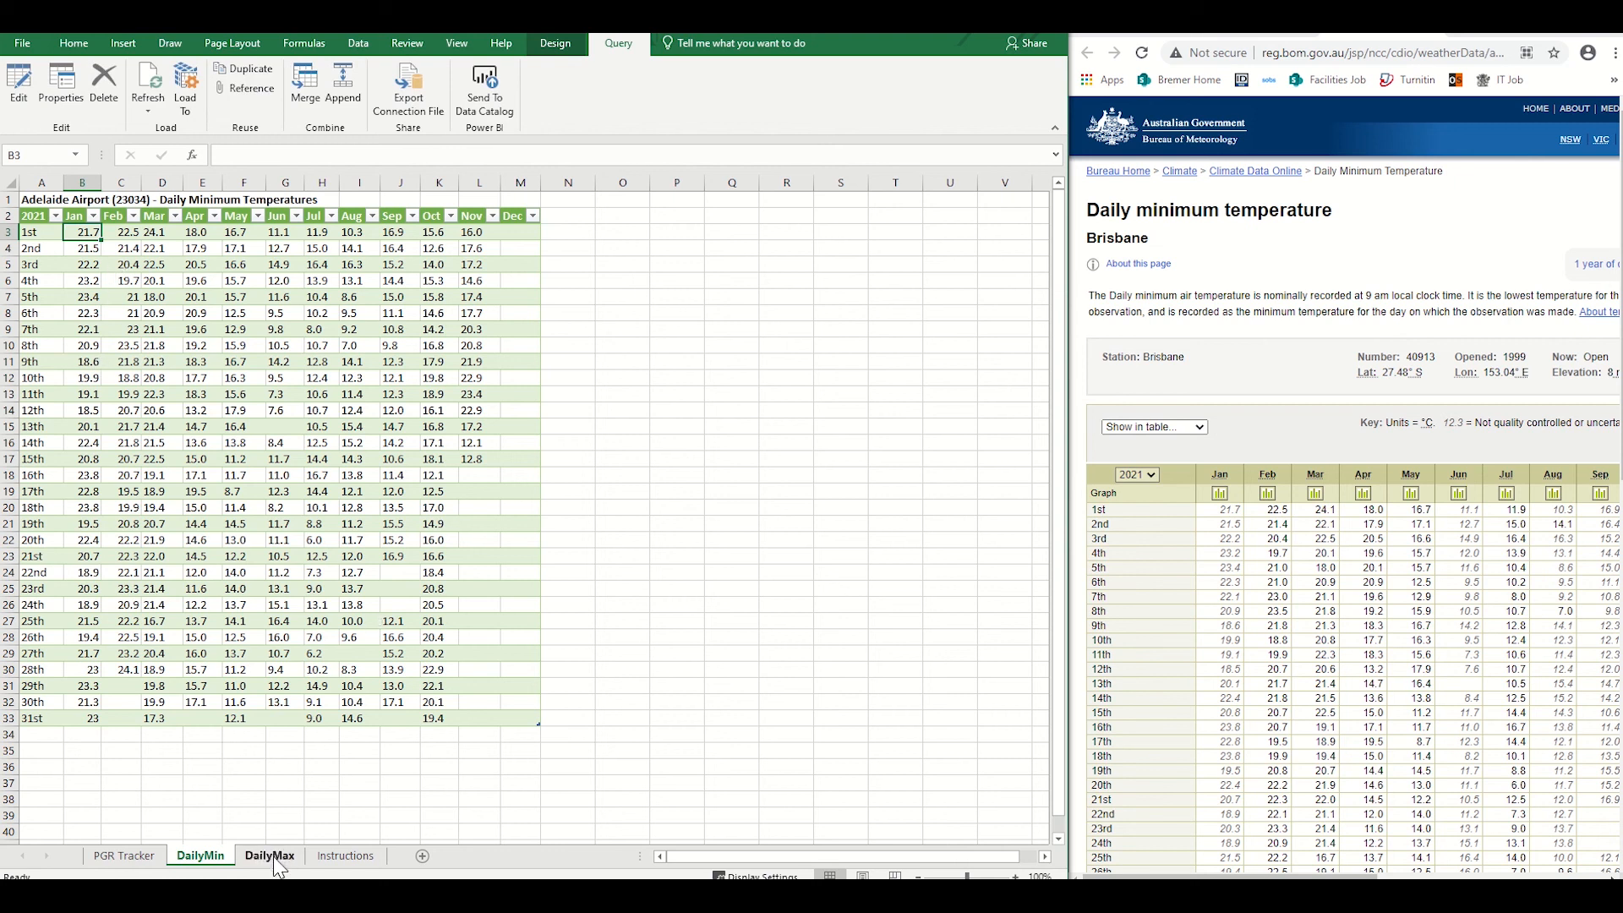
Fetch Brisbane station 040913's daily maximum temperature page and select its web address
left_click(271, 856)
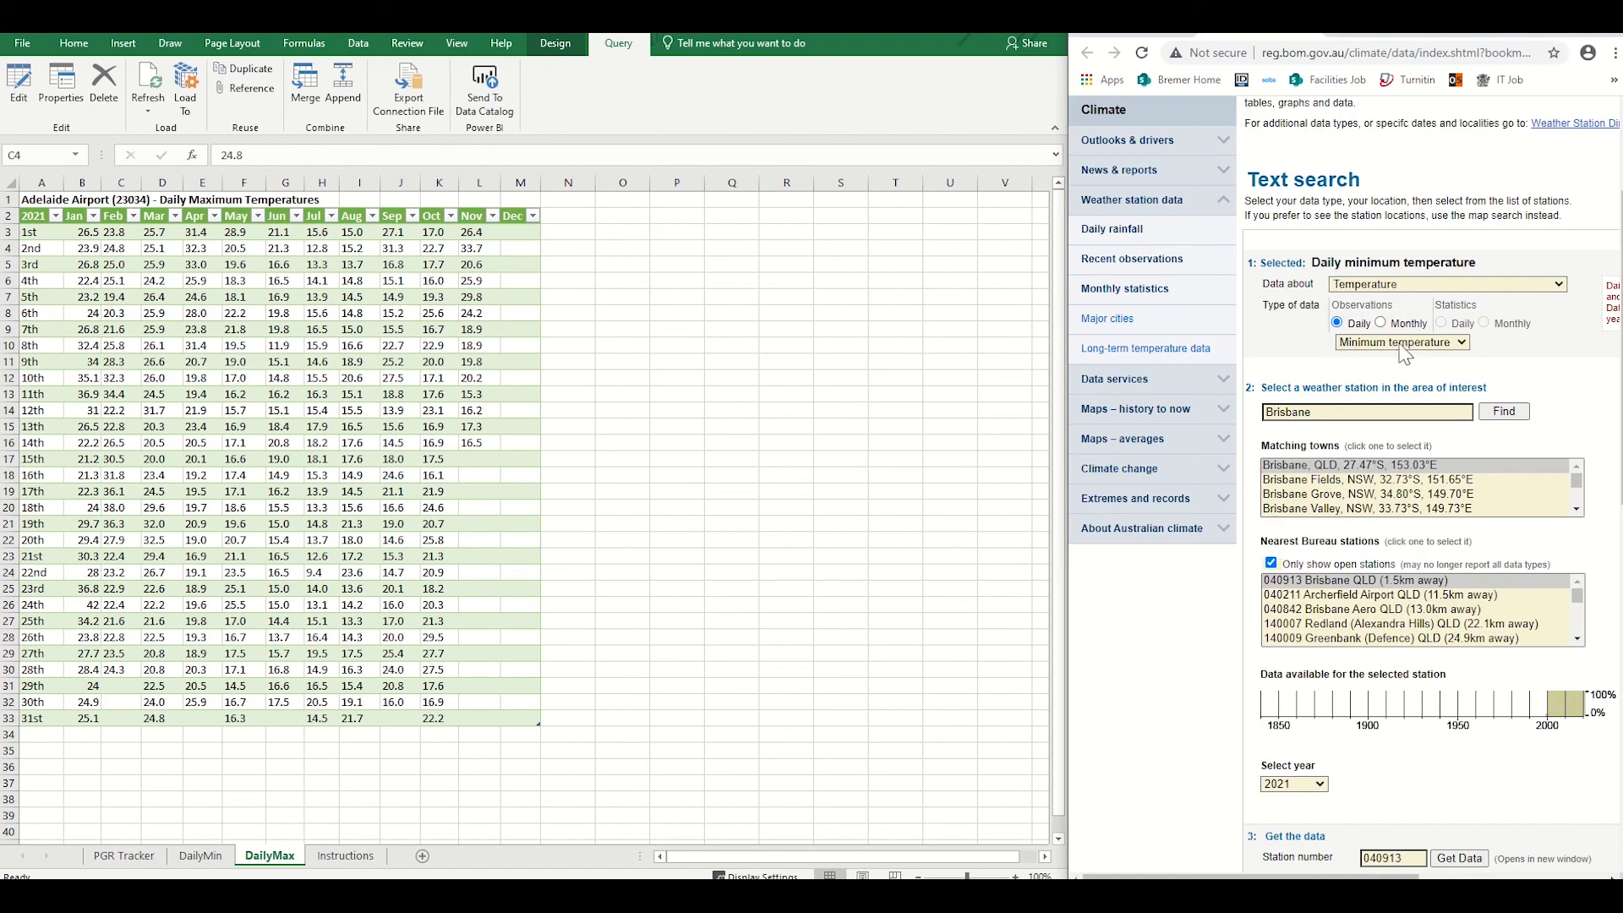
left_click(1402, 342)
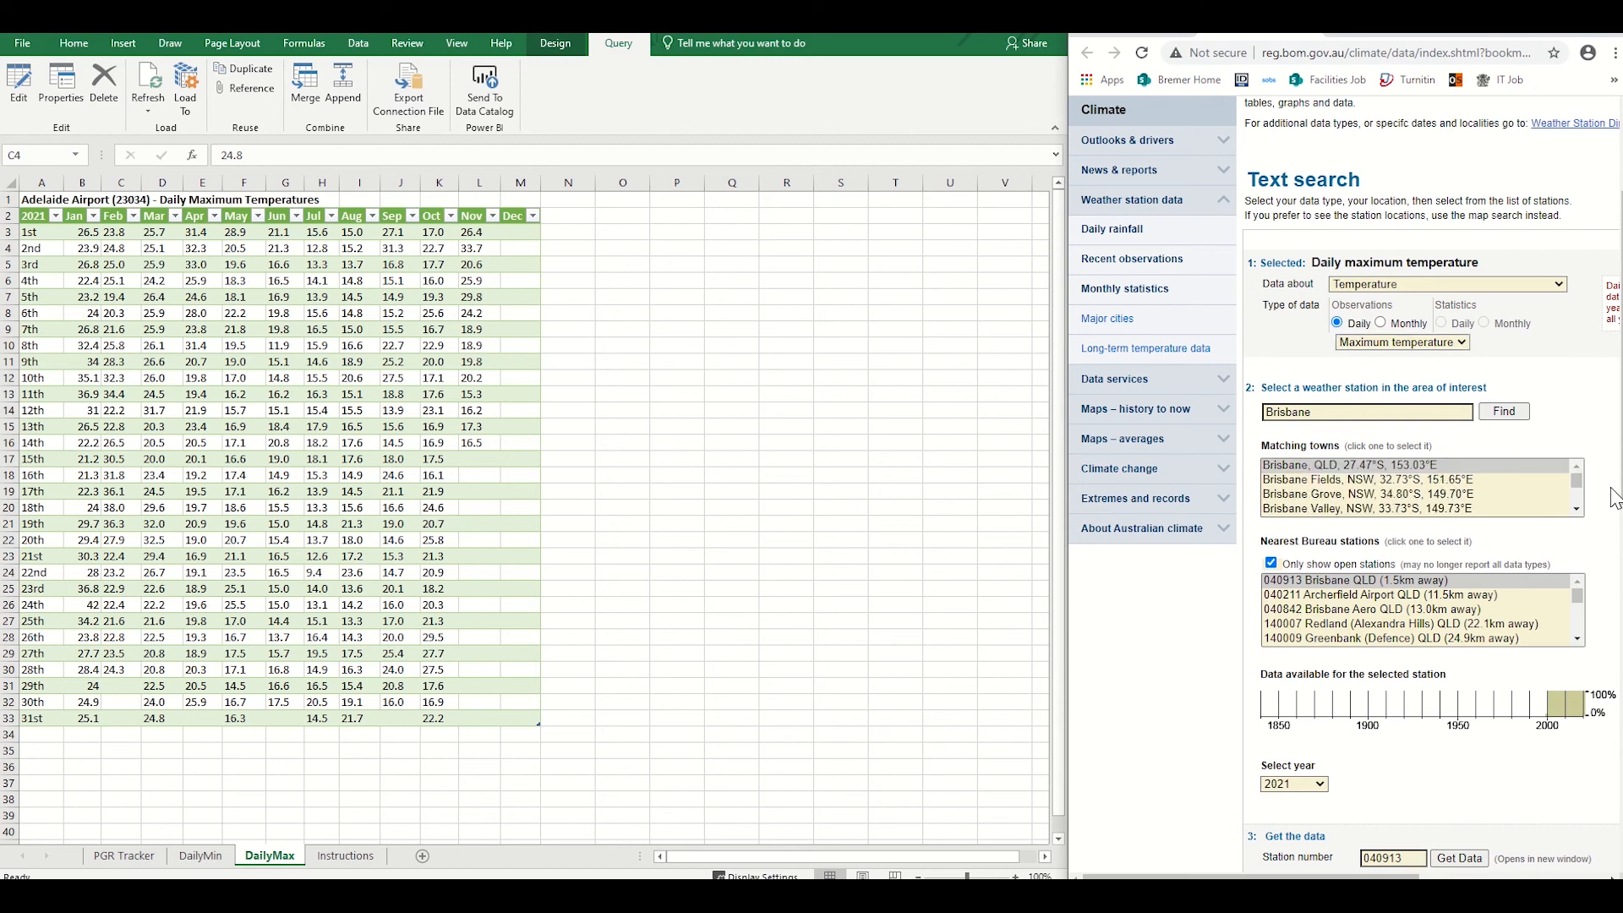
scroll("down", 3)
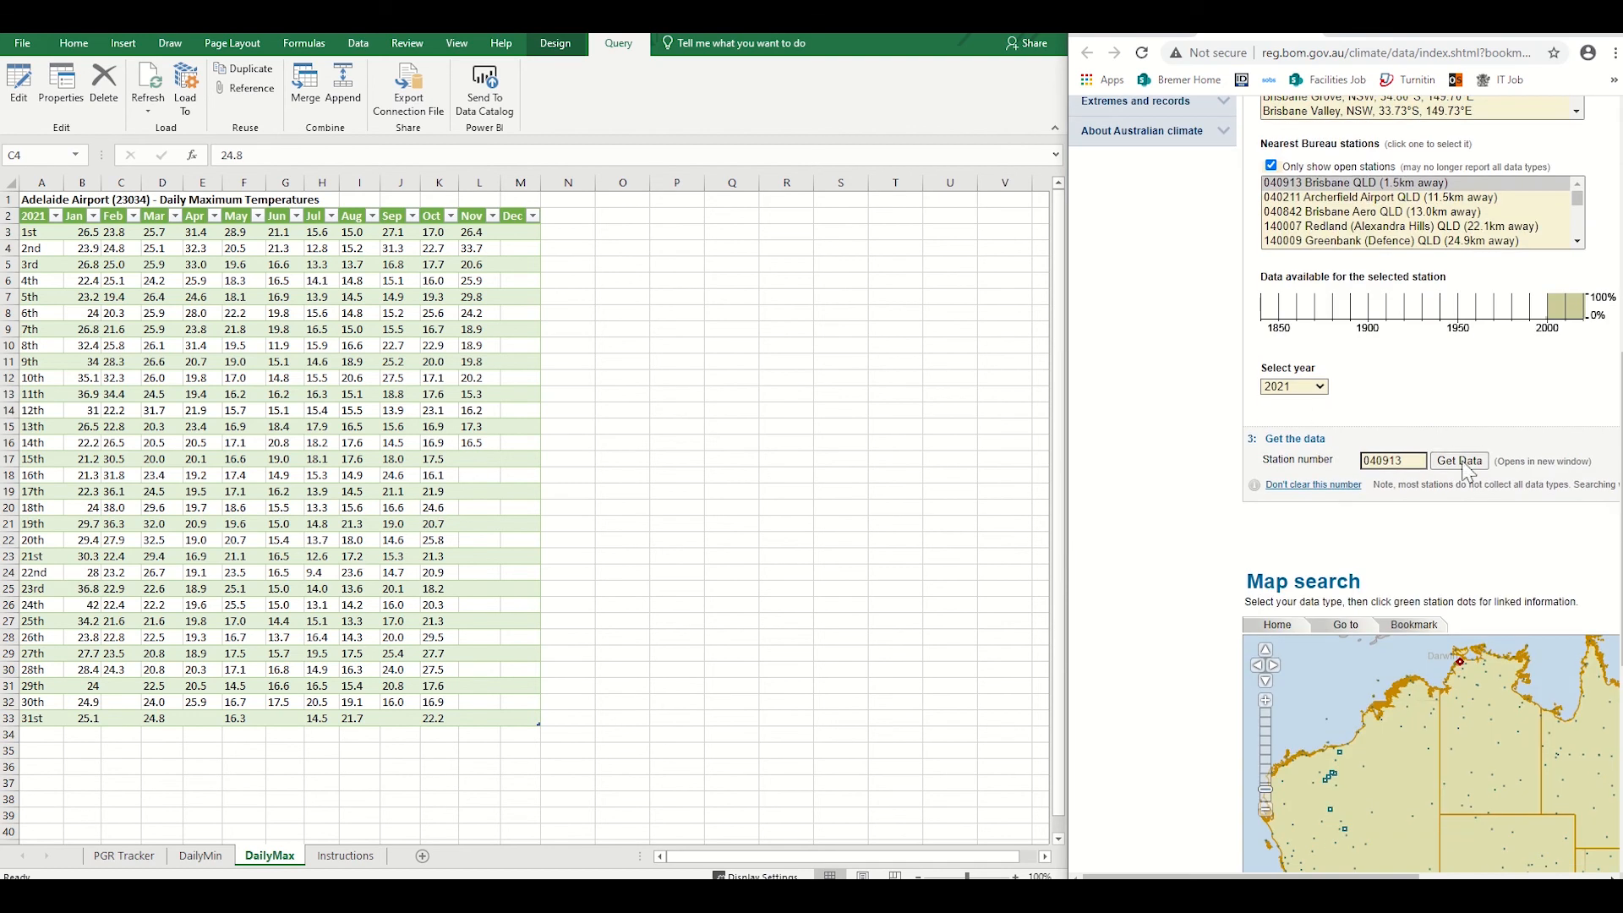
left_click(1459, 460)
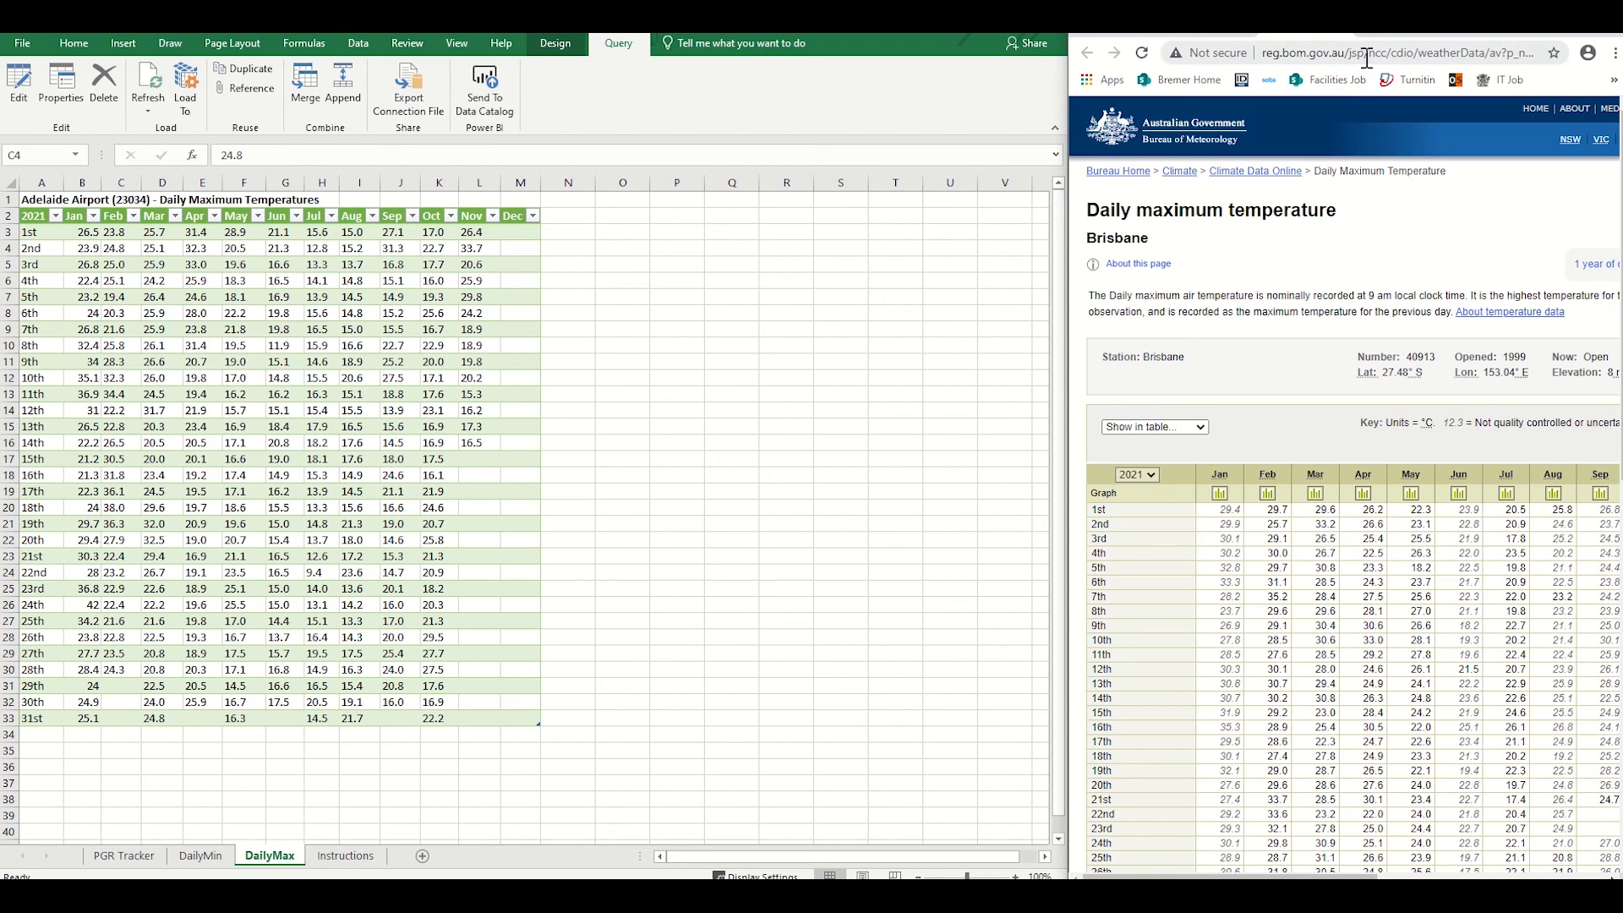
left_click(1399, 52)
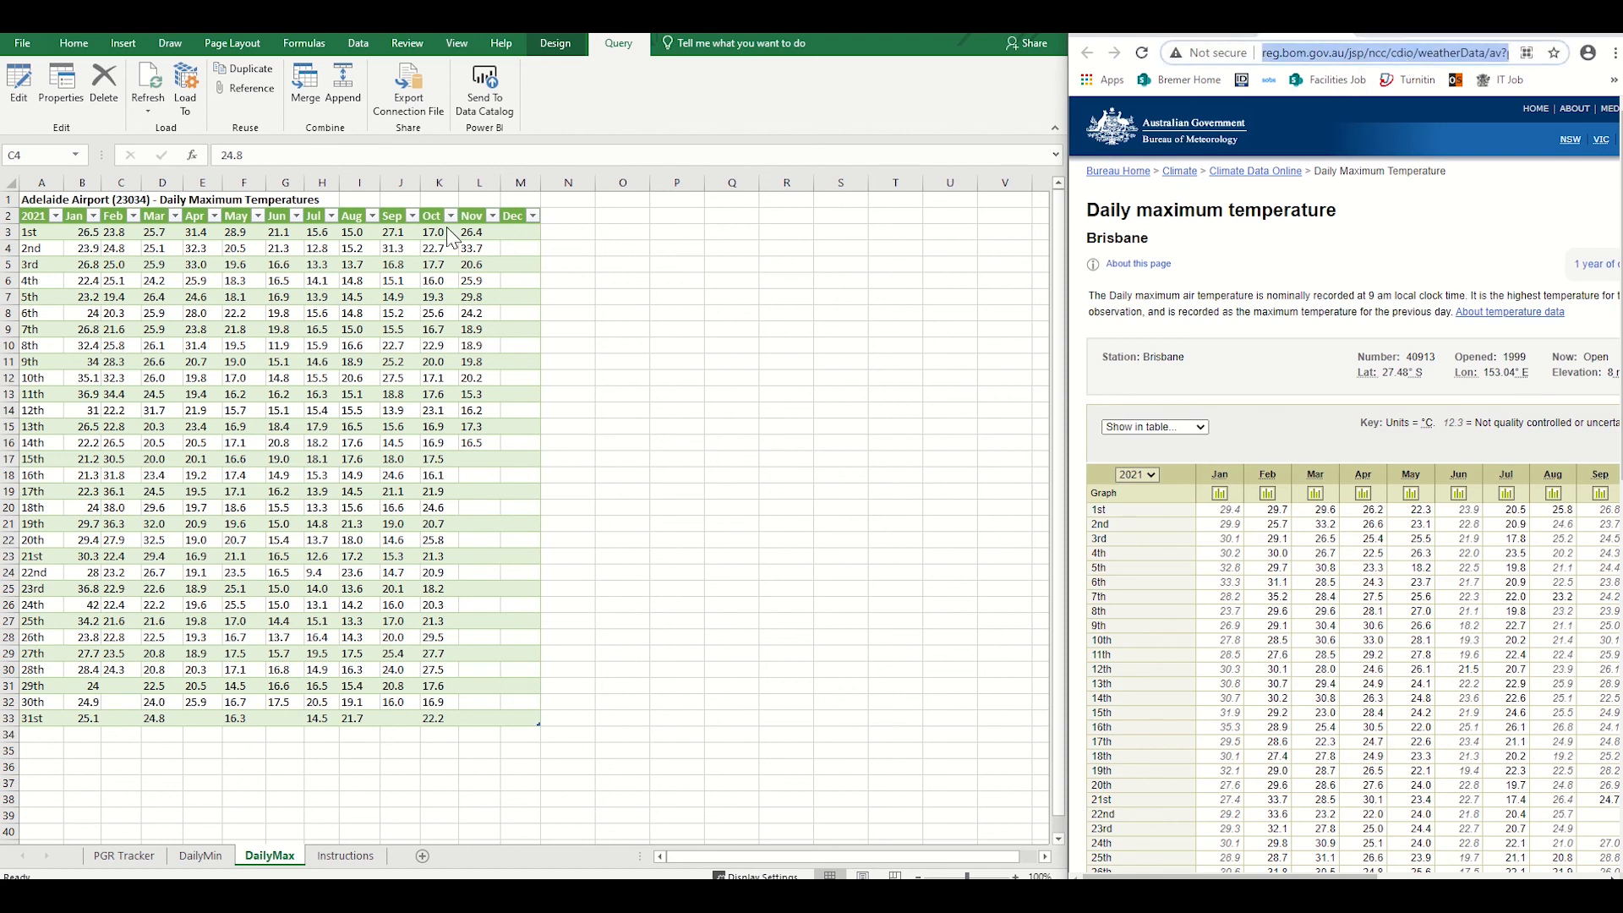
left_click(81, 231)
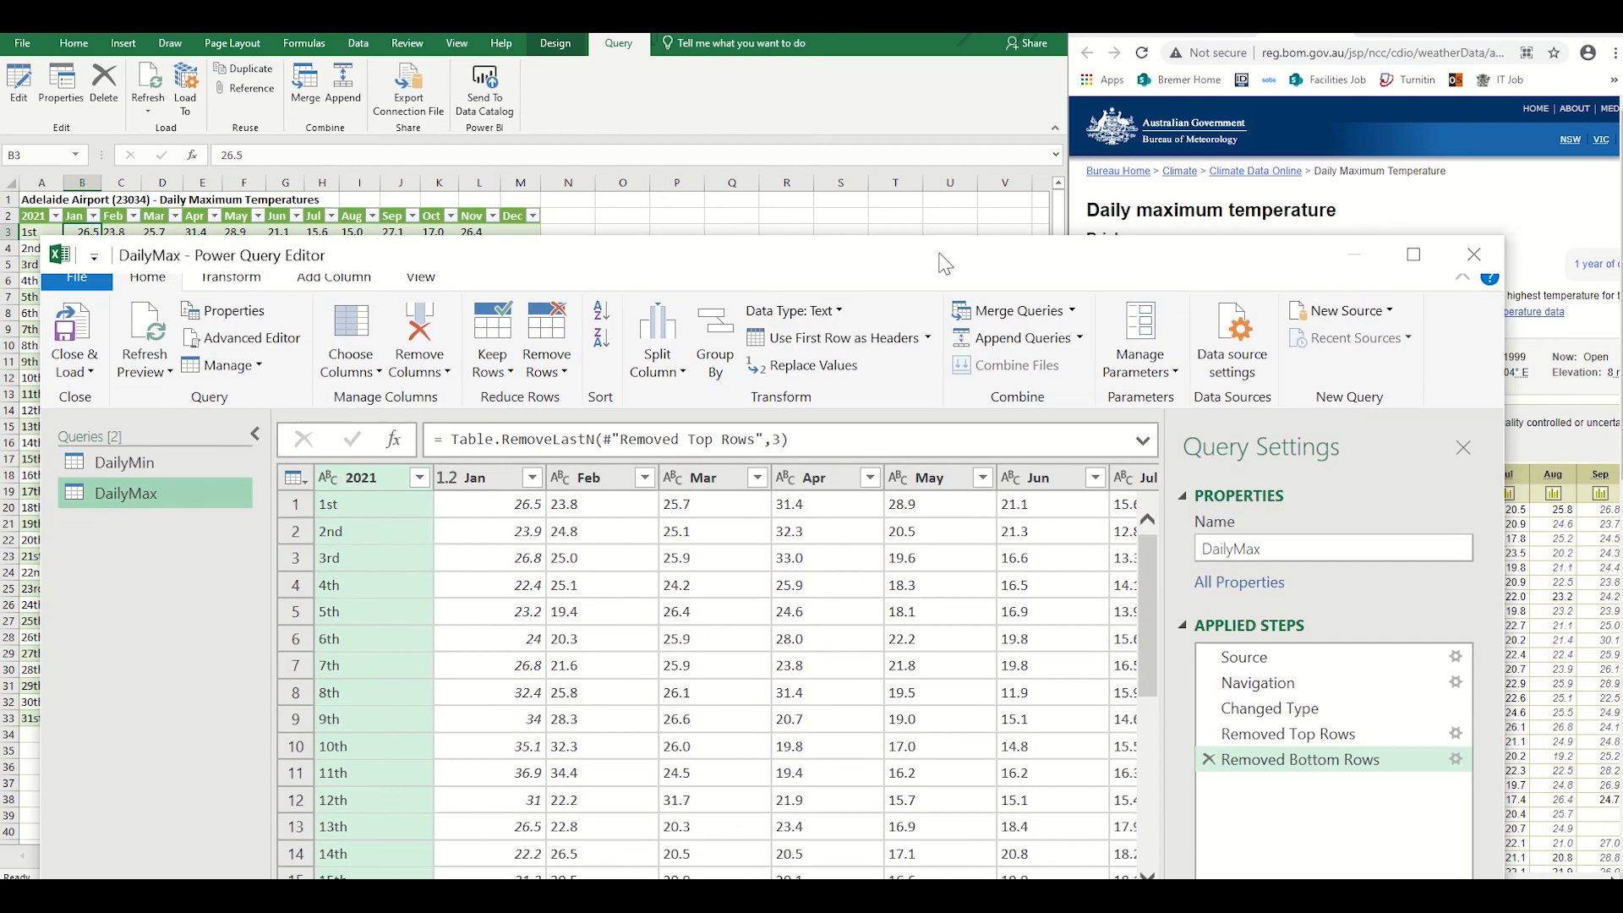
Set the DailyMax query source to station 040913 and reload the sheet with Brisbane's maximums
left_click(1243, 656)
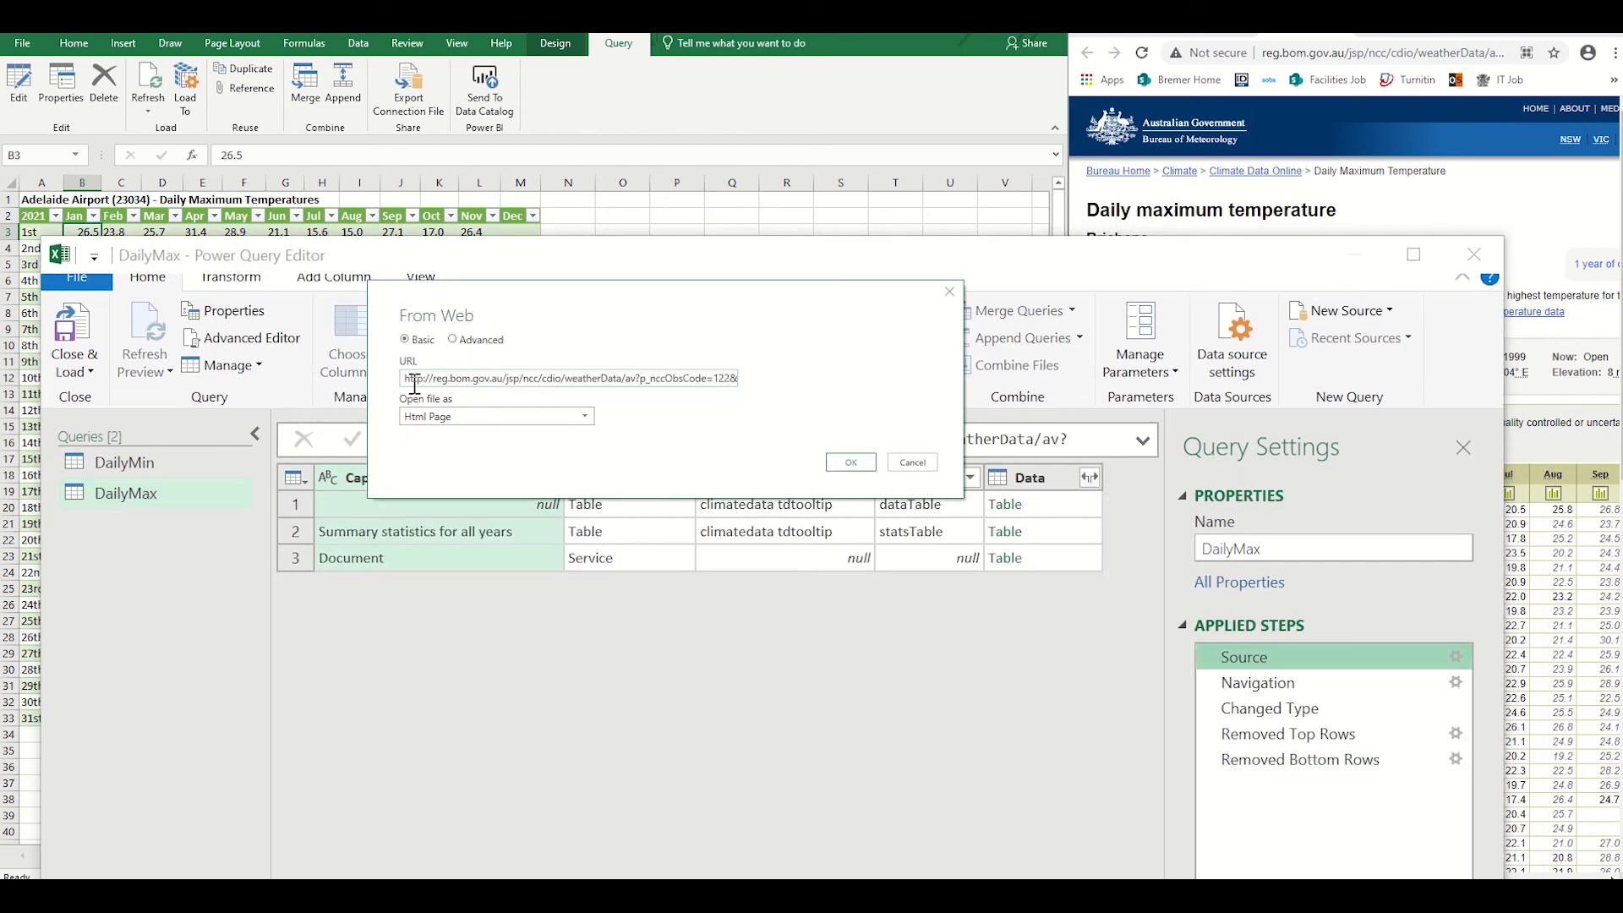
triple_click(569, 377)
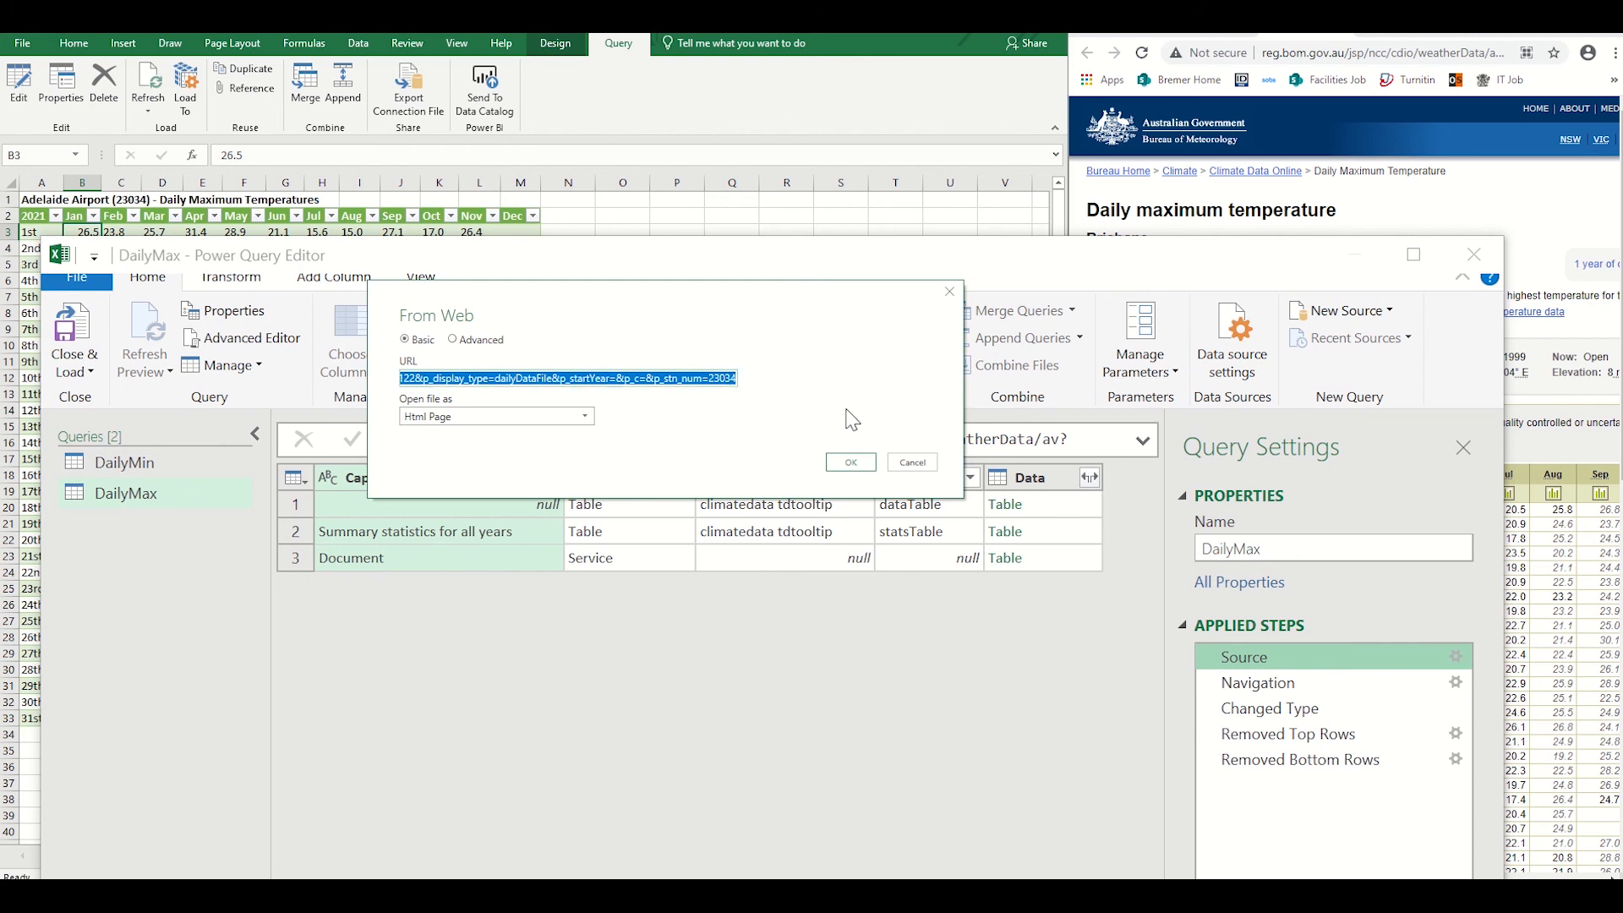
type("040913")
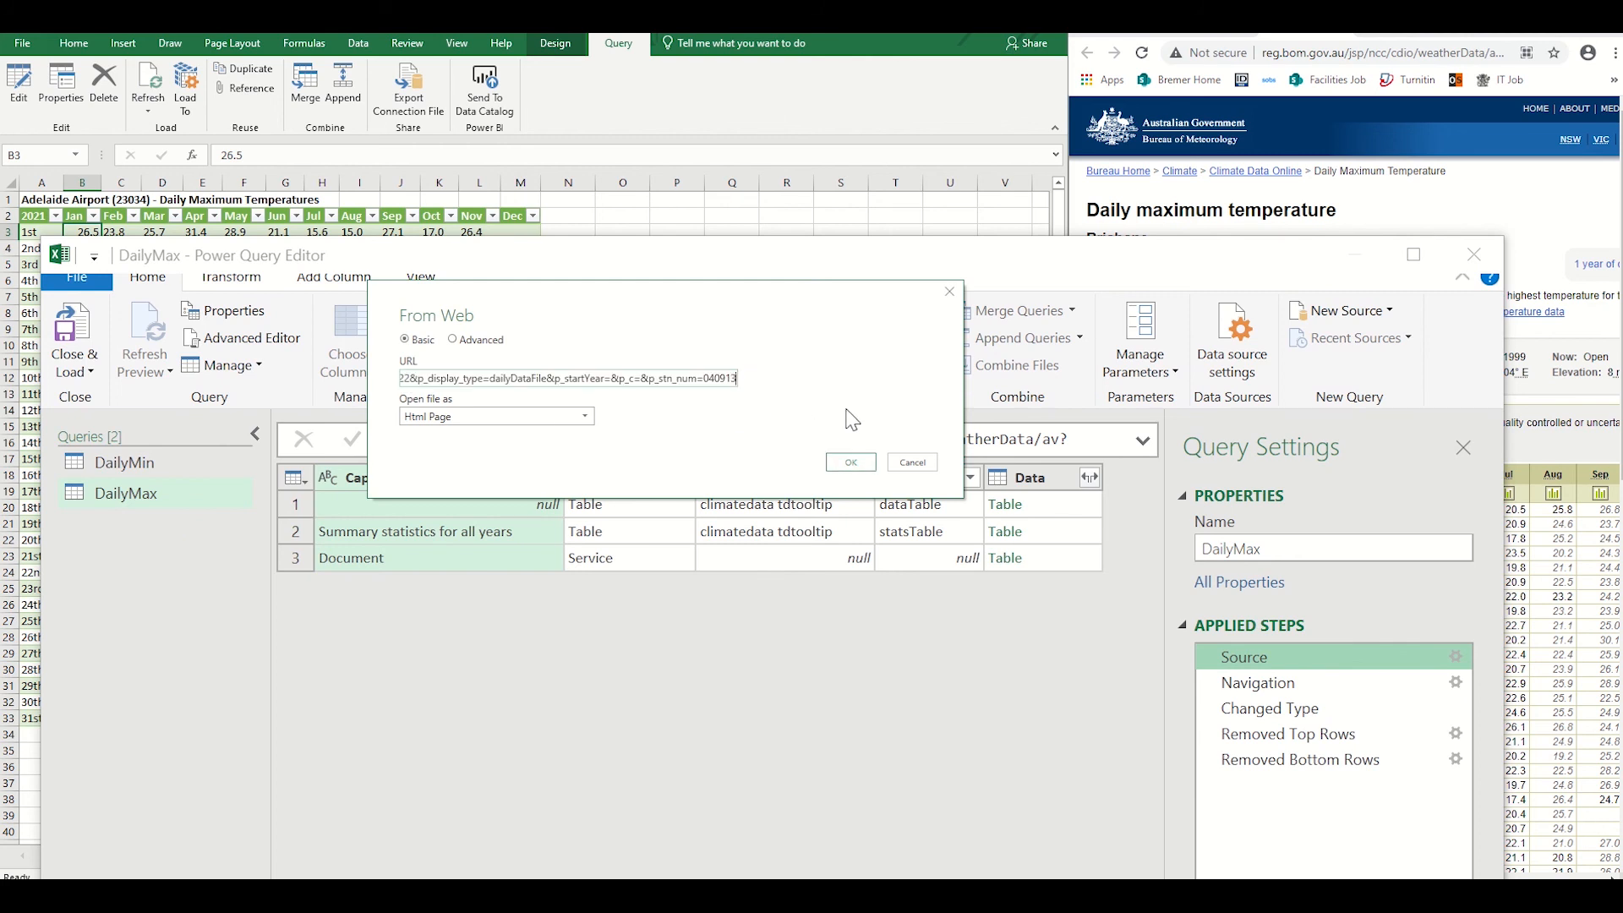
left_click(849, 462)
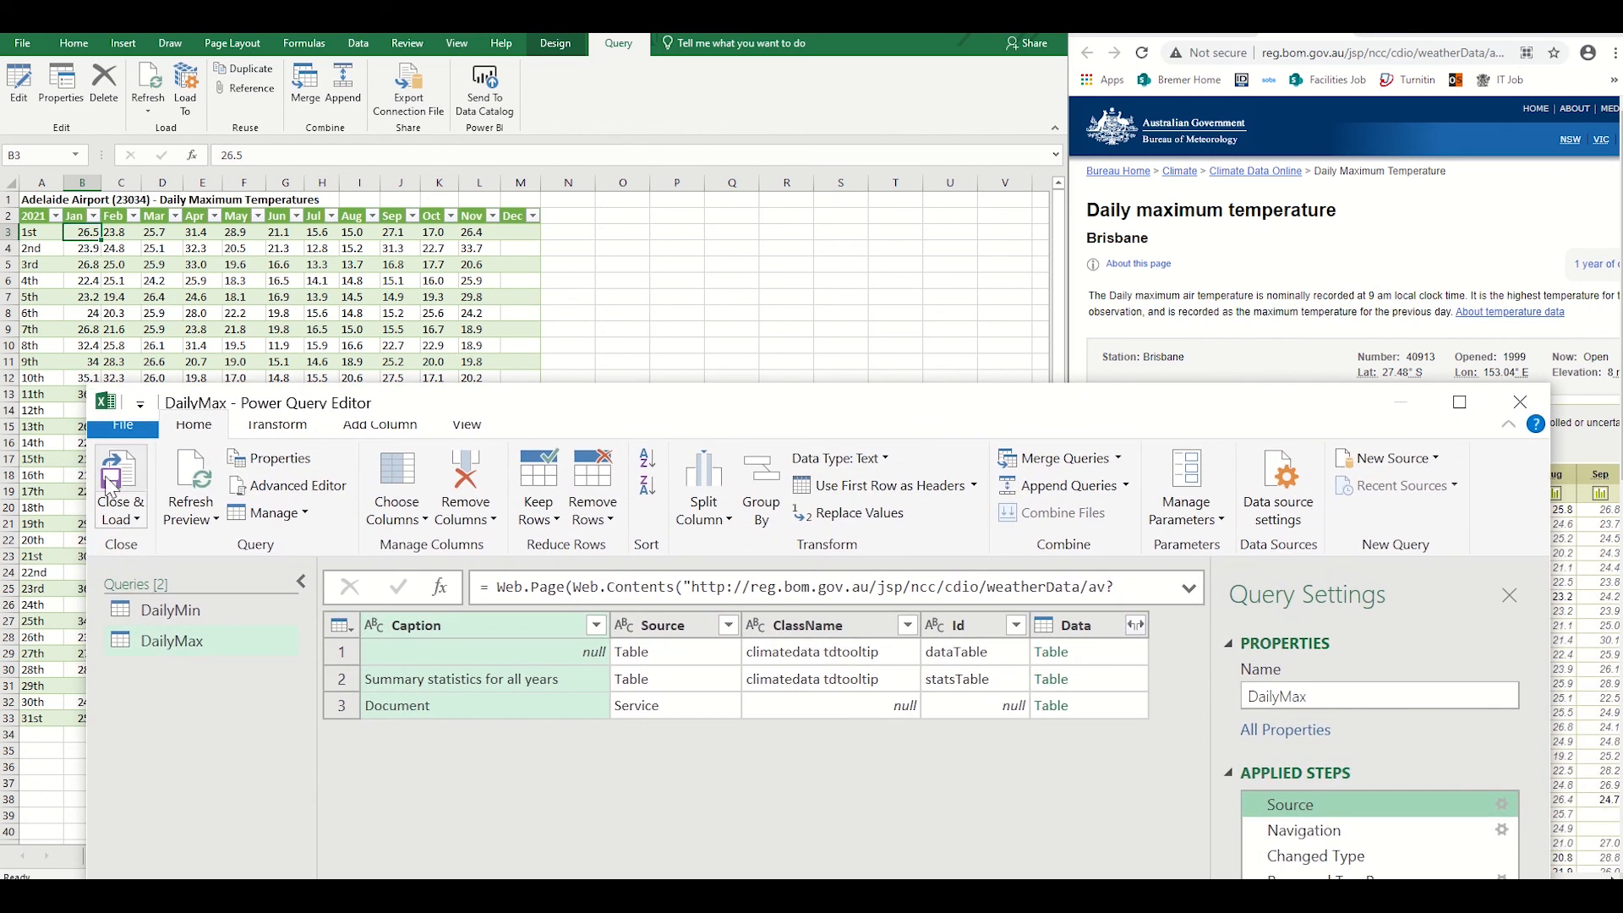
left_click(120, 486)
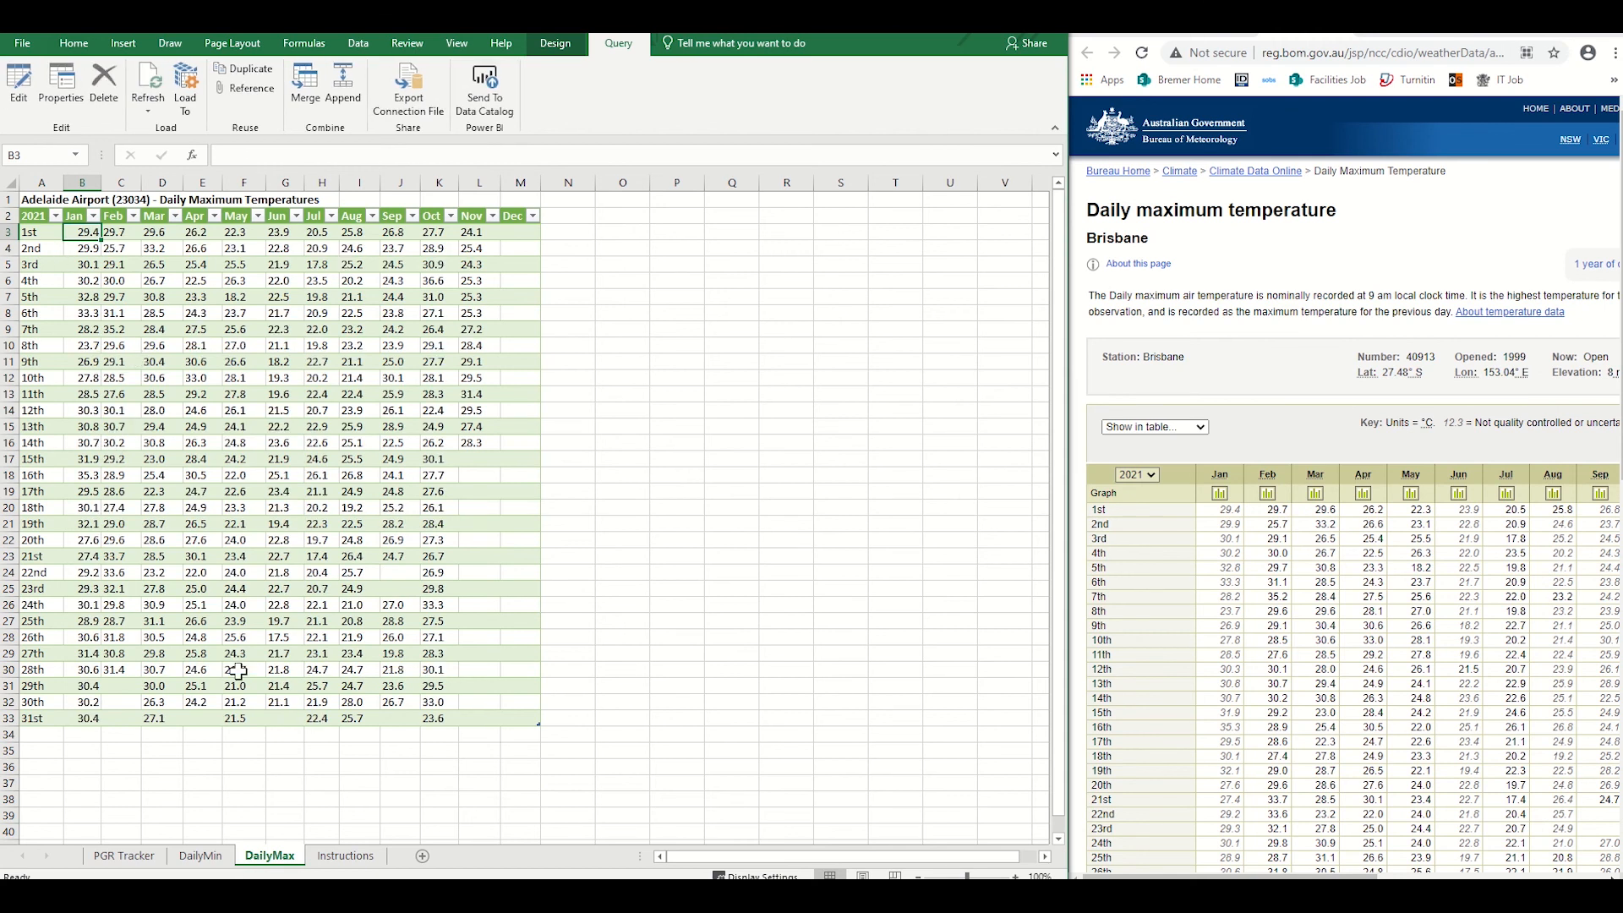
Retitle the DailyMax and DailyMin sheets from Adelaide Airport (23034) to Brisbane (40913)
left_click(201, 856)
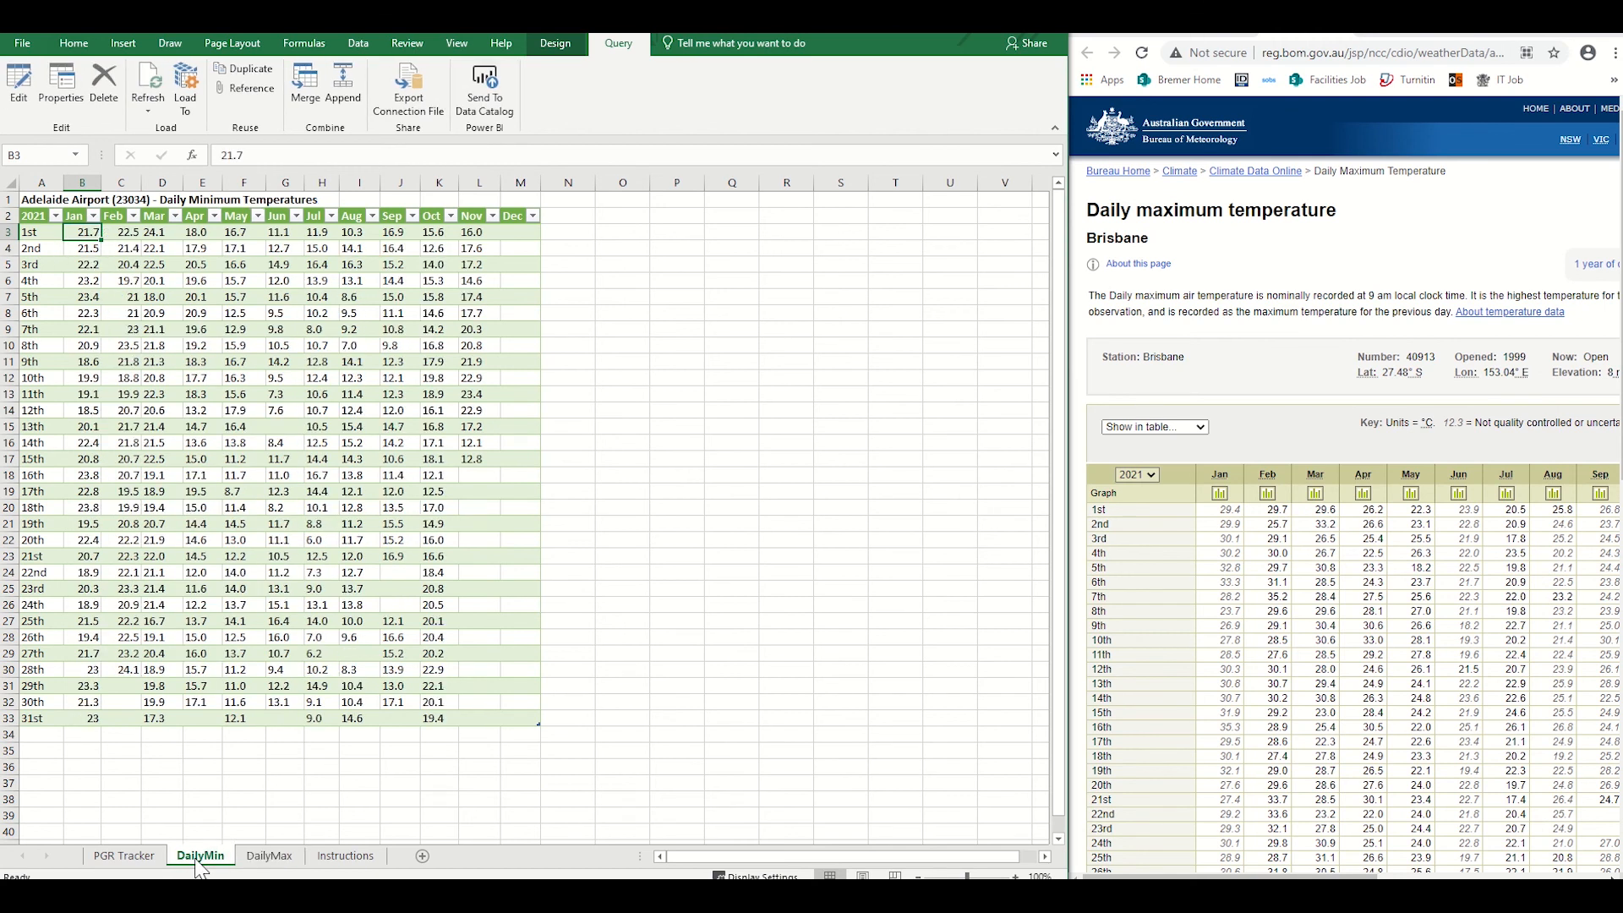
left_click(269, 856)
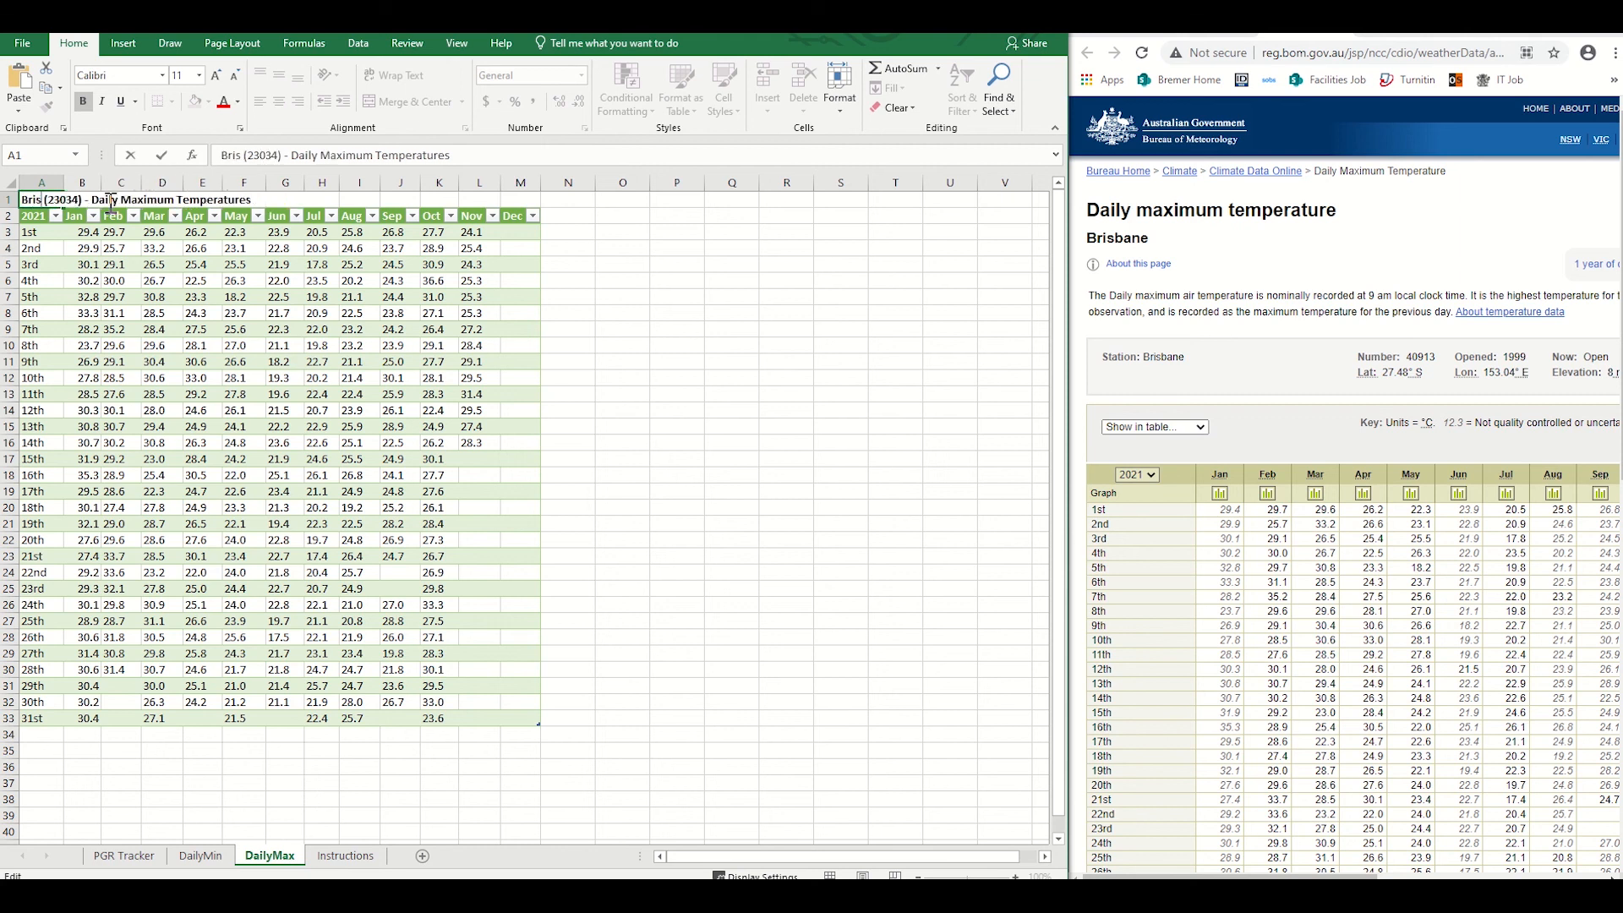
type("Brisbane")
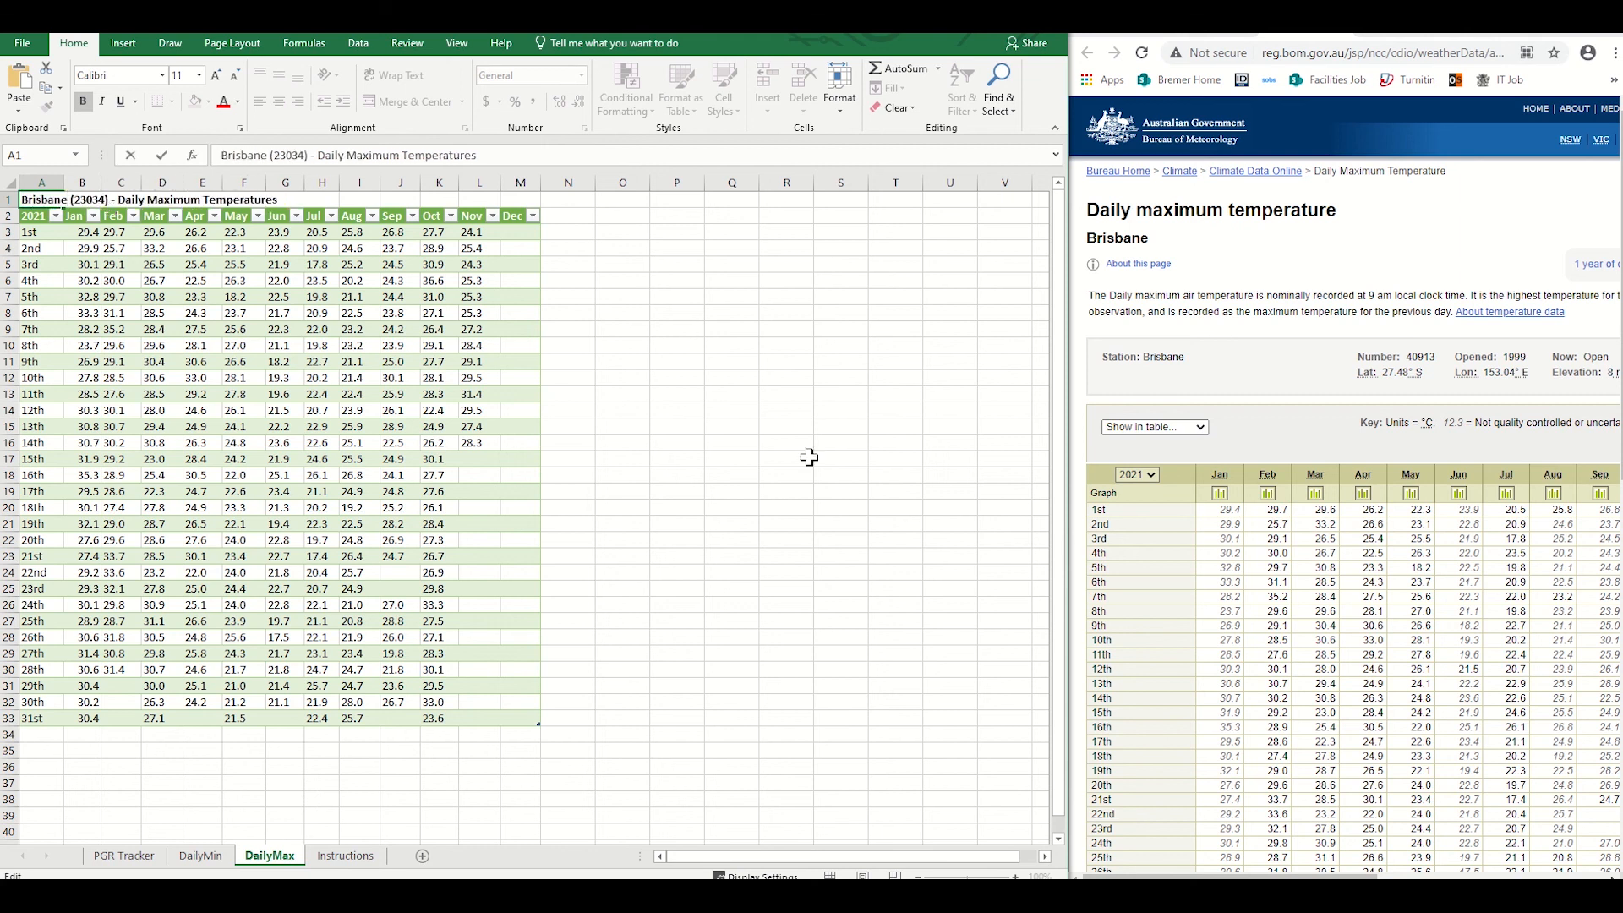
mouse_move(1415, 358)
type("4091")
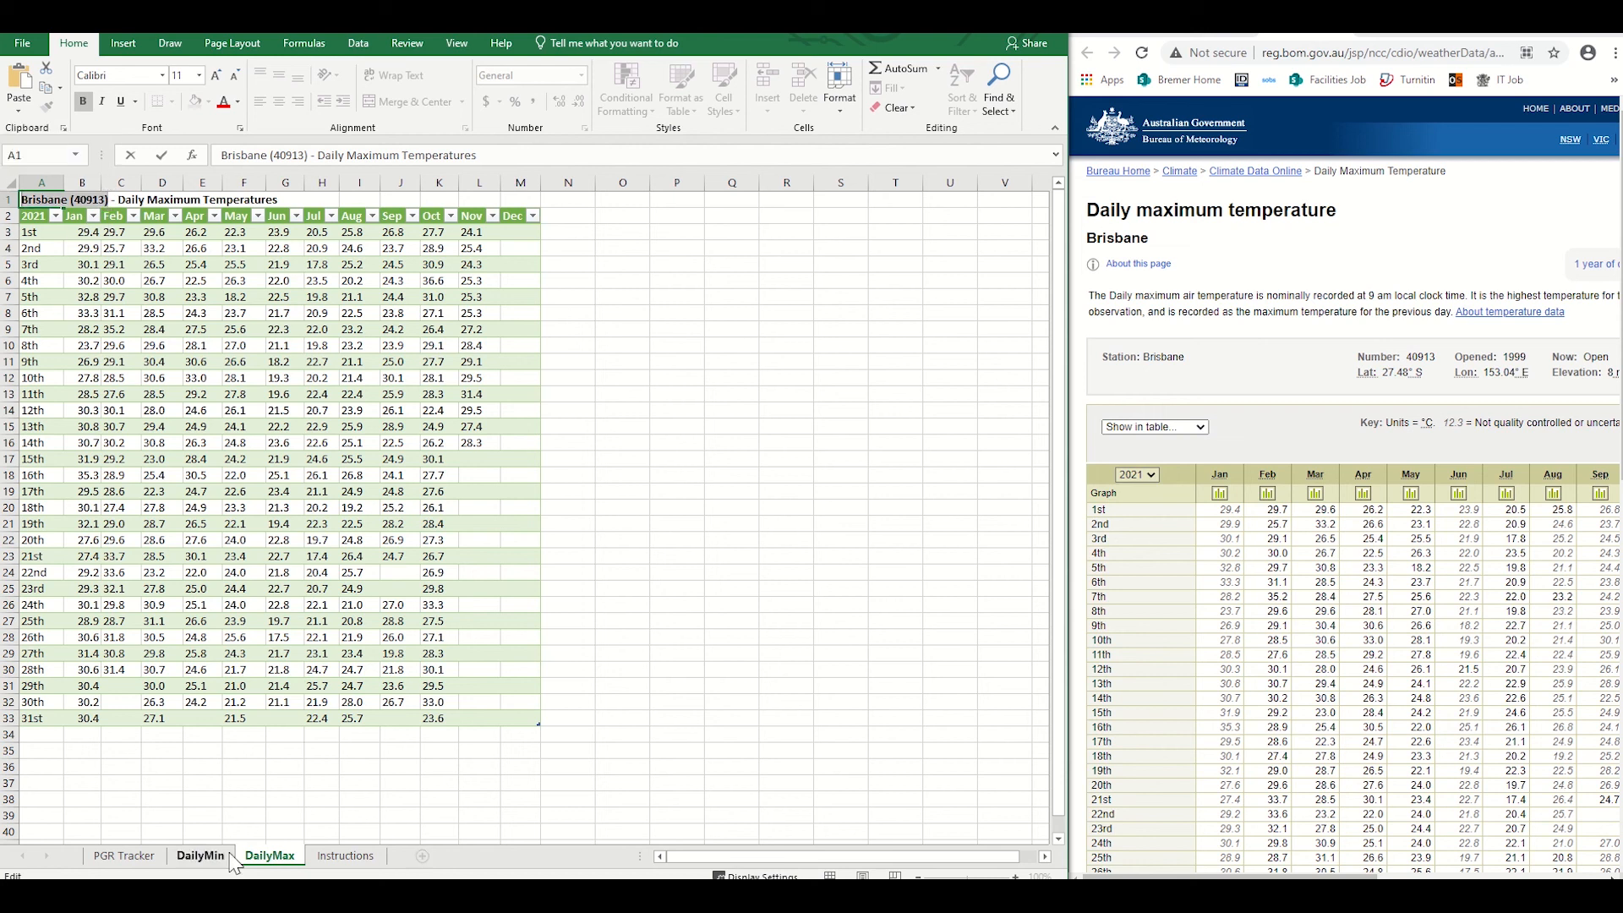
left_click(199, 856)
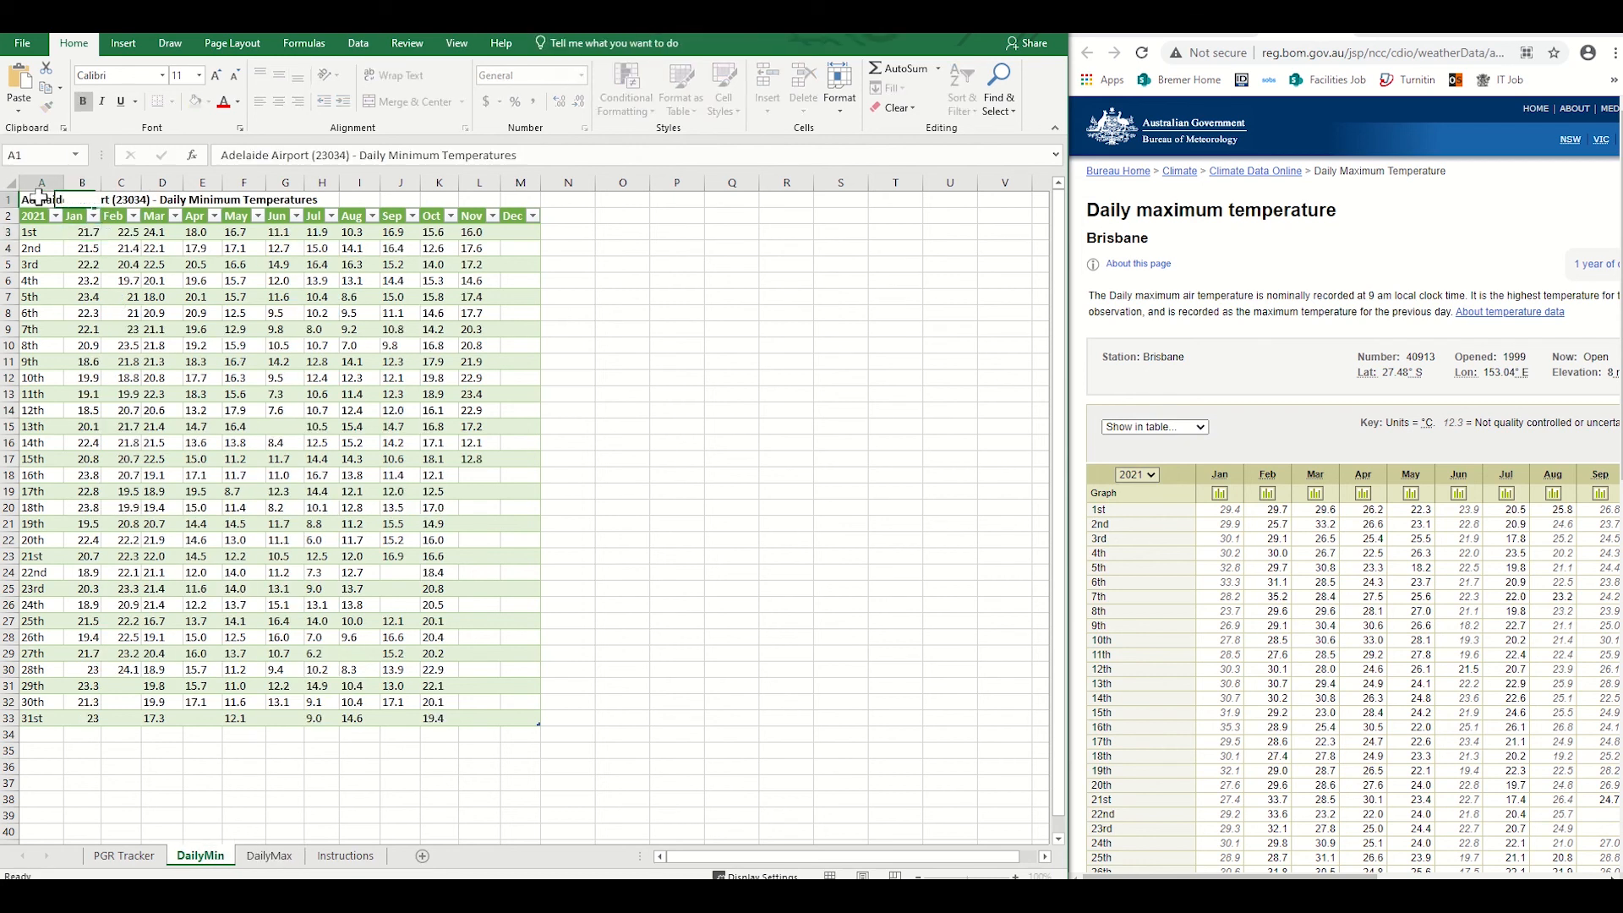
double_click(78, 199)
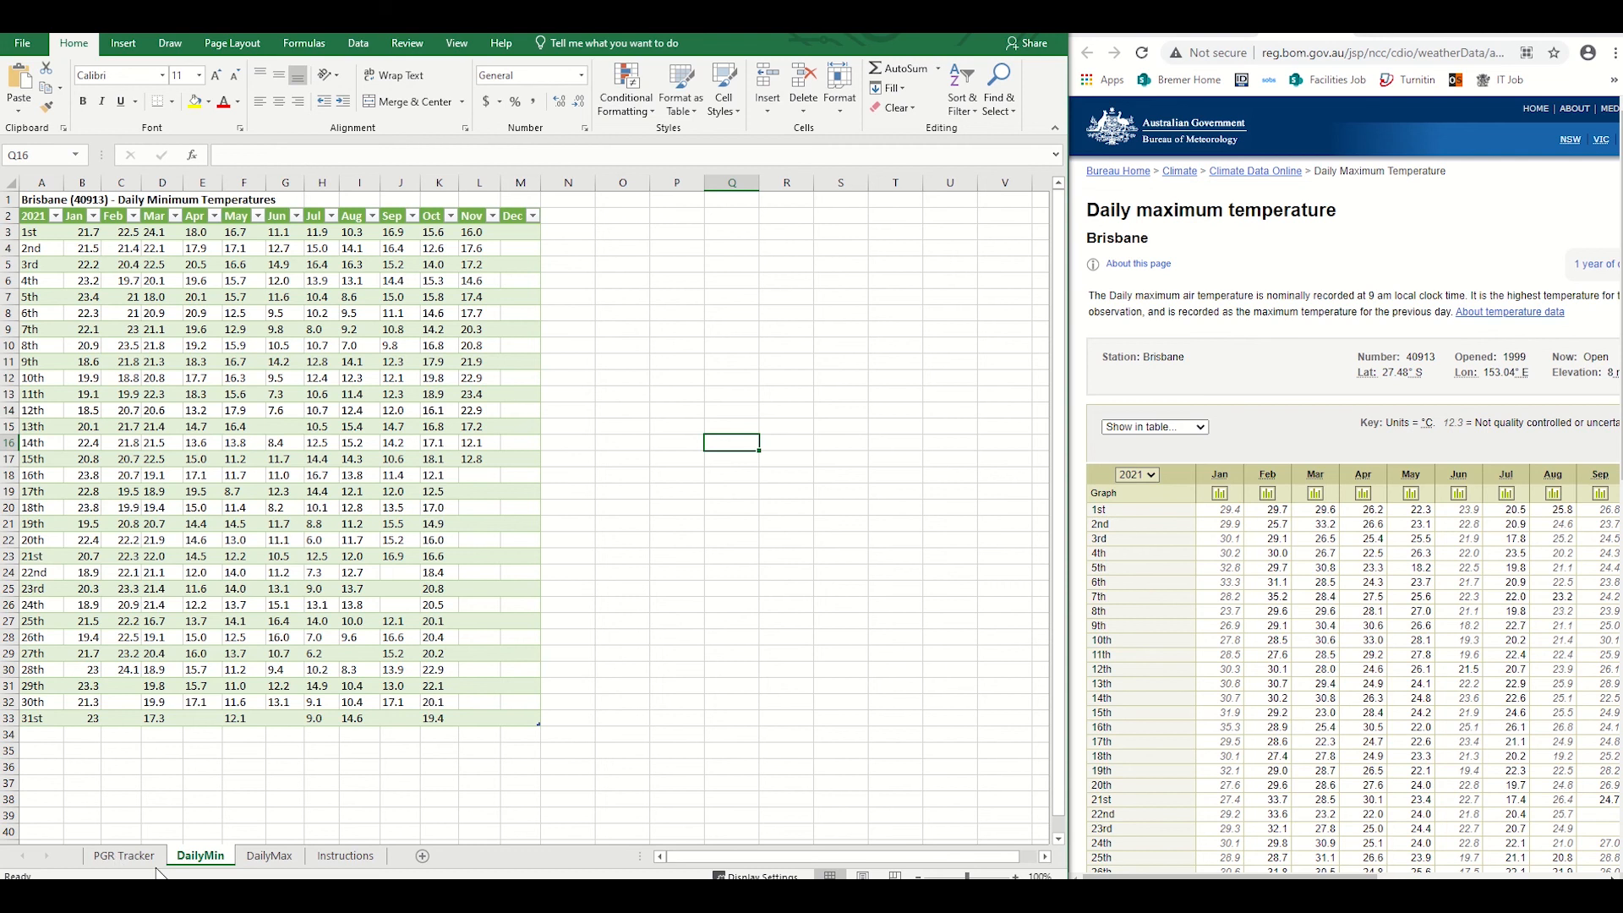
In the PGR Tracker's October rows, mark 31 October and then 23 October 2021 as PGR Applied
left_click(123, 855)
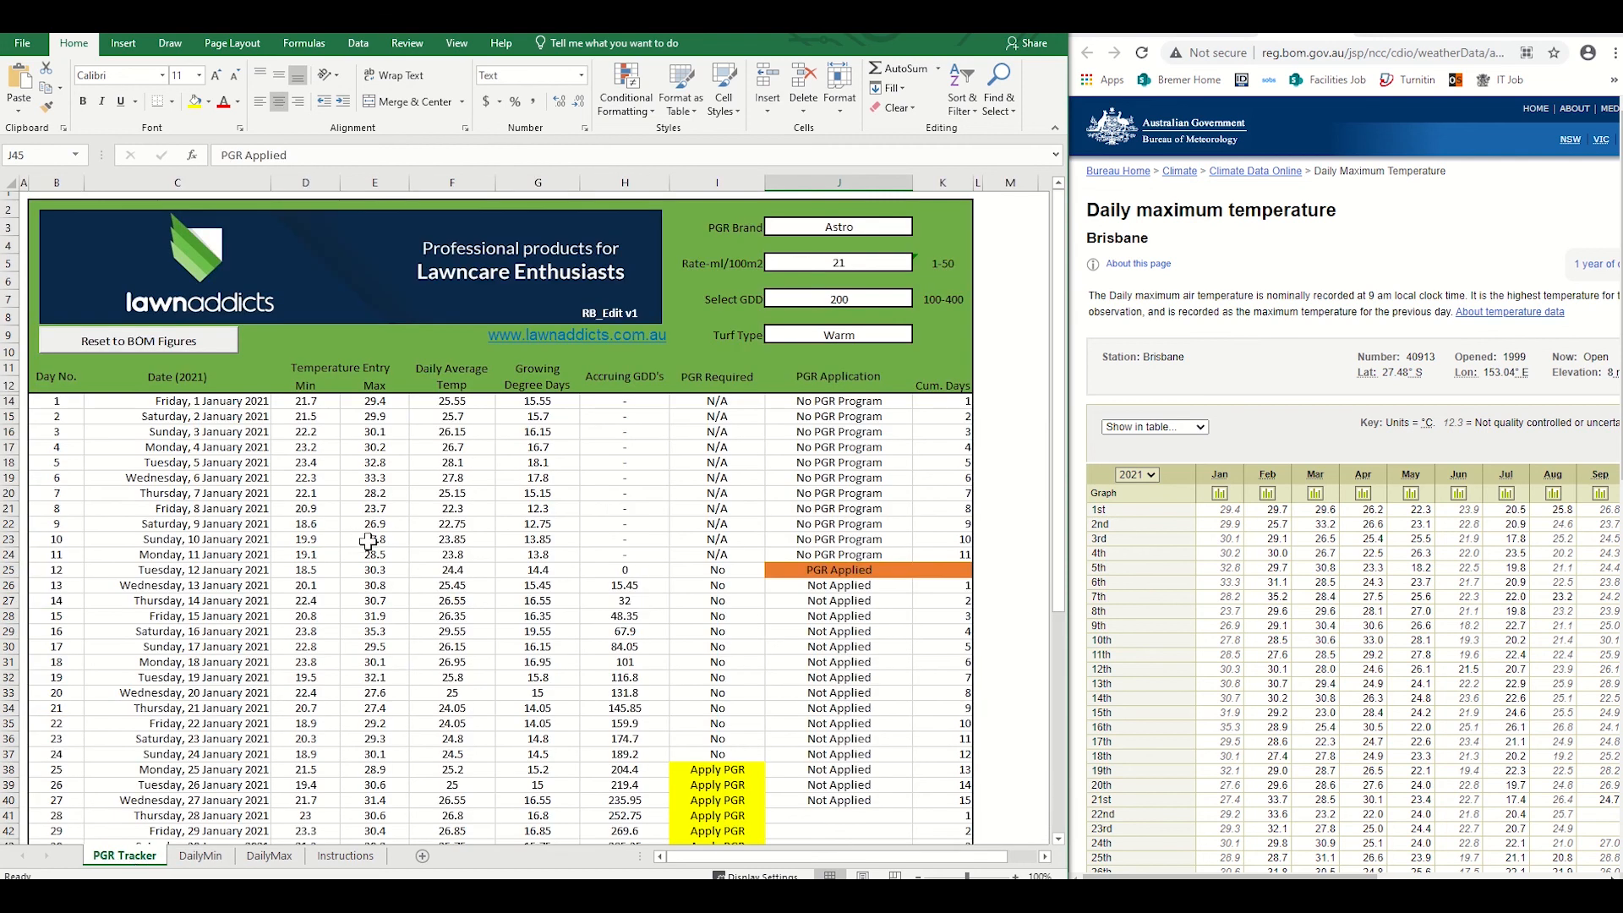
scroll("down", 3)
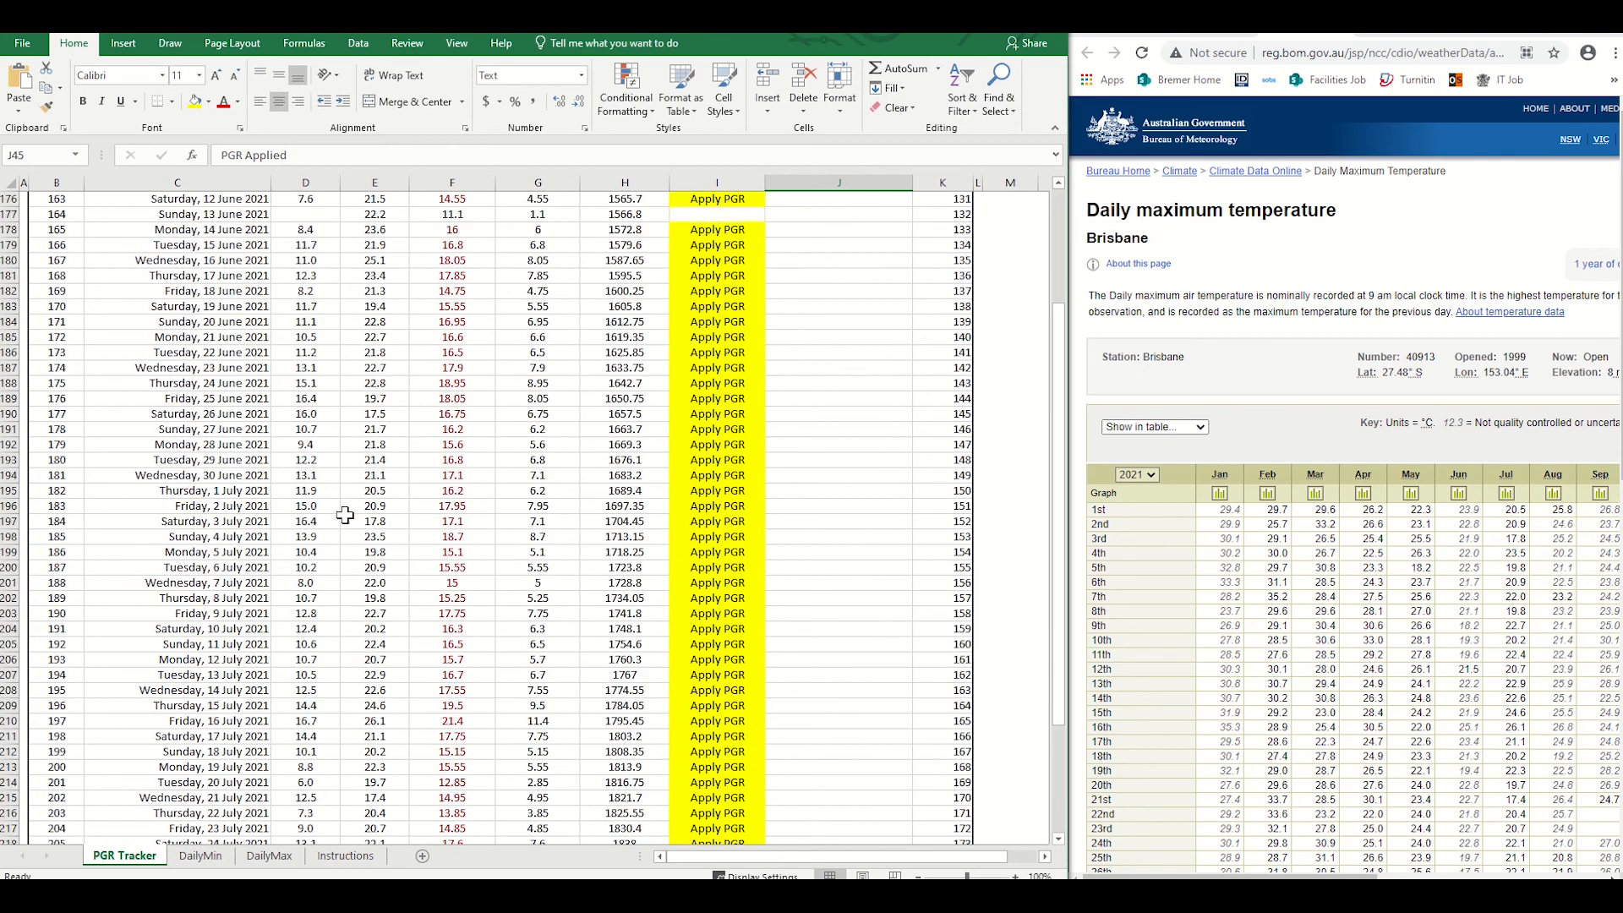
scroll("down", 3)
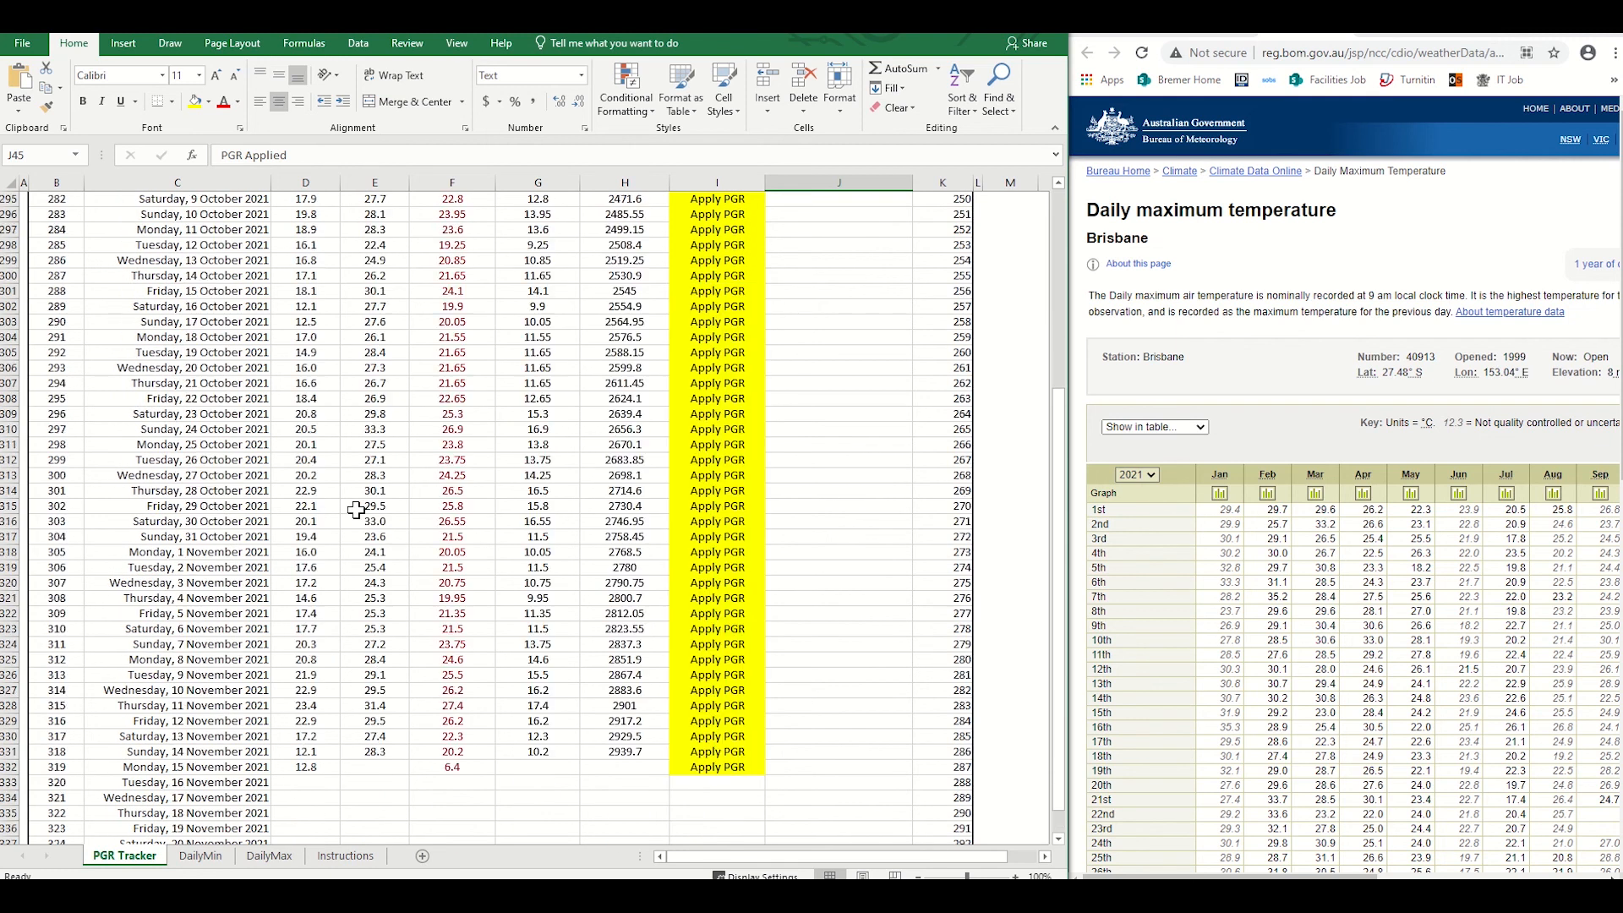
left_click(920, 428)
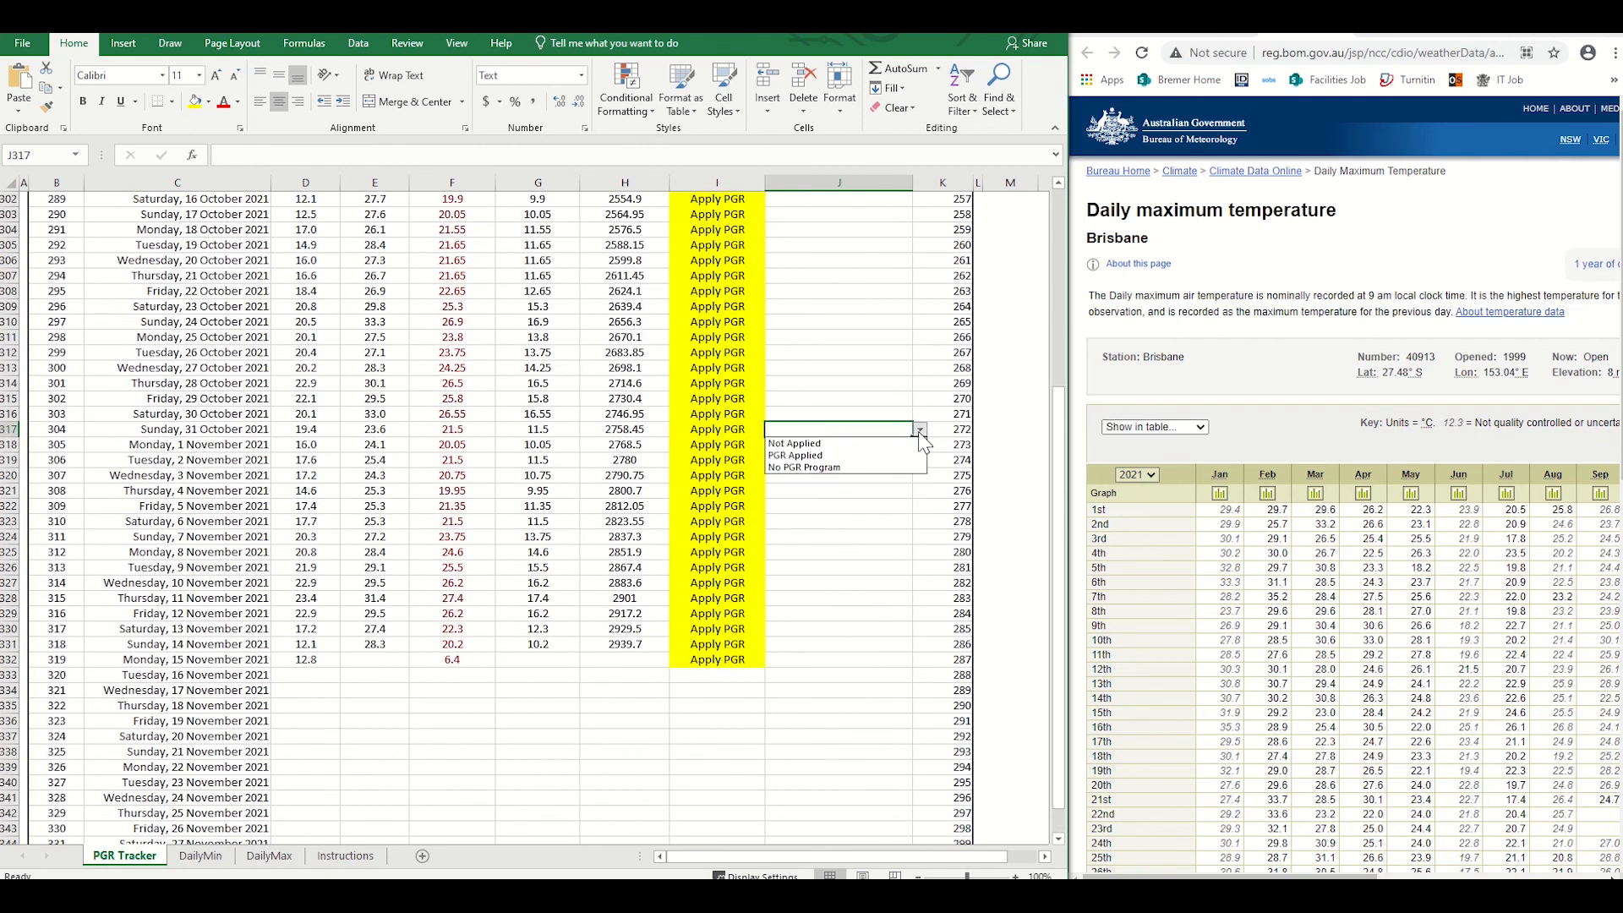
left_click(794, 455)
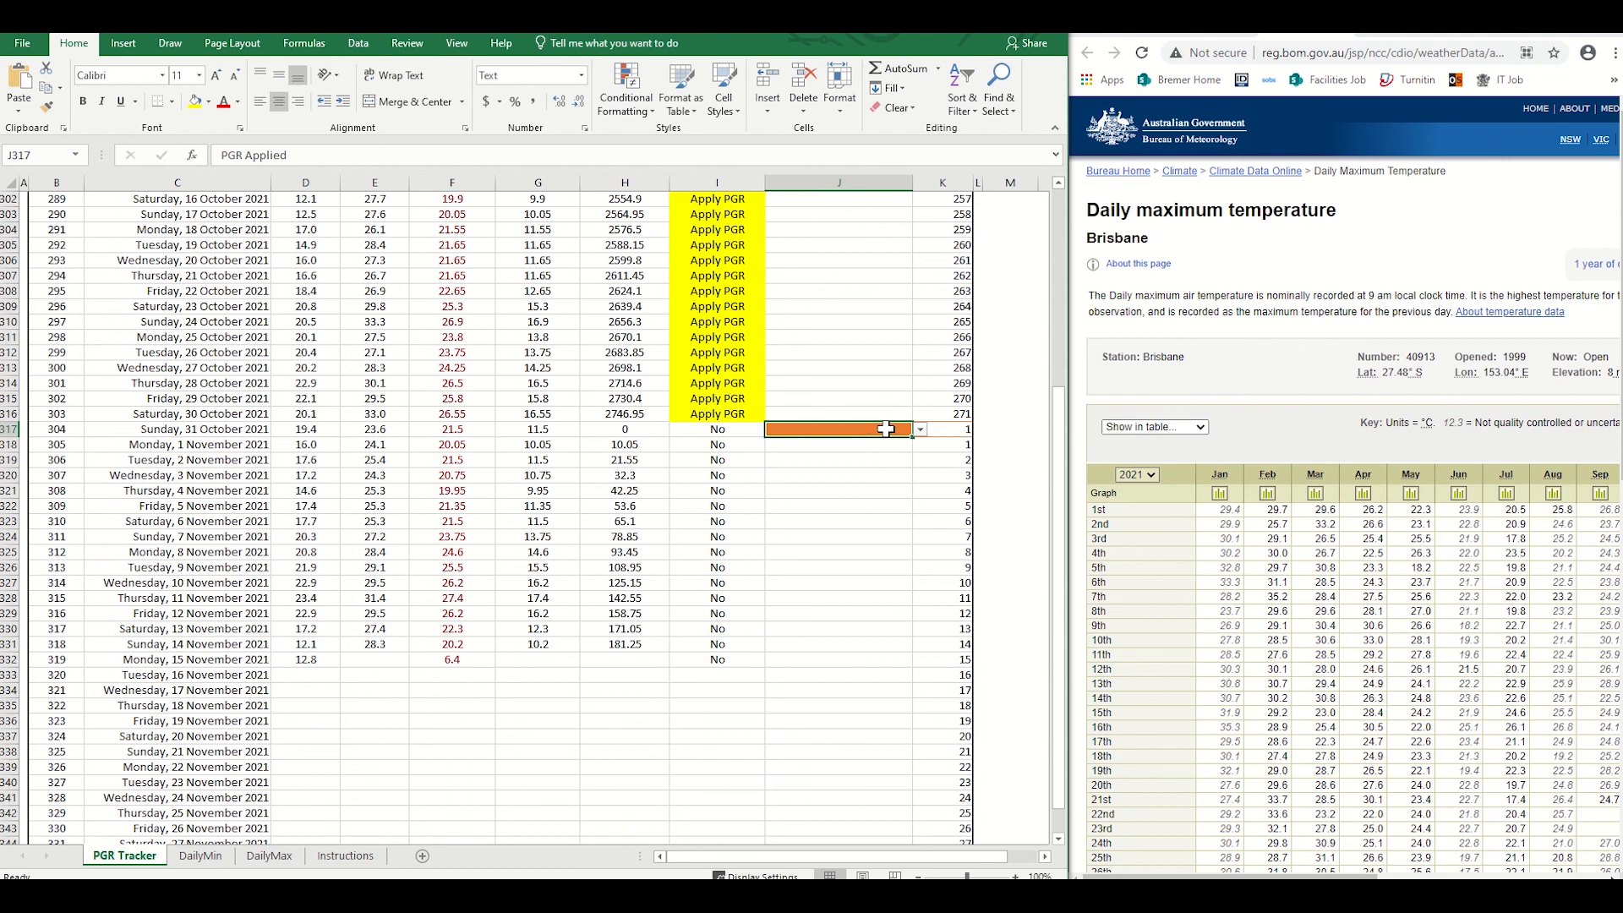
left_click(918, 306)
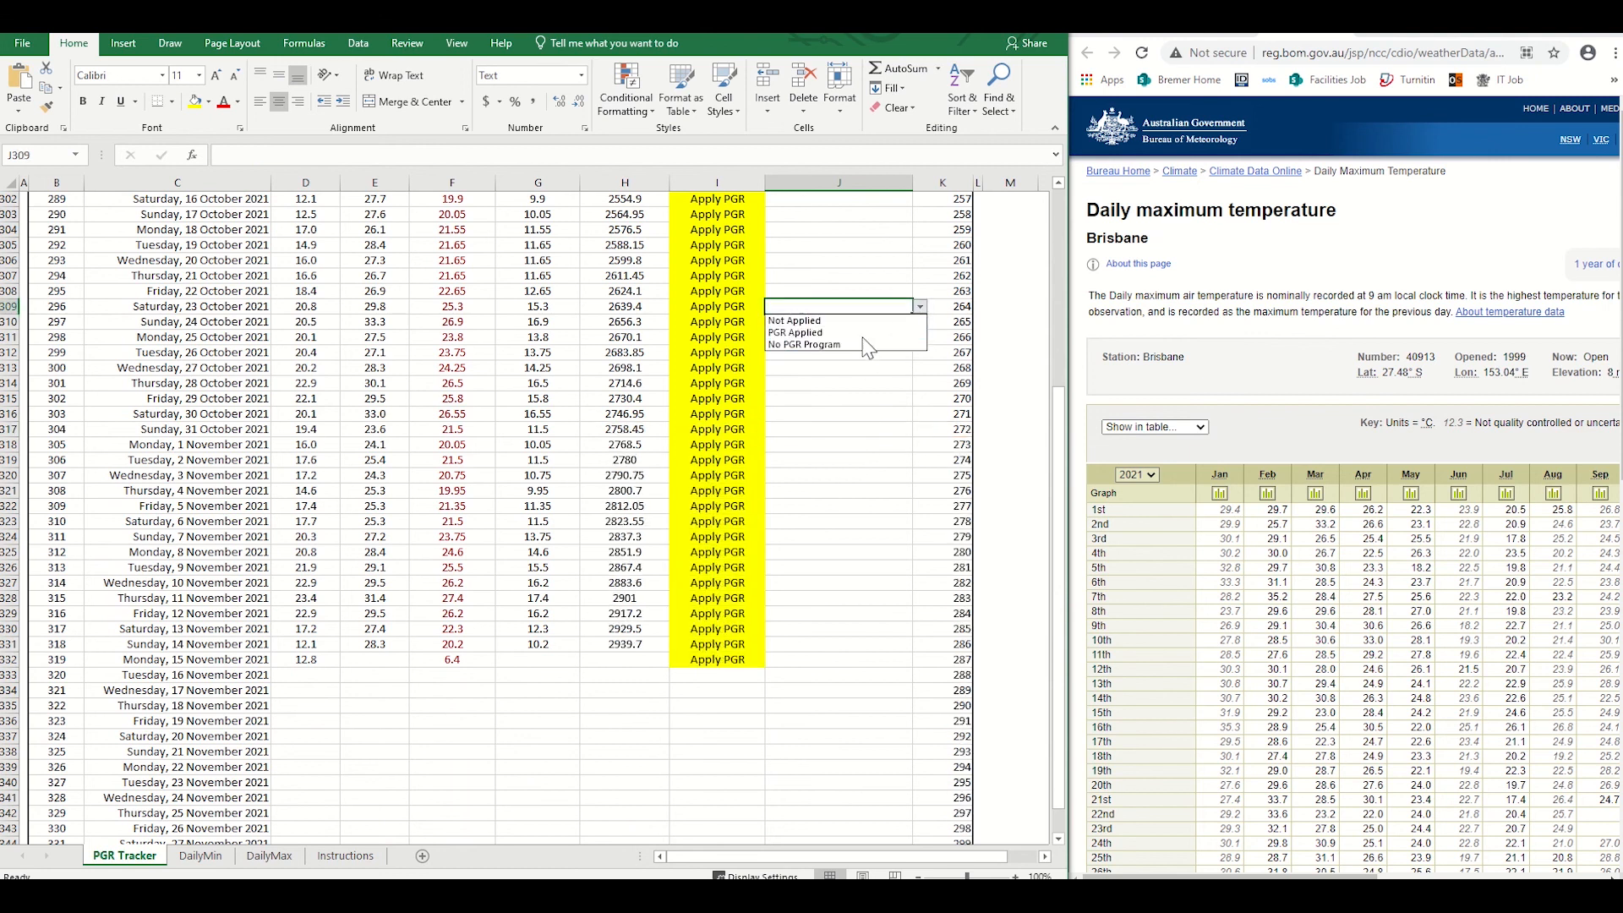
left_click(796, 333)
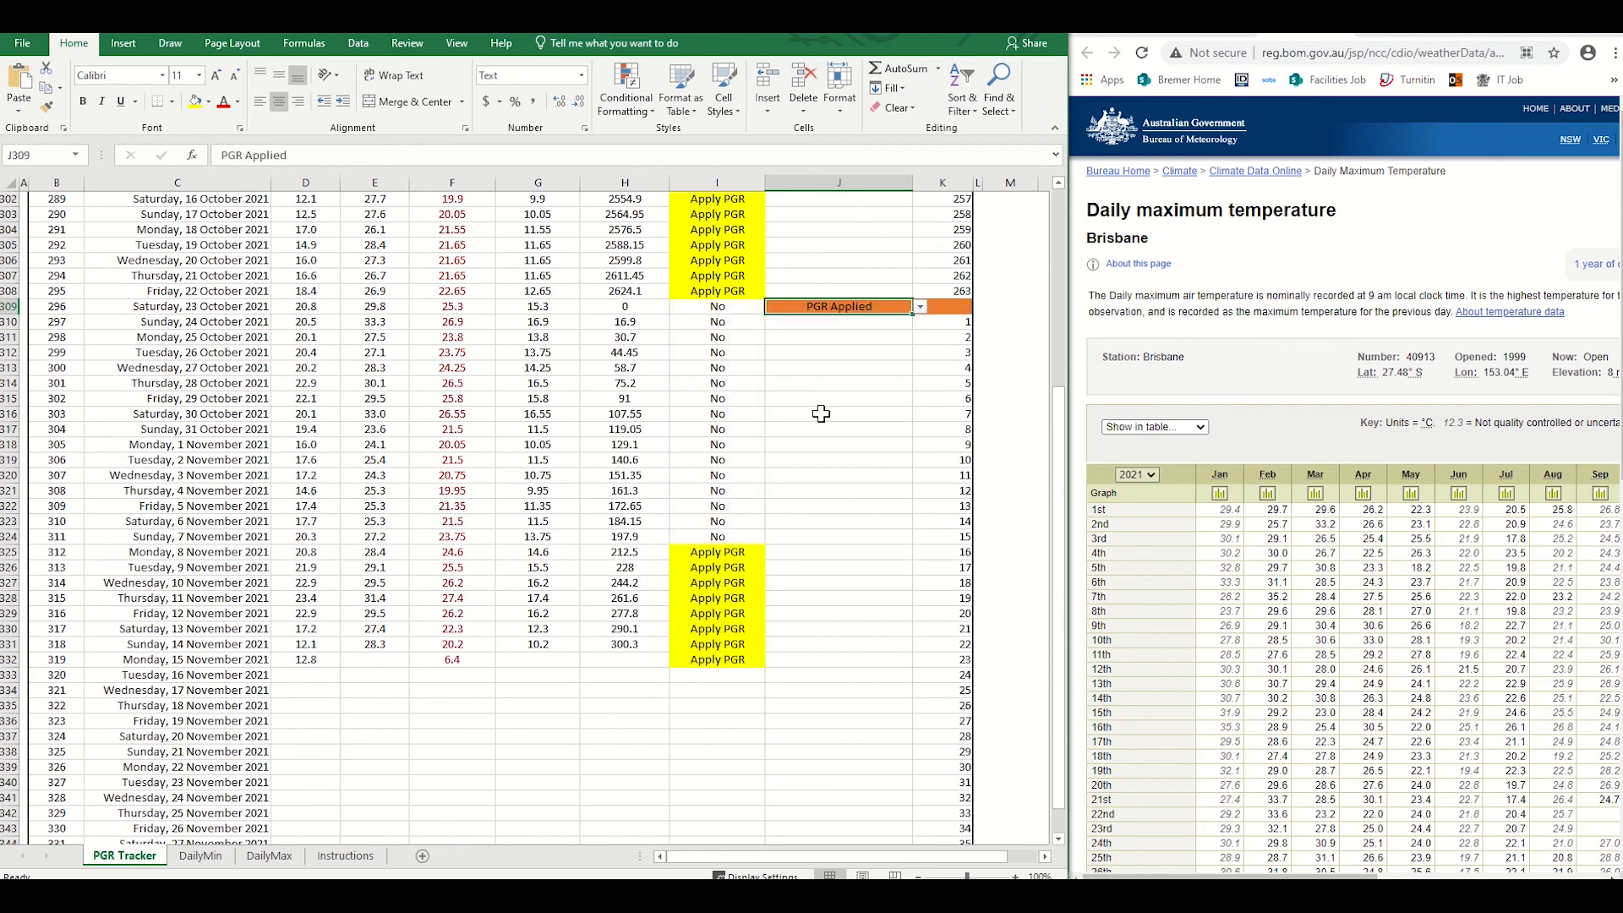
mouse_move(805, 430)
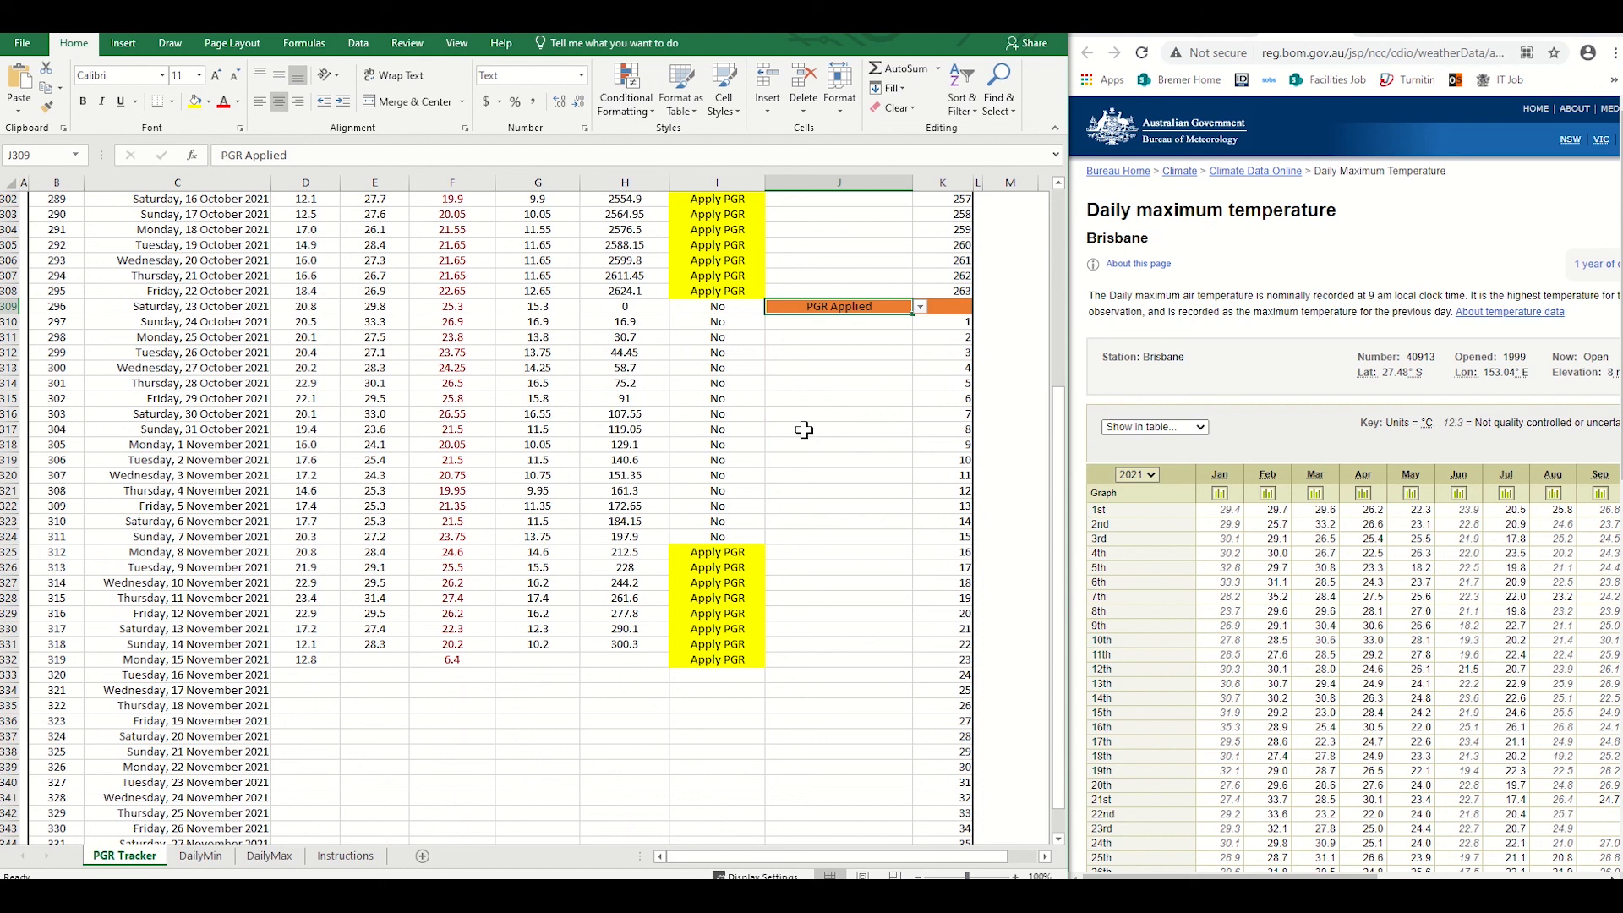
mouse_move(814, 509)
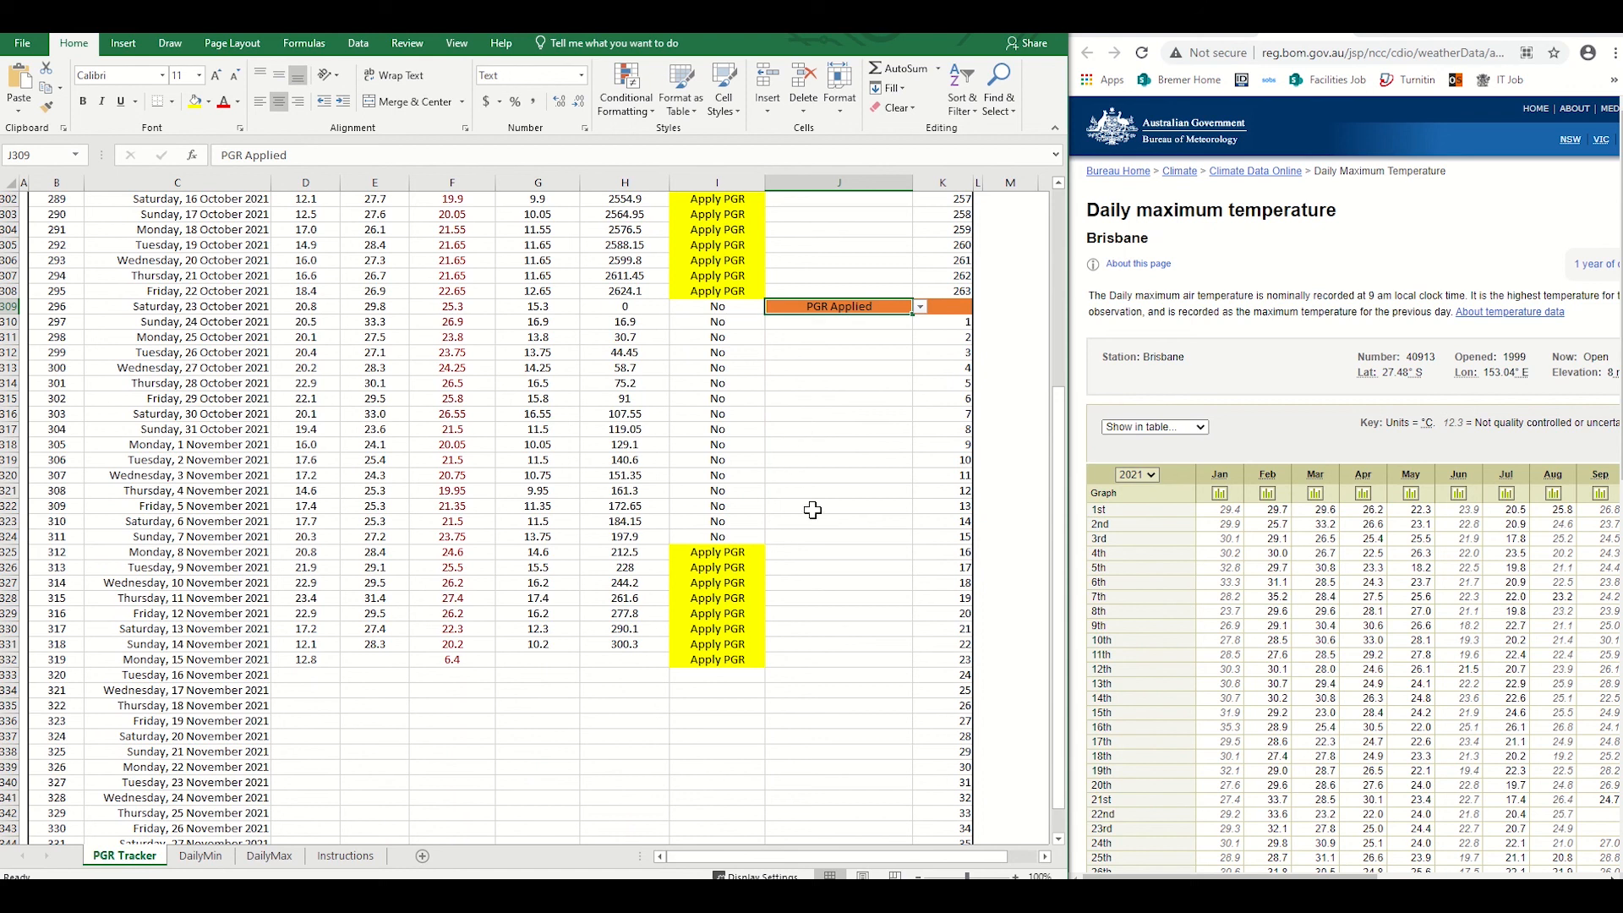